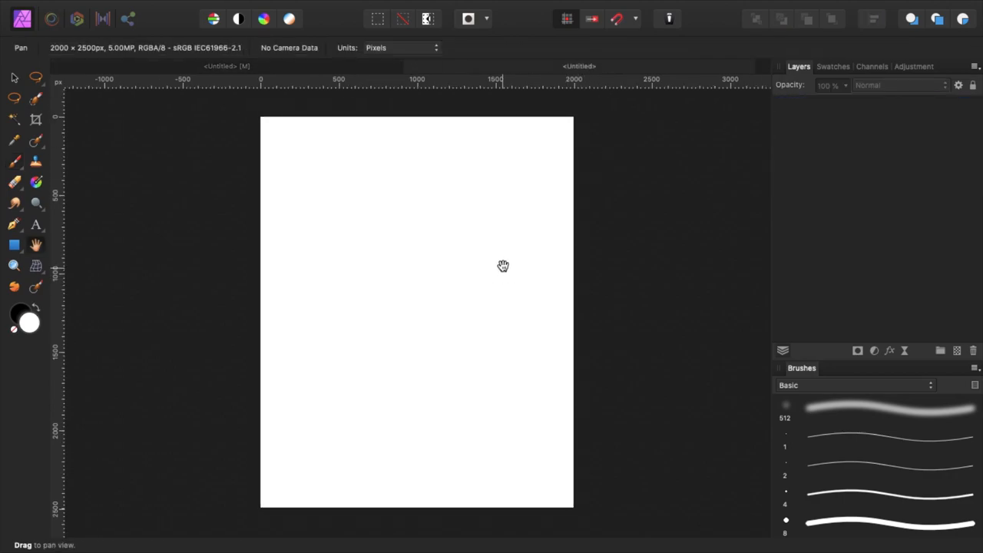
mouse_move(531, 257)
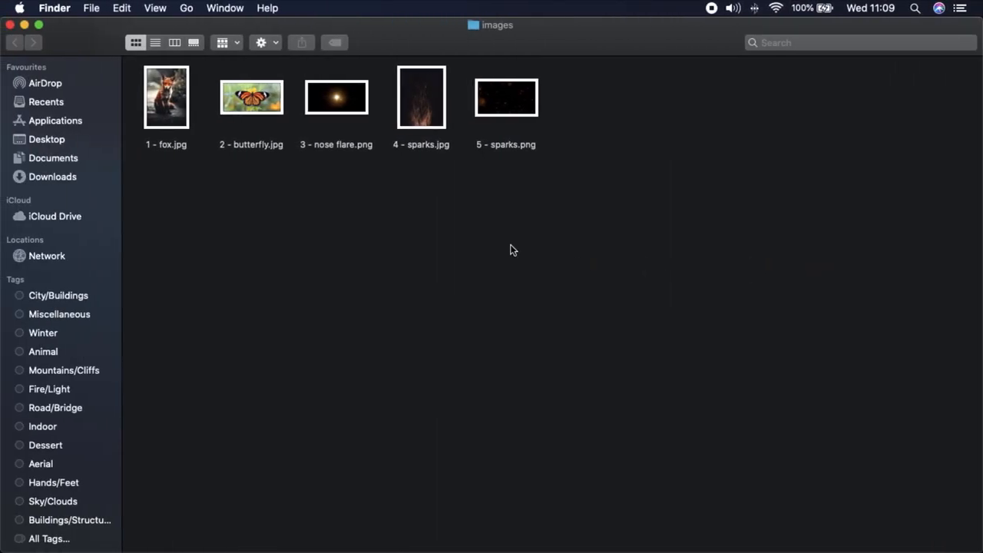
Bring 1 - fox.jpg from the images folder into the blank 2000×2500 px document
click(166, 97)
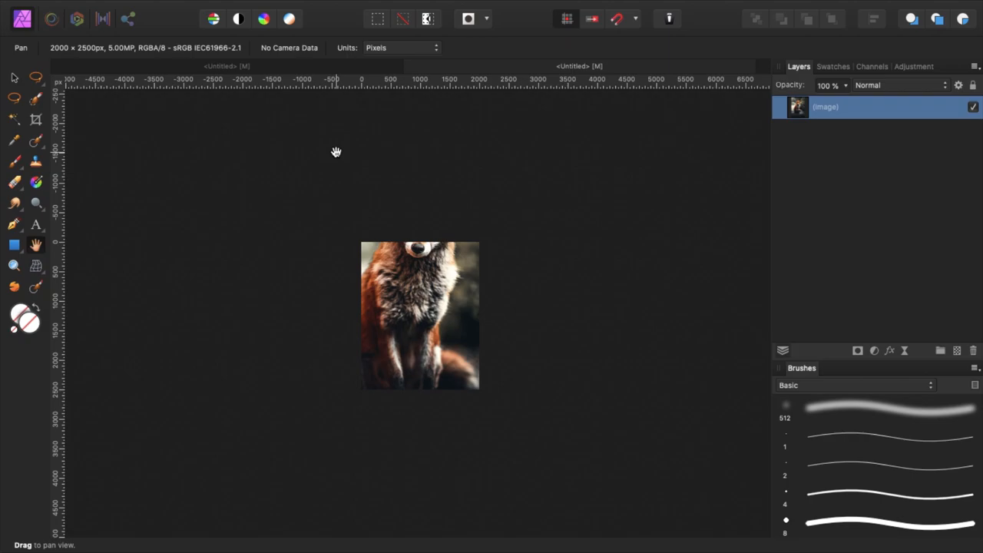
mouse_move(320, 438)
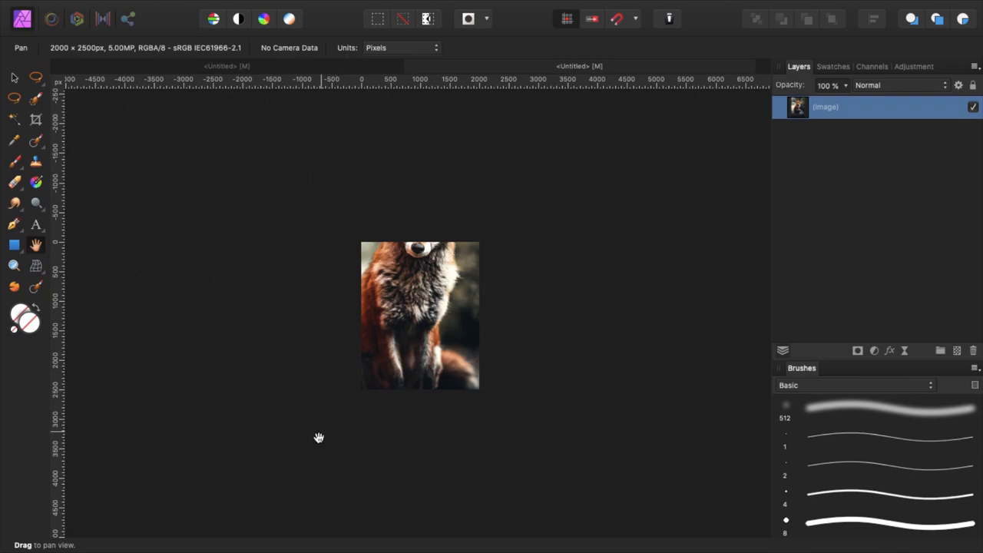
mouse_move(187, 280)
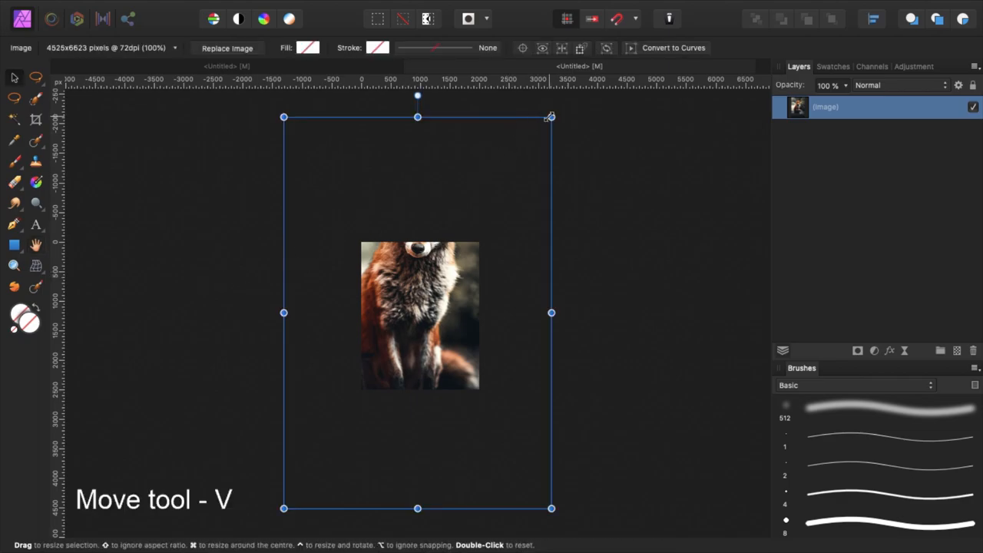
Scale the fox photo by its corner handles until it fills the 2000×2500 px canvas
drag(550, 116, 515, 171)
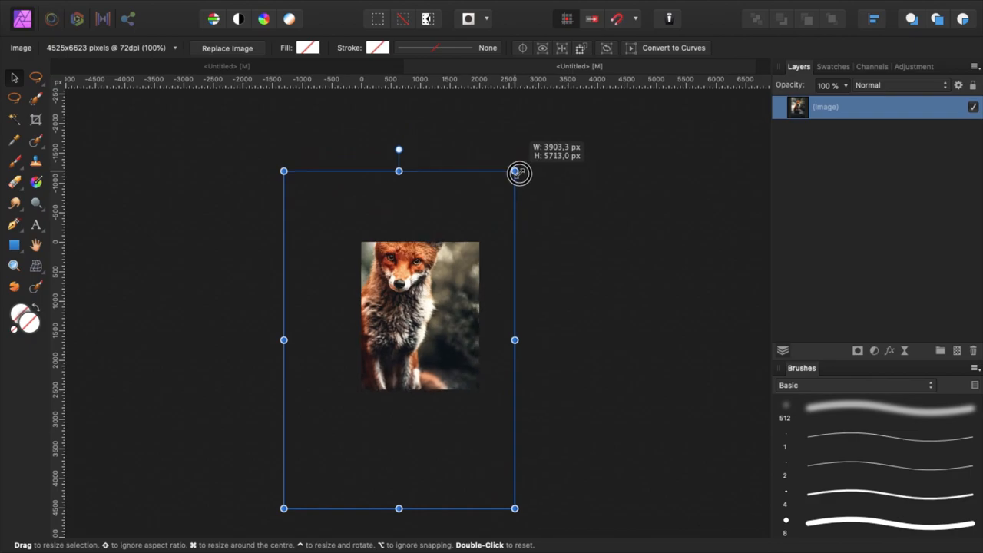
drag(514, 172, 507, 182)
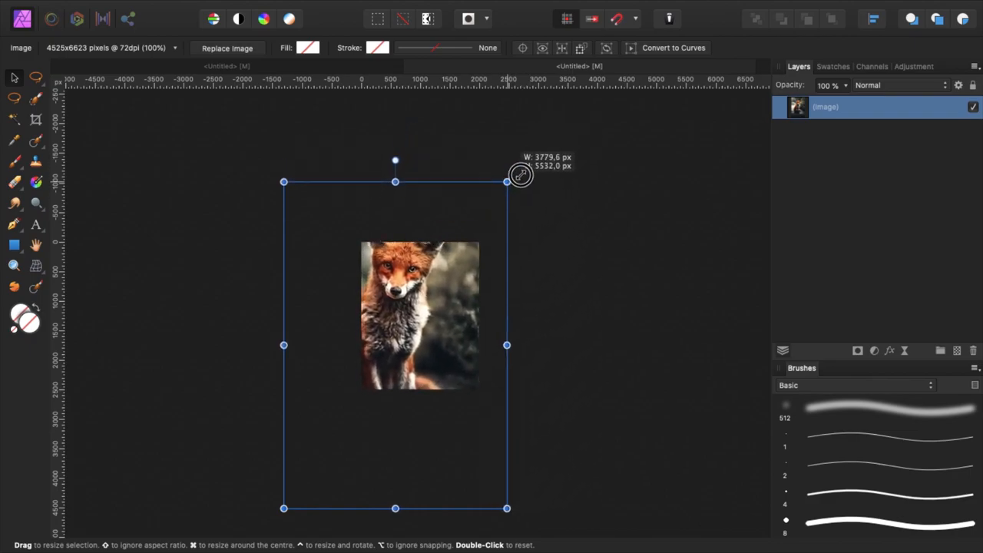
drag(507, 181, 513, 174)
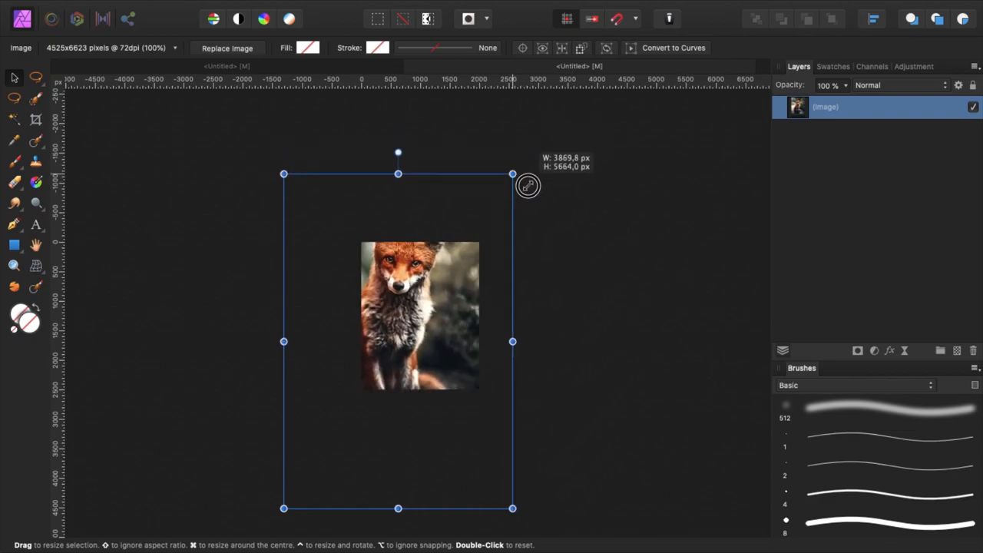
drag(514, 176, 530, 148)
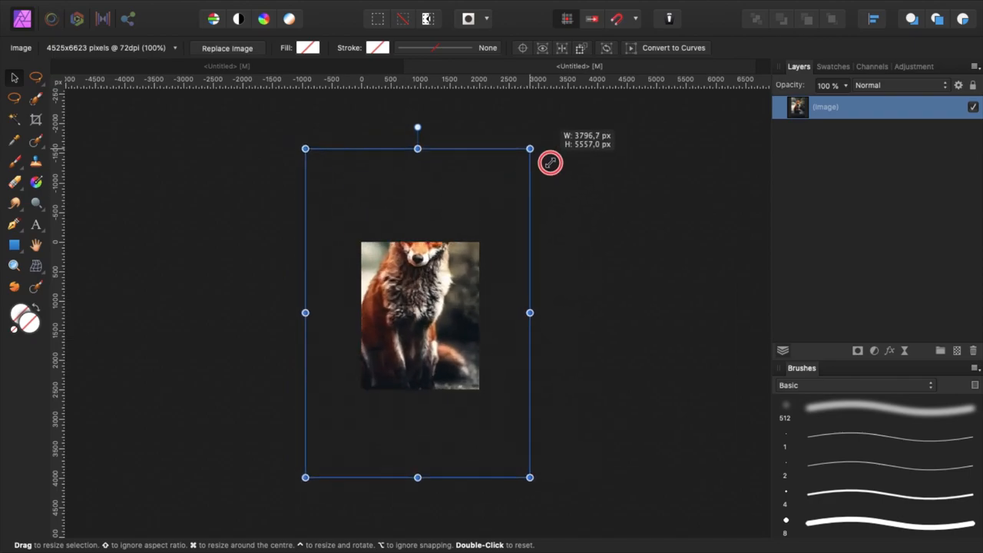
drag(530, 147, 492, 205)
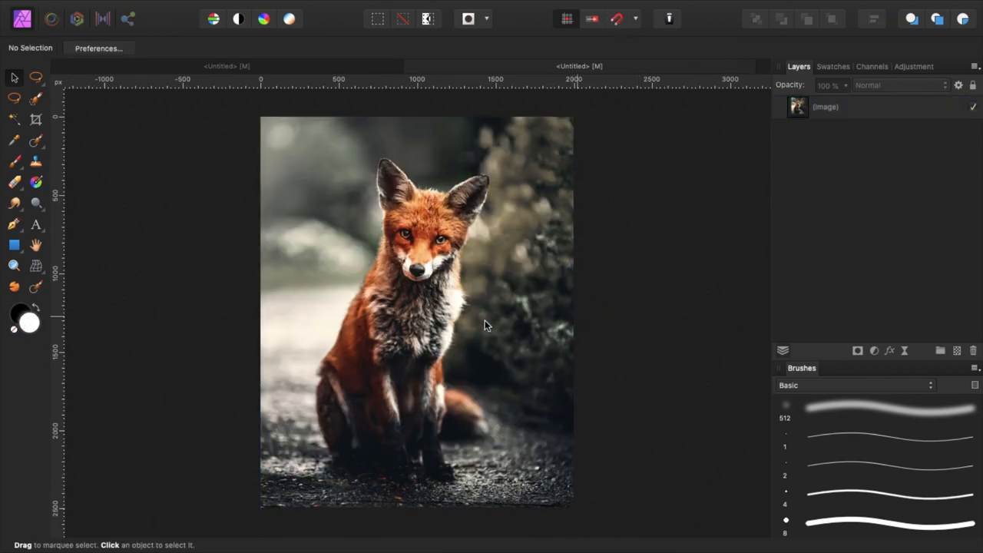
mouse_move(178, 342)
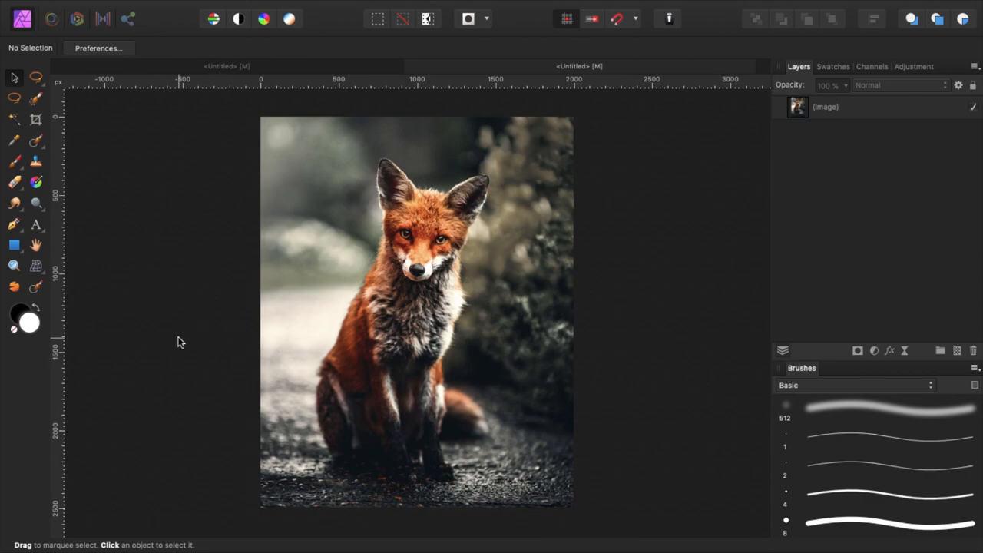
mouse_move(183, 343)
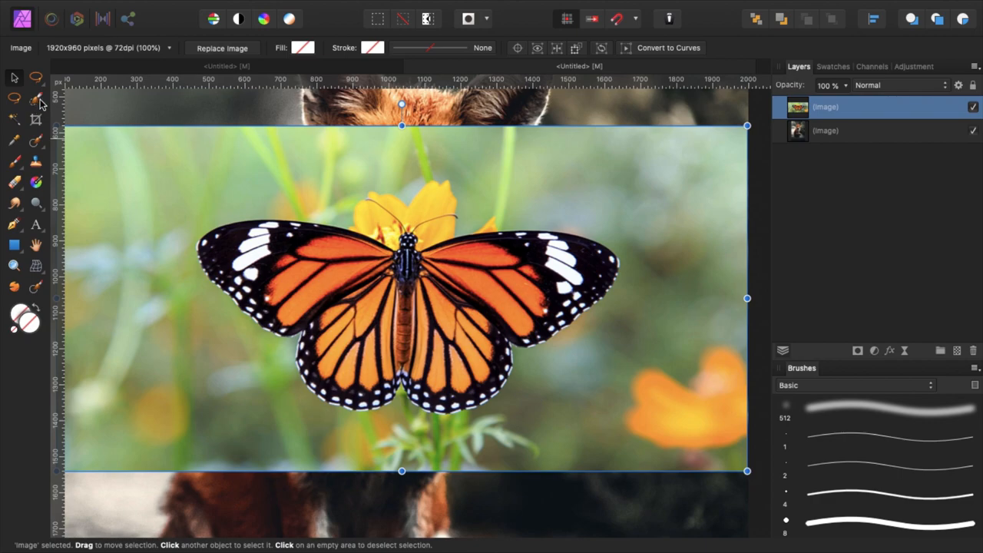
Select both butterfly wings with the Selection Brush, excluding the flower background
click(36, 99)
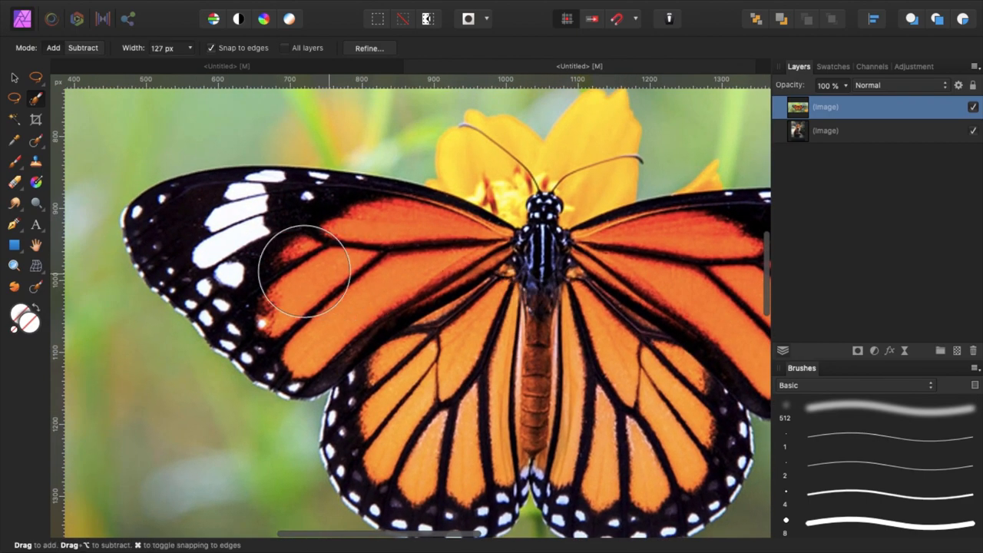
drag(300, 273, 387, 315)
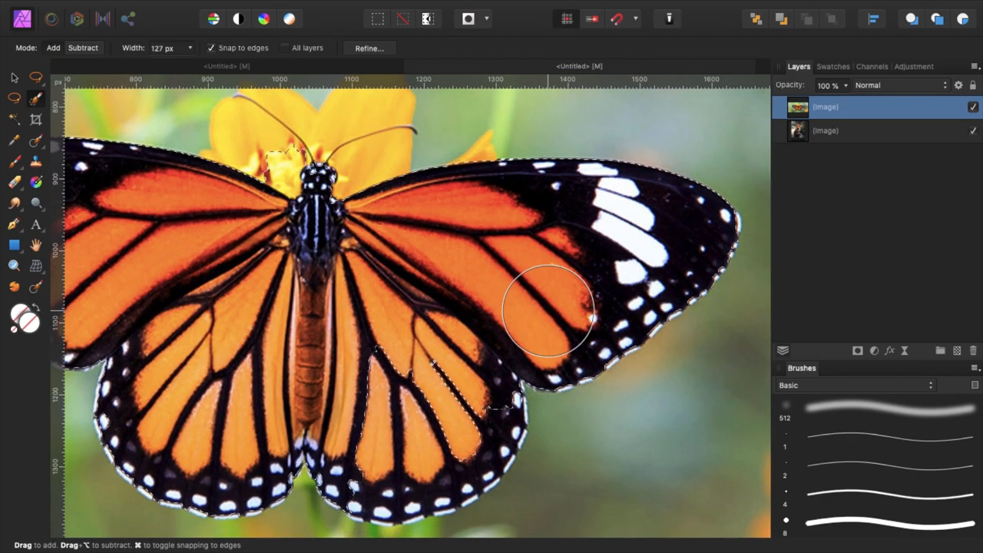
drag(551, 310, 421, 400)
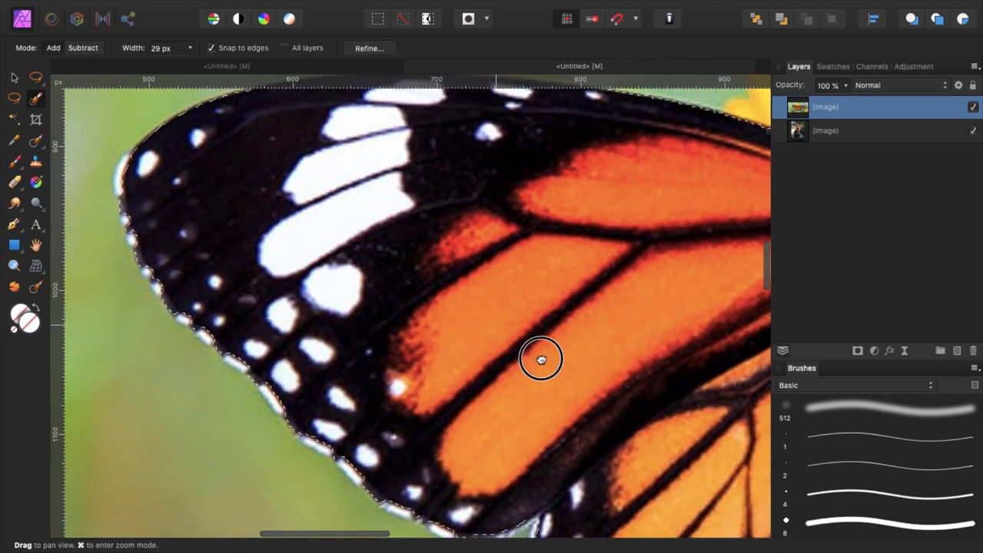
Refine the selection along the spotted wing edges, lower wings and head while zoomed in
drag(541, 360, 181, 264)
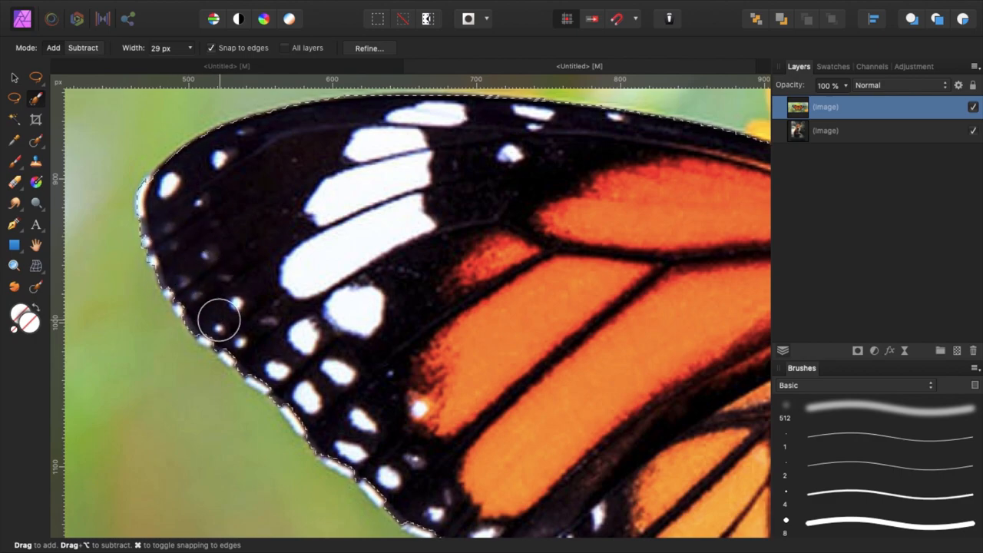
drag(218, 322, 246, 344)
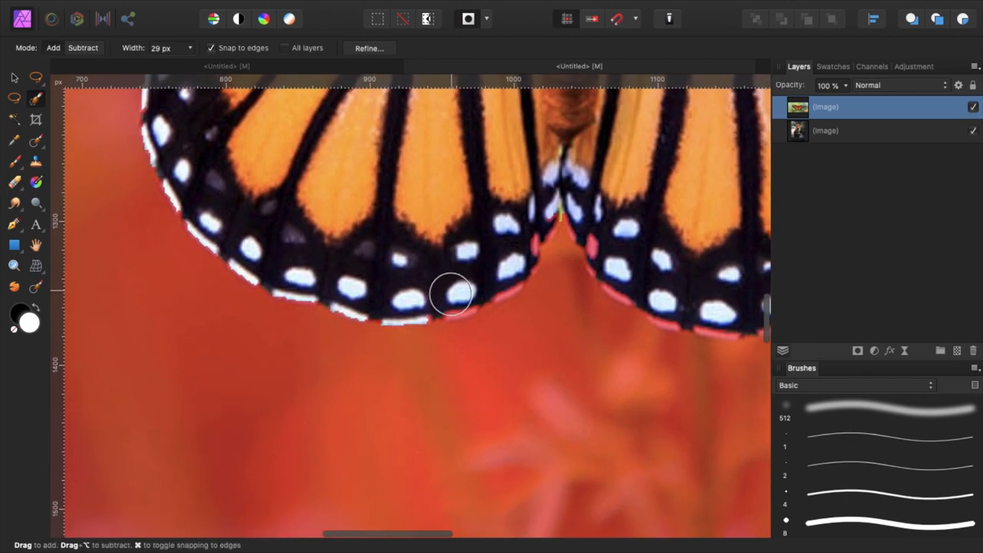
drag(452, 295, 556, 221)
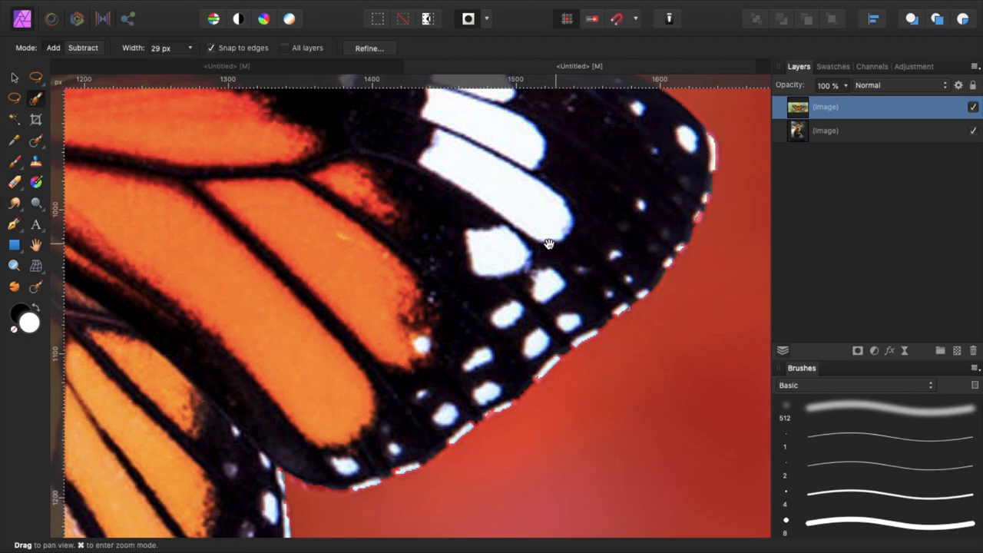
drag(550, 244, 486, 350)
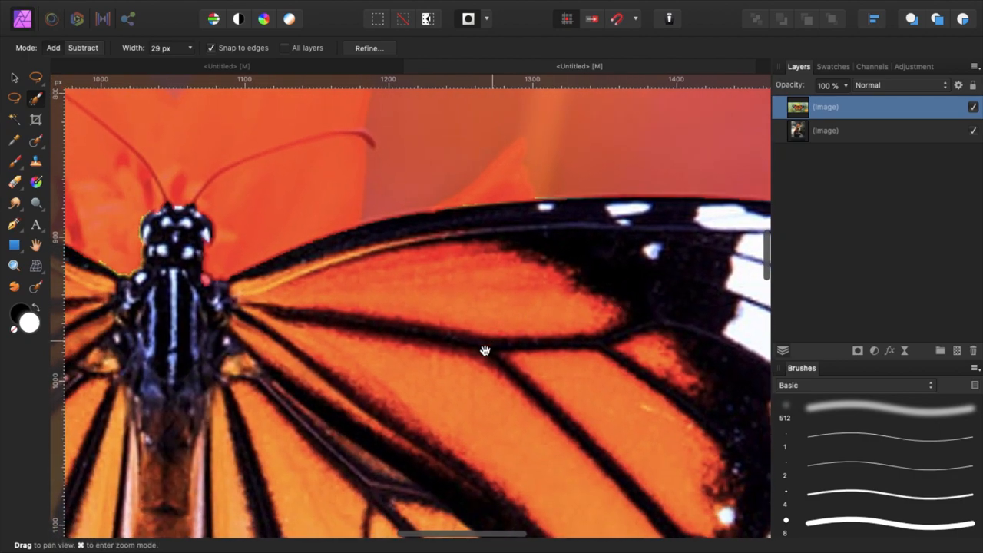
drag(484, 350, 537, 361)
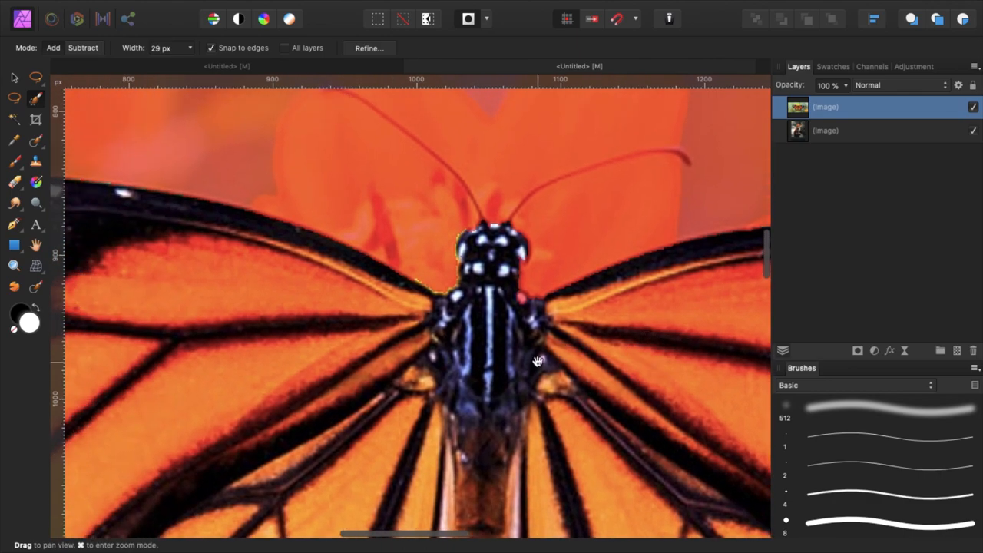
drag(538, 361, 627, 361)
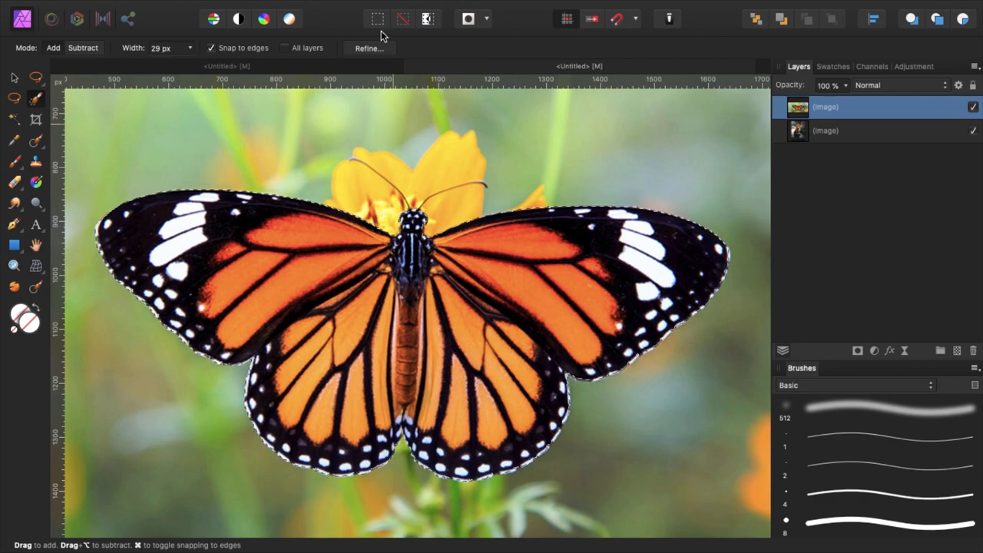
Refine the butterfly selection with a lower edge ramp and apply it as a mask
click(369, 48)
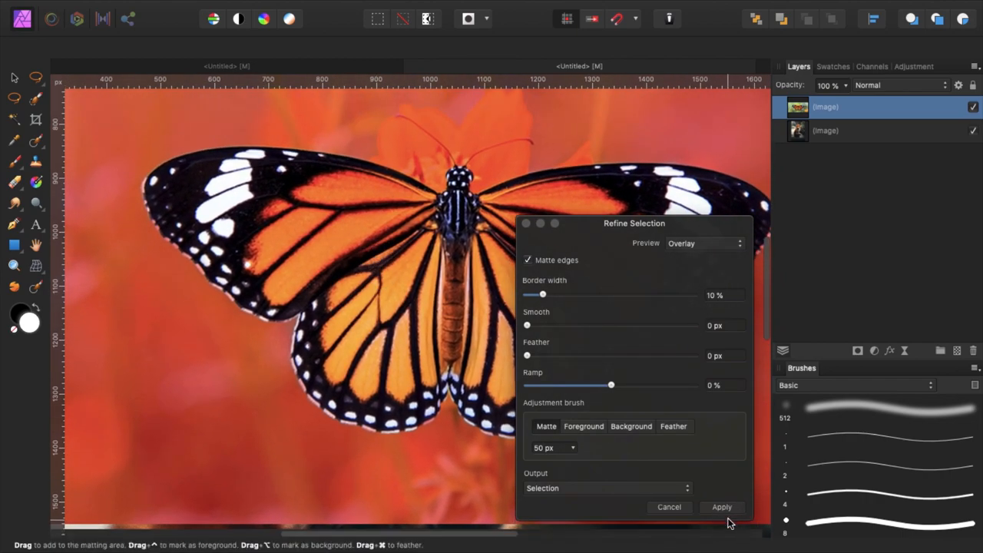
drag(611, 384, 592, 385)
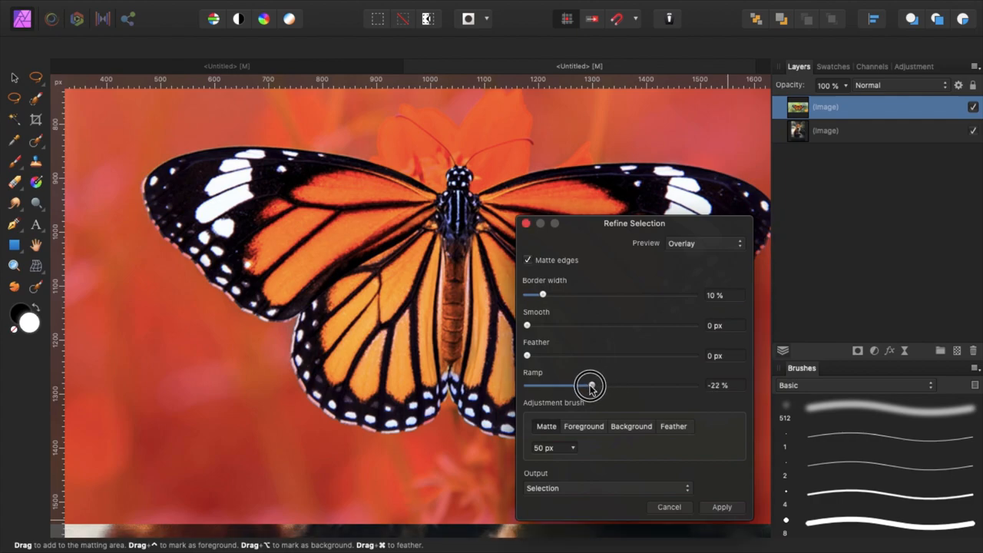
drag(592, 384, 590, 384)
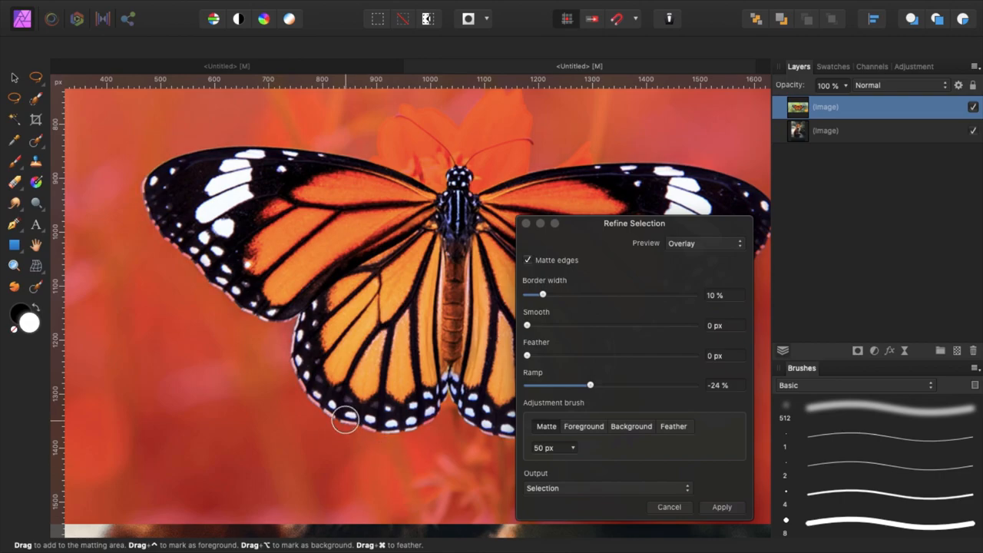
click(723, 507)
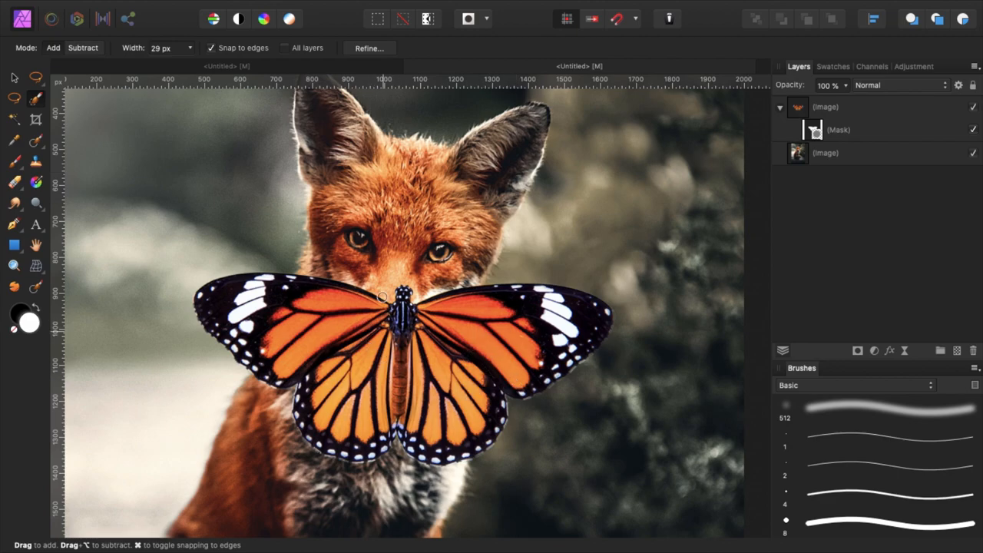
mouse_move(541, 344)
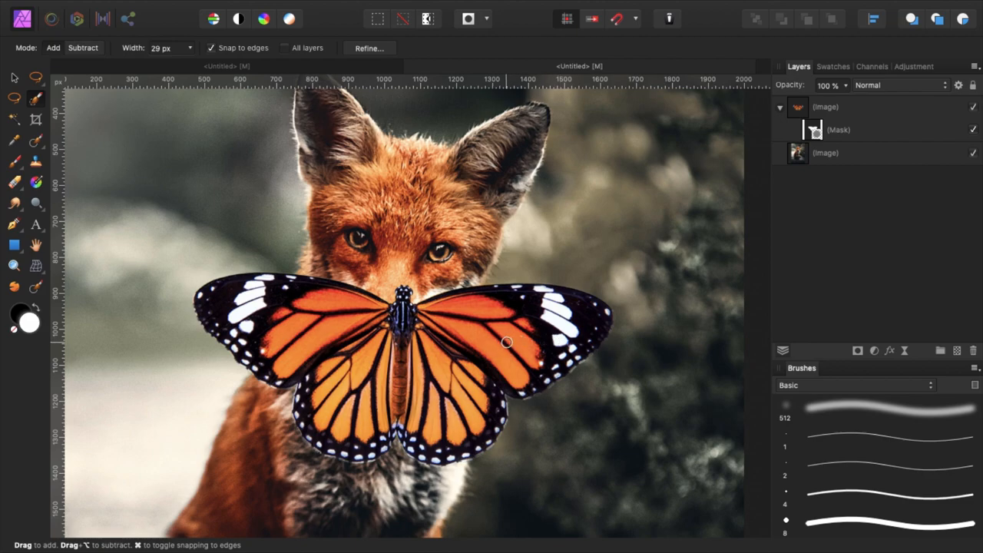
Tilt and enlarge the masked butterfly so it covers the fox's eyes like a mask
click(827, 108)
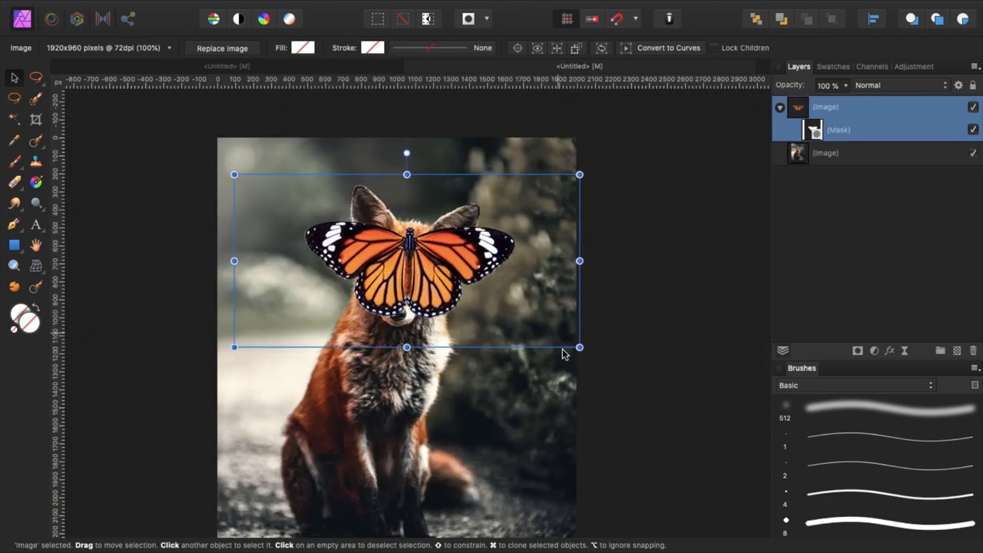
drag(581, 348, 577, 388)
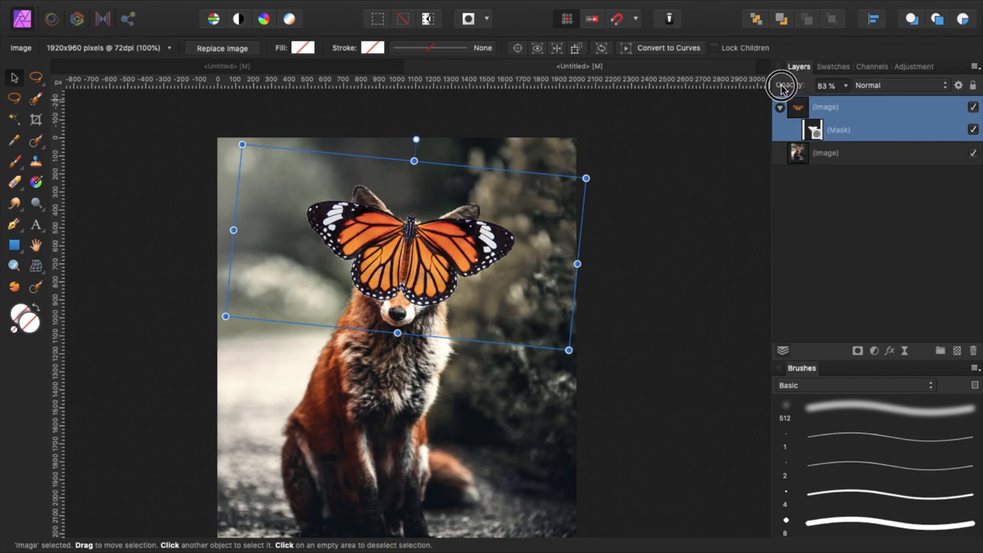
drag(783, 85, 768, 84)
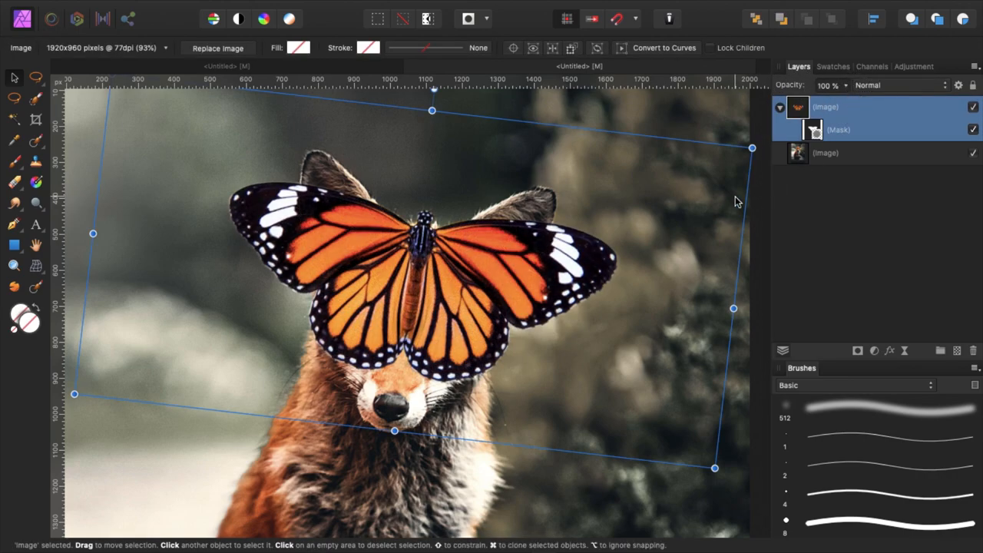
mouse_move(750, 233)
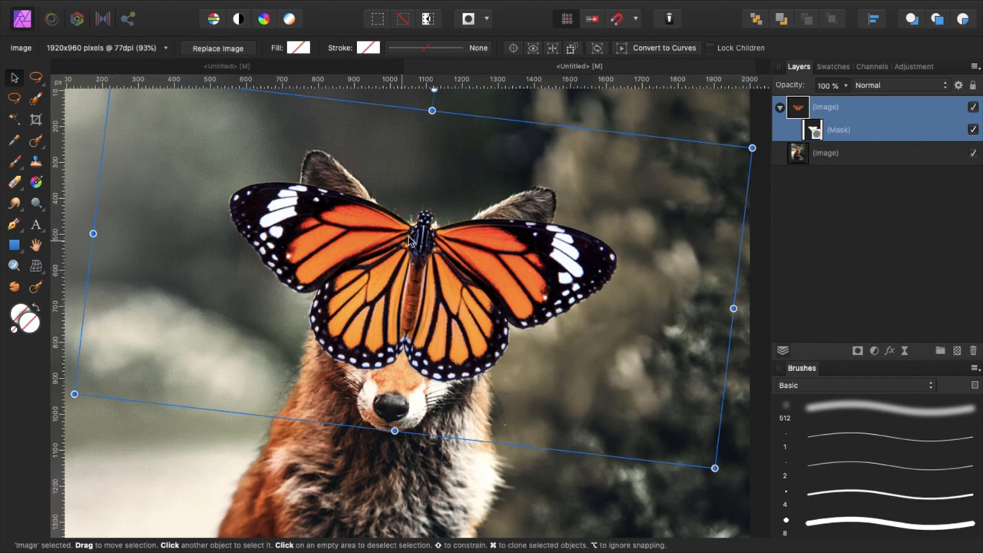
mouse_move(365, 261)
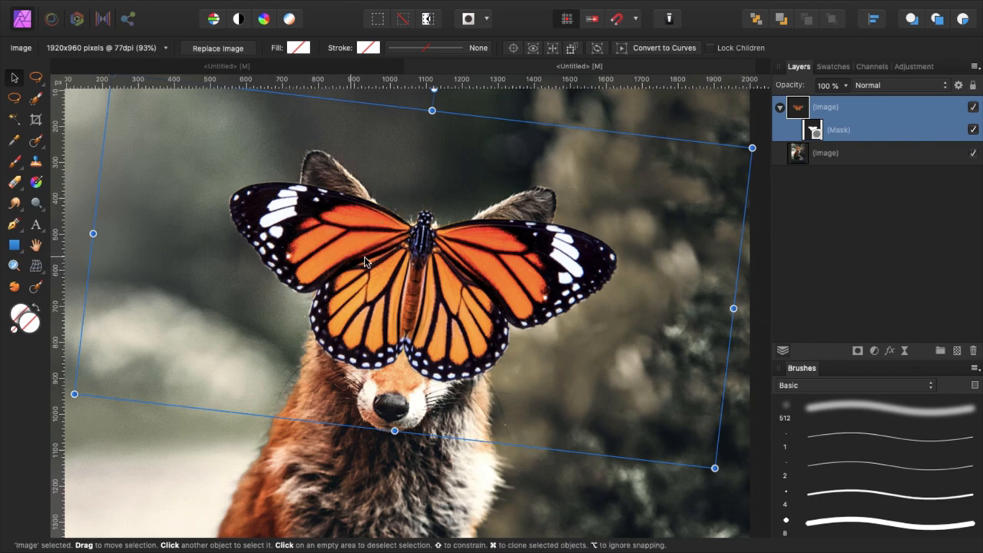
mouse_move(446, 301)
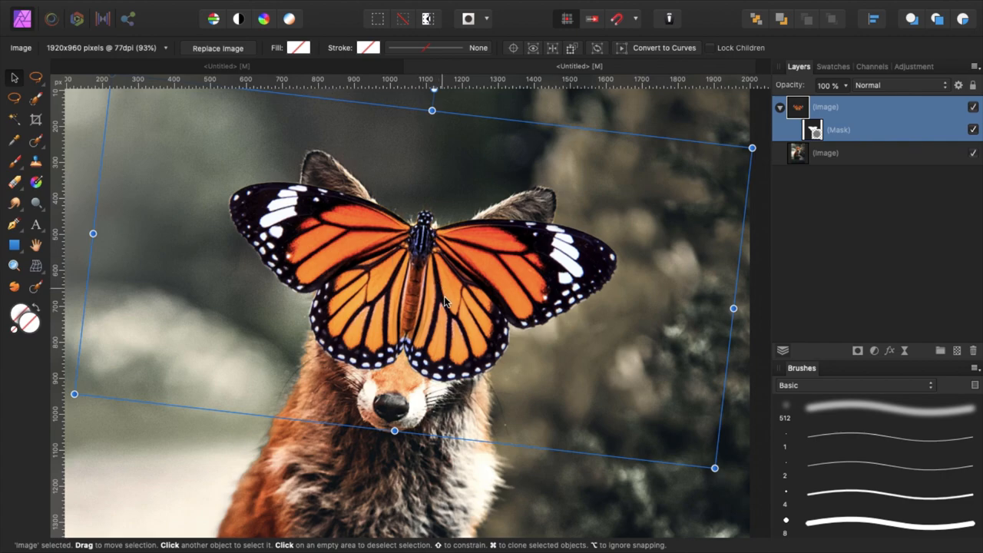
mouse_move(649, 311)
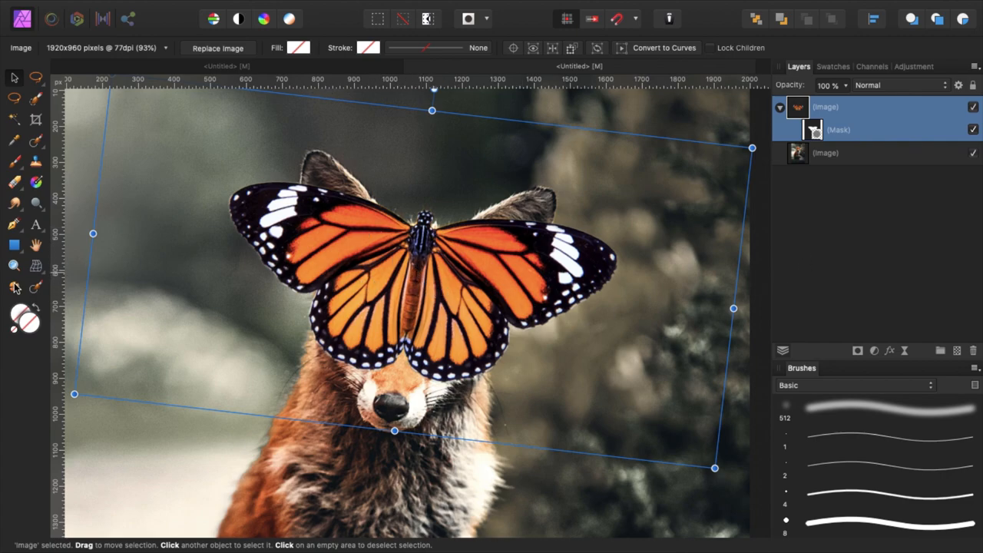
mouse_move(16, 289)
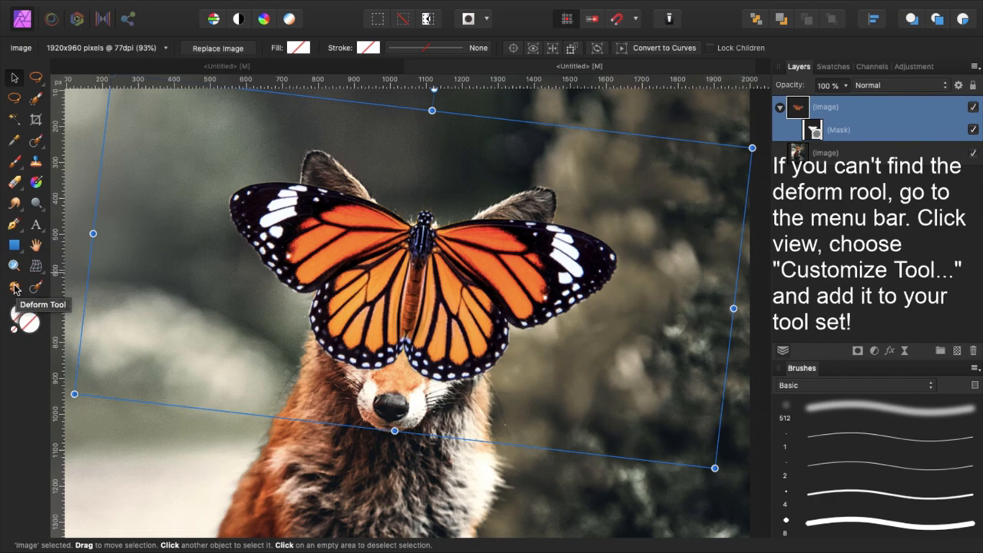
Deform the butterfly's wings to curve around the fox's head, rasterising the layer and applying
click(14, 289)
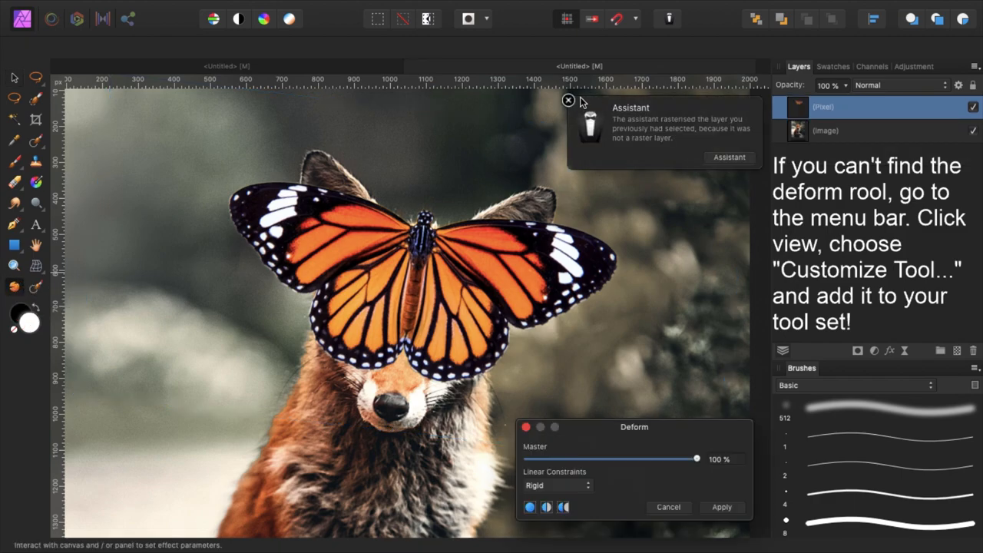
click(569, 102)
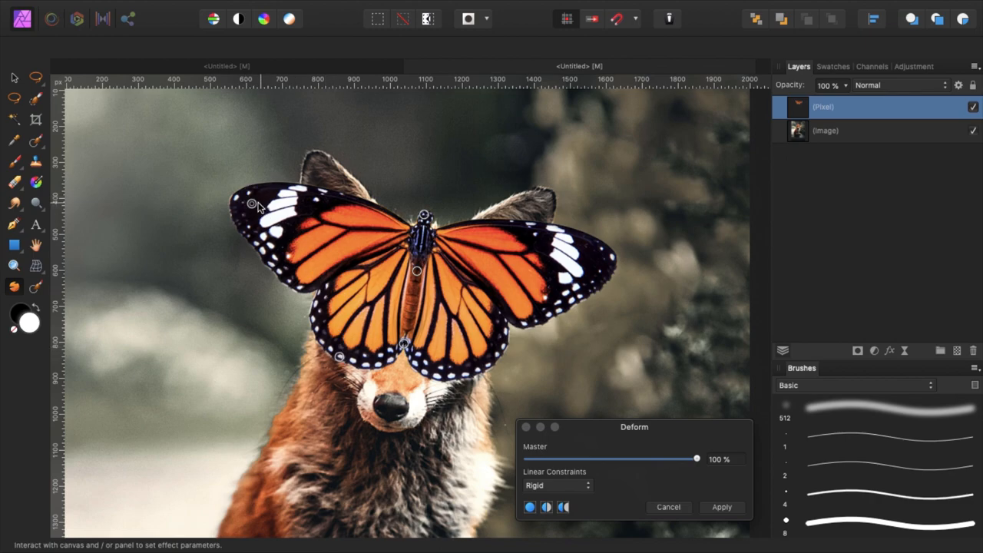
drag(252, 204, 269, 212)
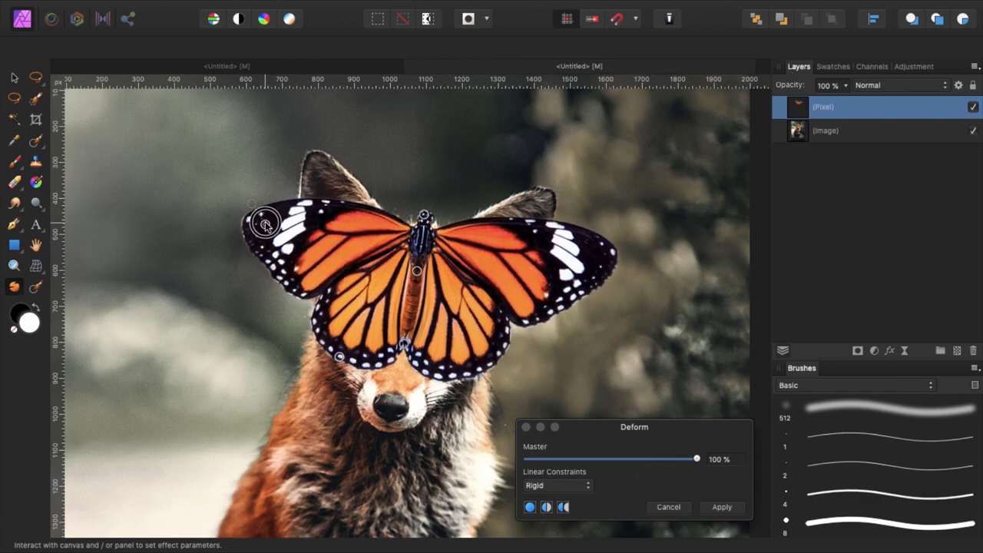
drag(265, 223, 271, 214)
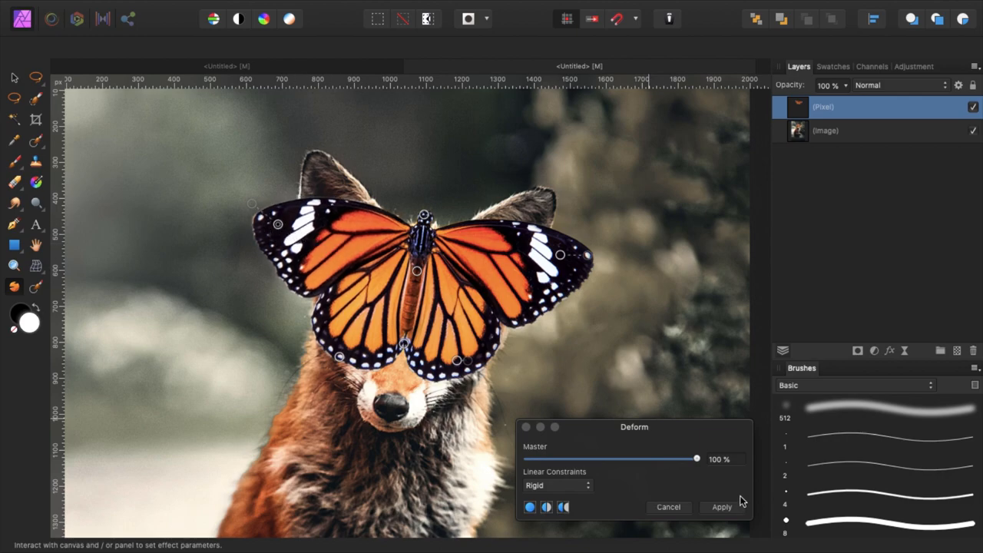
click(720, 507)
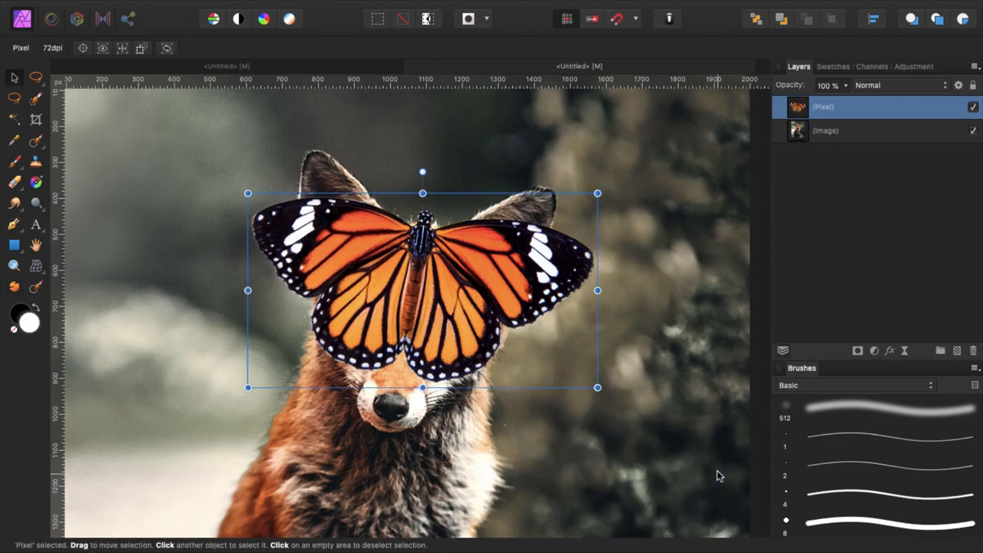
drag(423, 291, 407, 283)
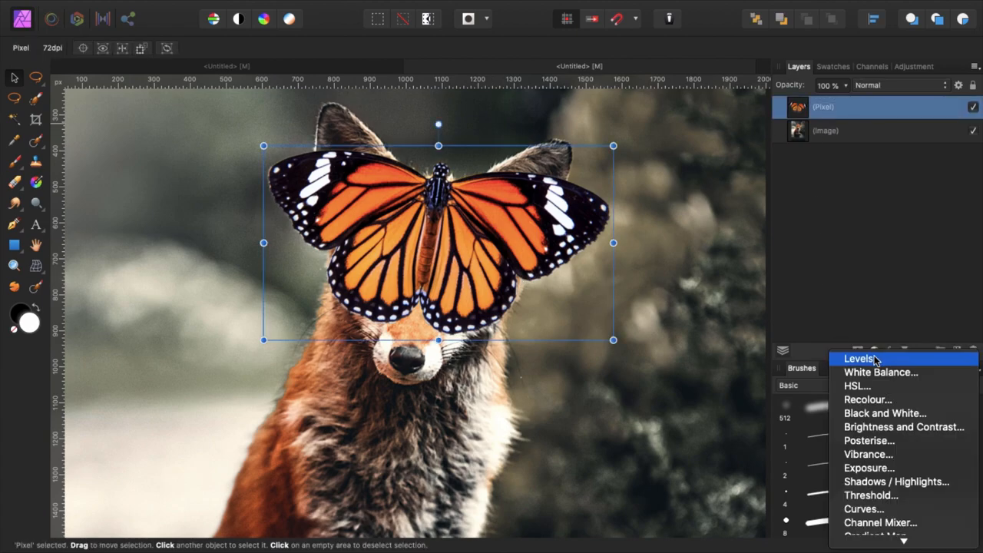
Add a nested Levels adjustment with output black at 6% and output white at 82%
click(858, 358)
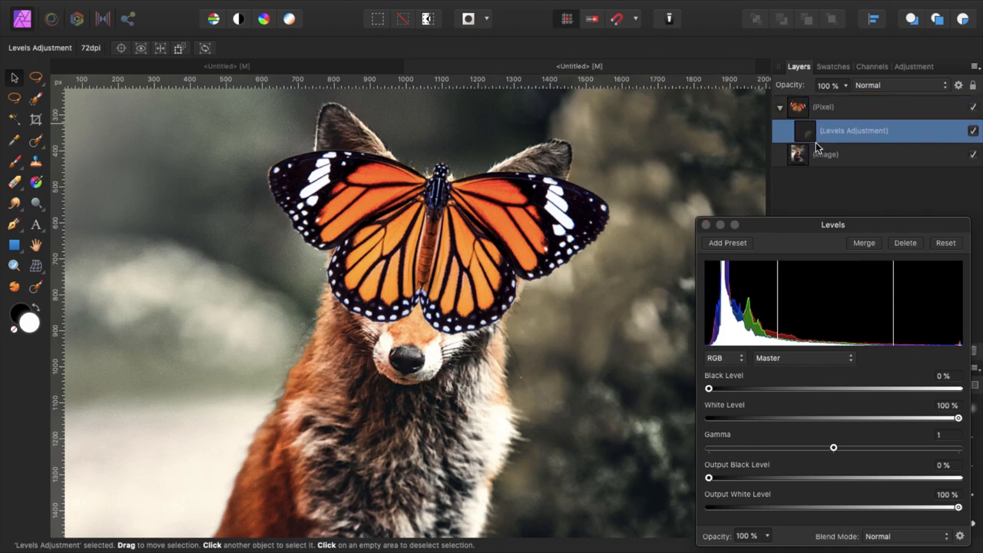
click(807, 130)
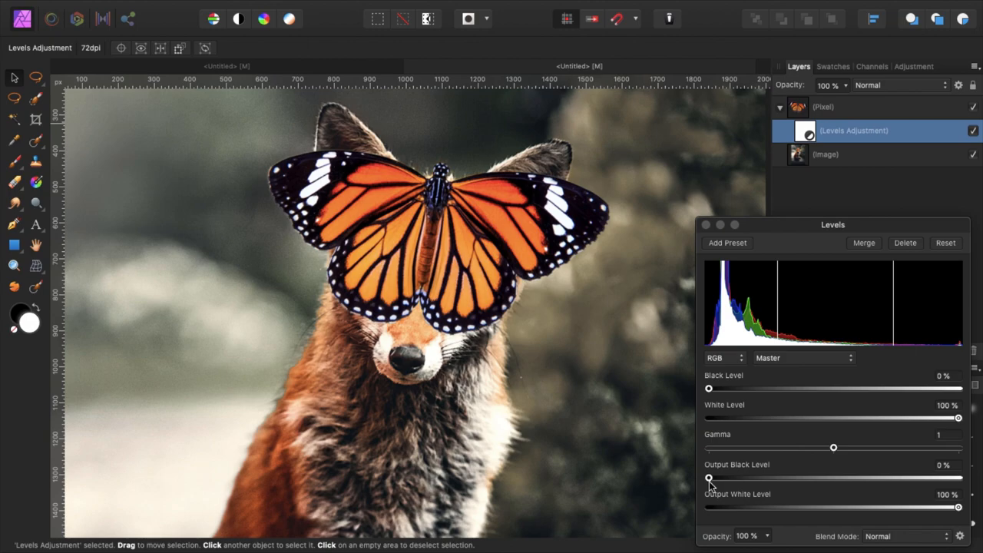
drag(709, 478, 725, 478)
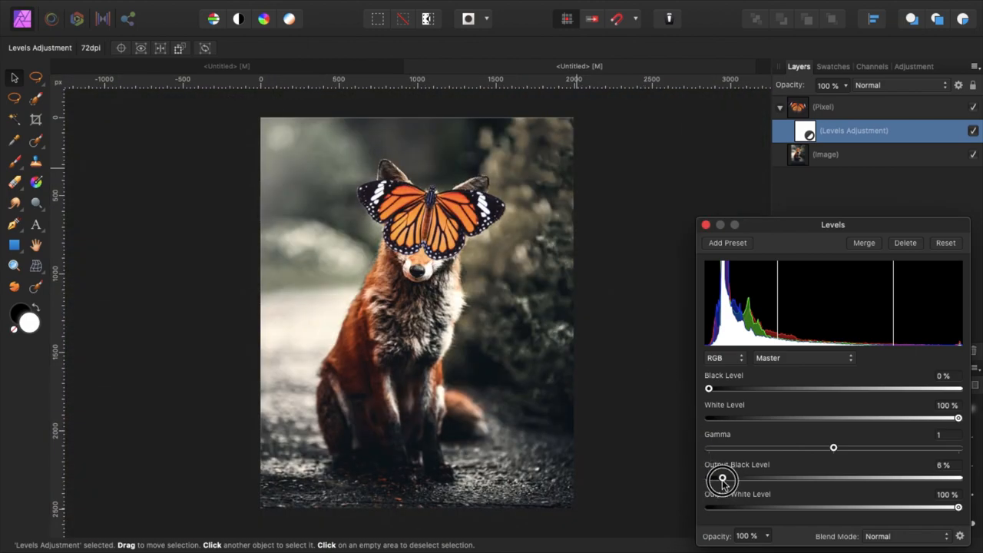
drag(724, 479, 721, 477)
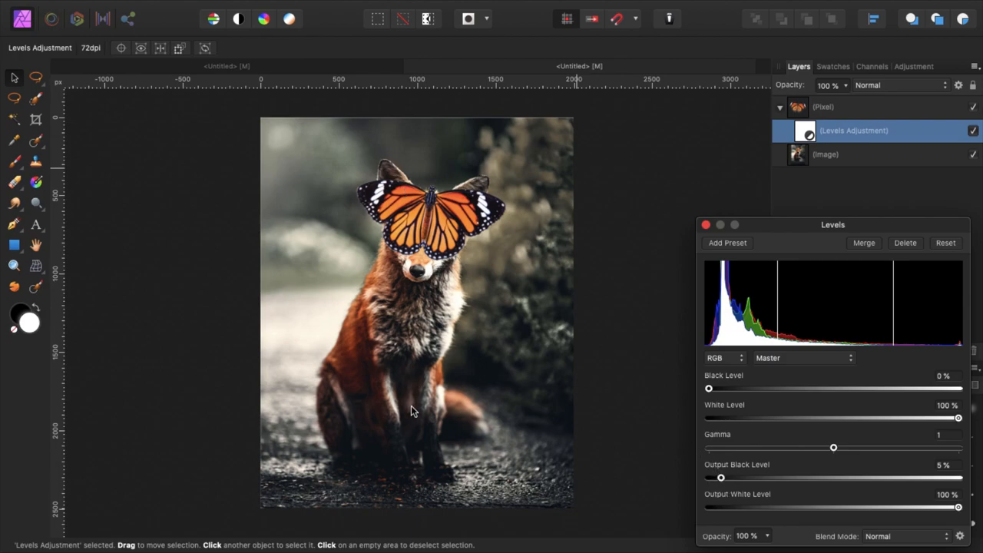
mouse_move(384, 421)
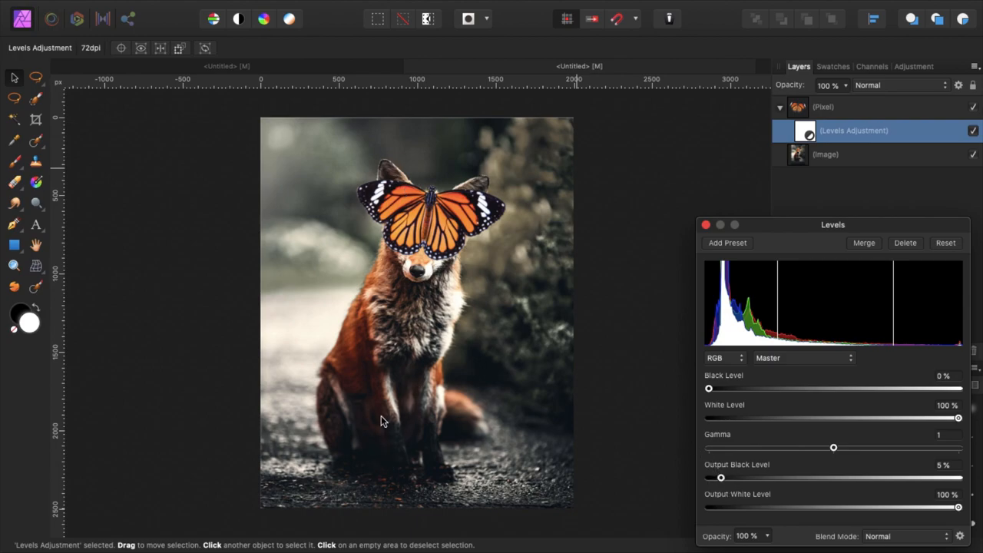
drag(959, 507, 916, 507)
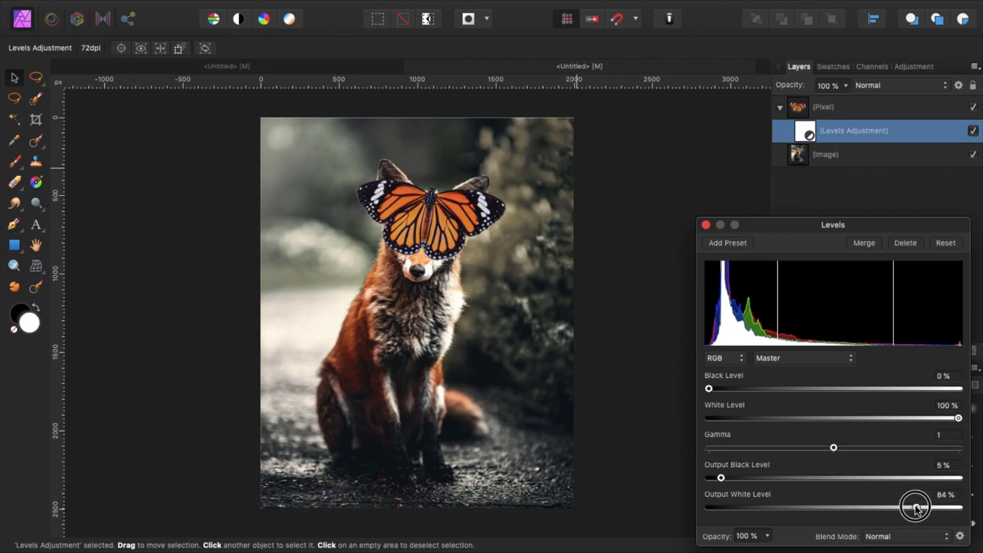
drag(916, 507, 913, 510)
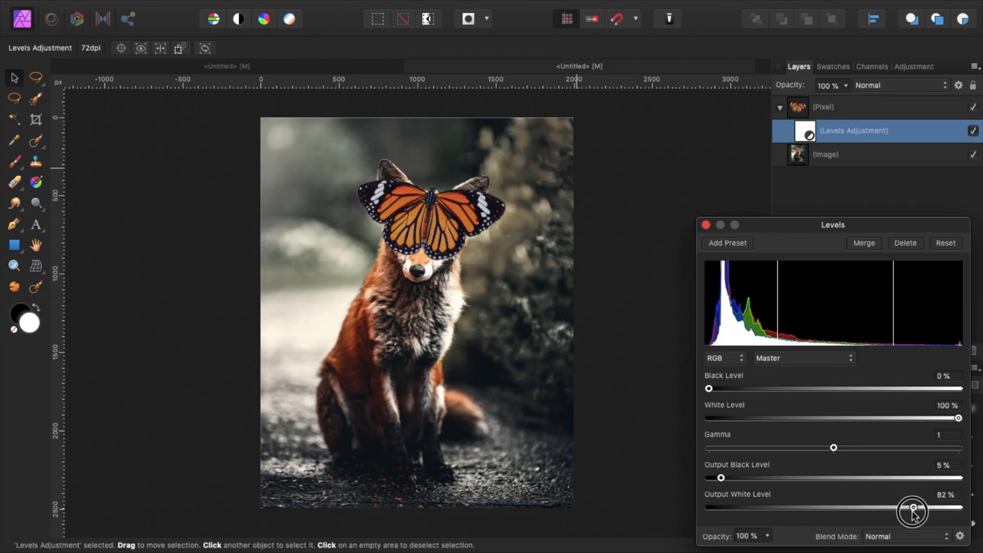
drag(913, 510, 910, 510)
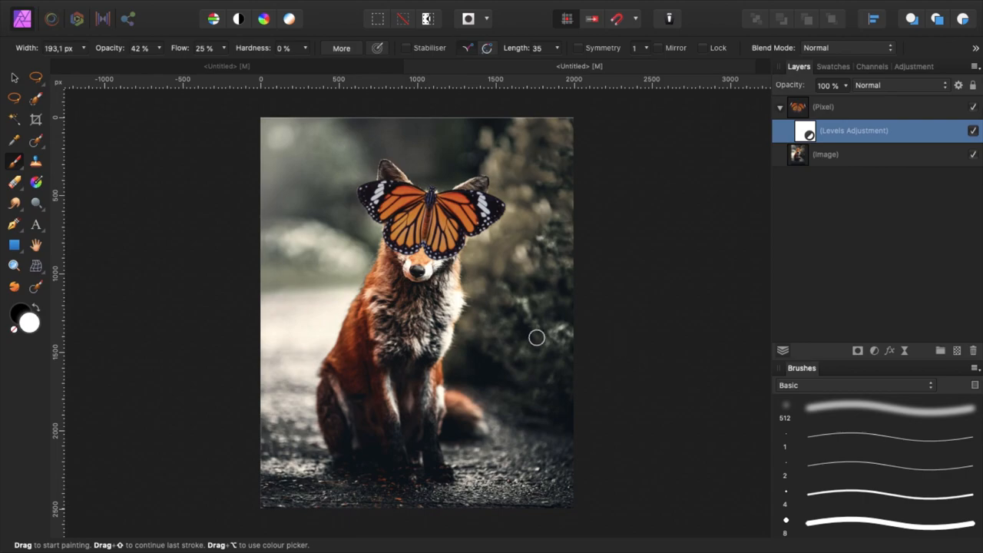
mouse_move(489, 234)
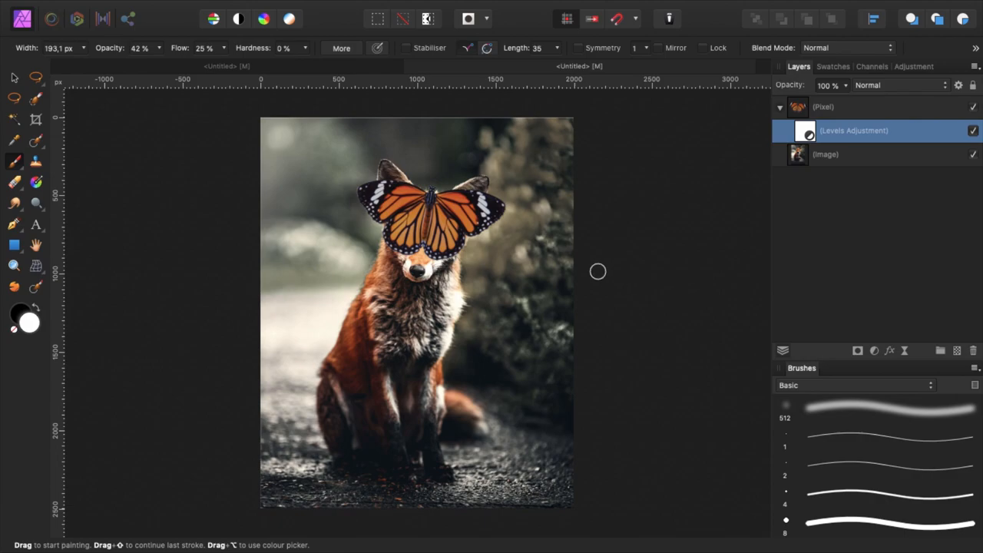
mouse_move(879, 354)
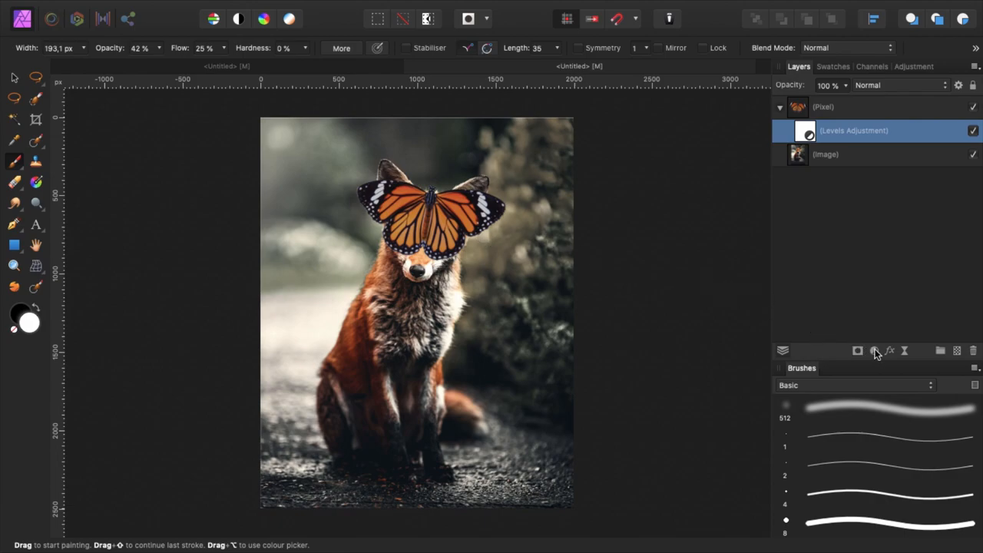
Add an Exposure adjustment raised to about 1.48 to brighten the butterfly
click(876, 350)
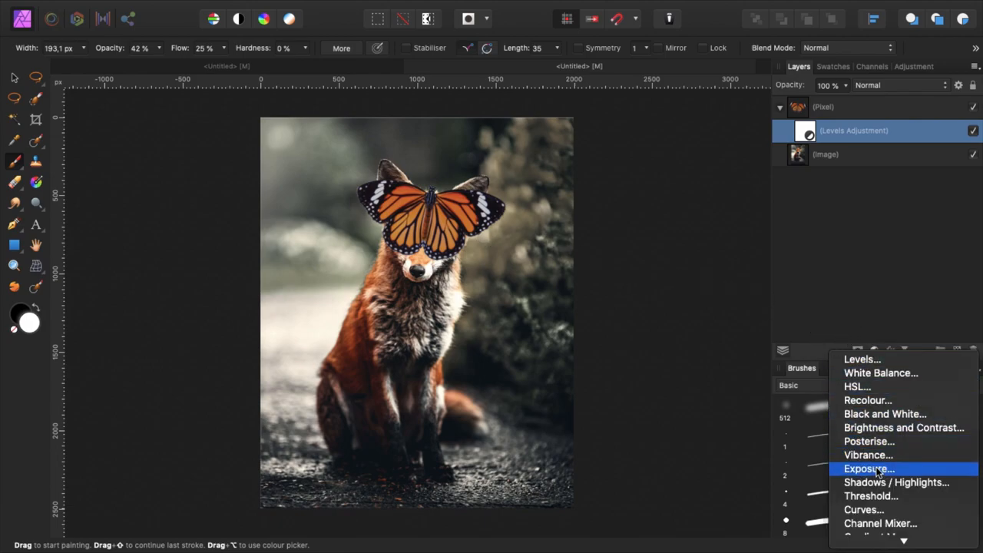
click(870, 469)
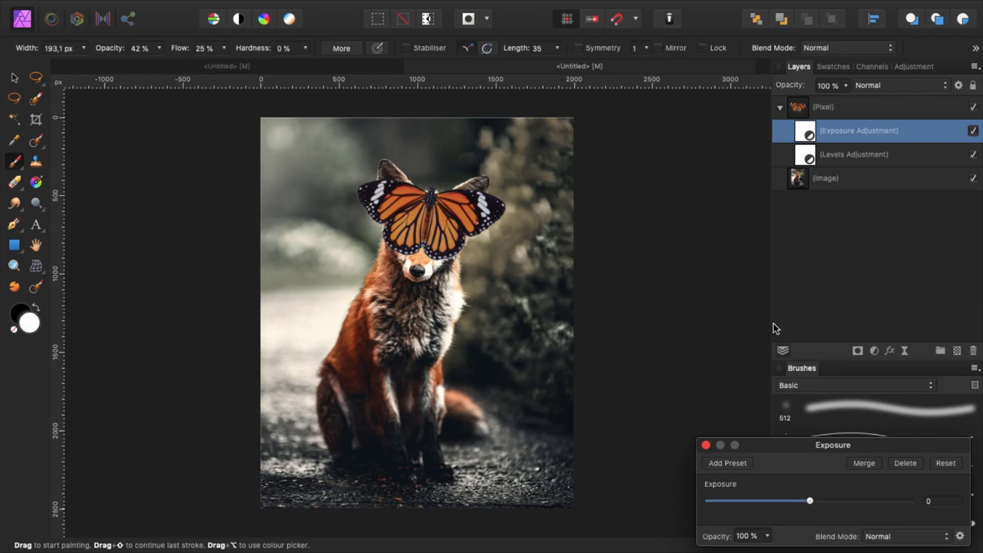
drag(808, 501, 826, 501)
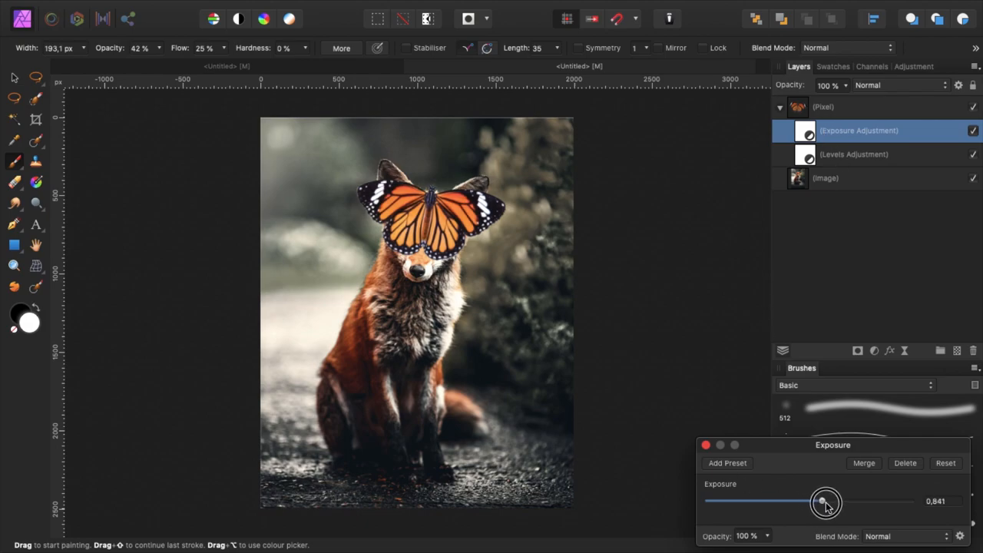
drag(827, 501, 830, 506)
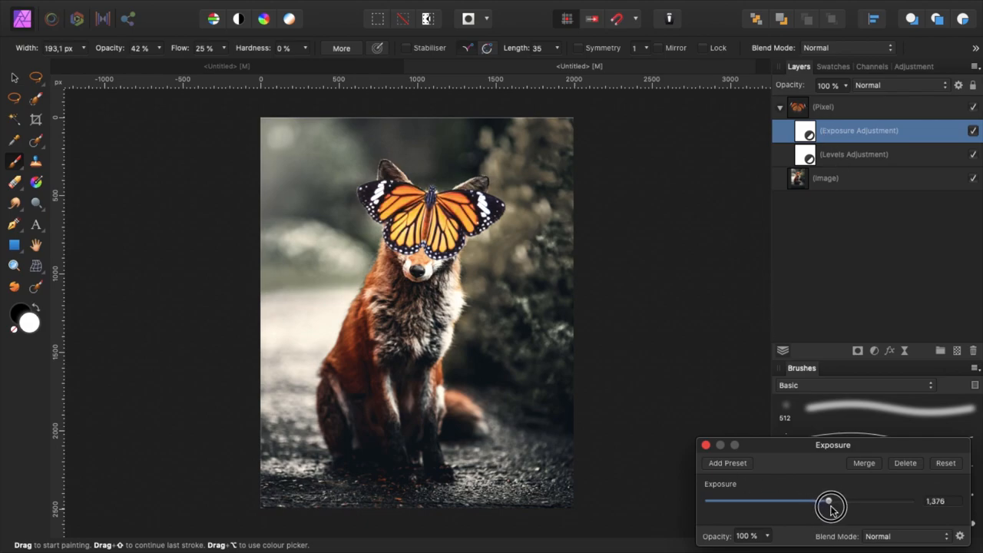
drag(830, 501, 836, 501)
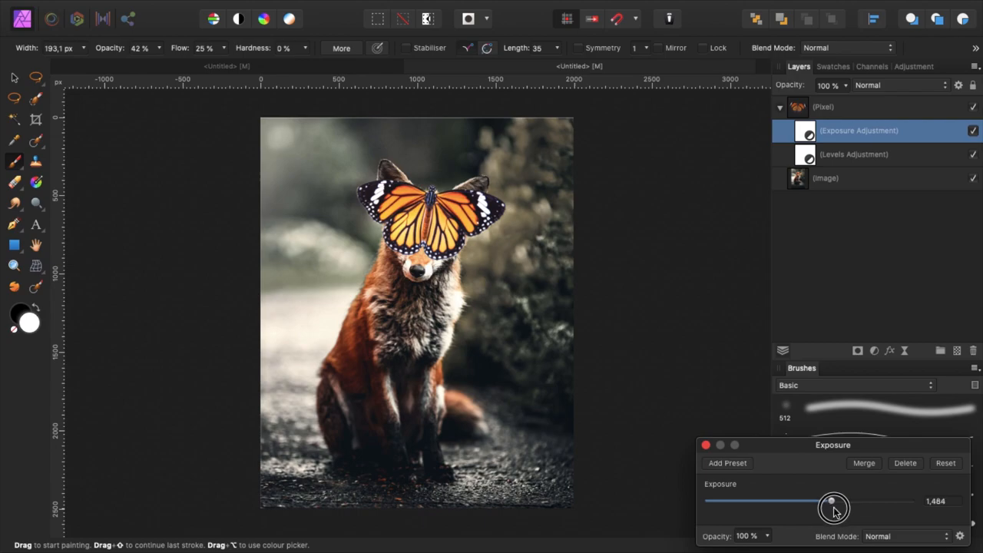
drag(833, 501, 838, 501)
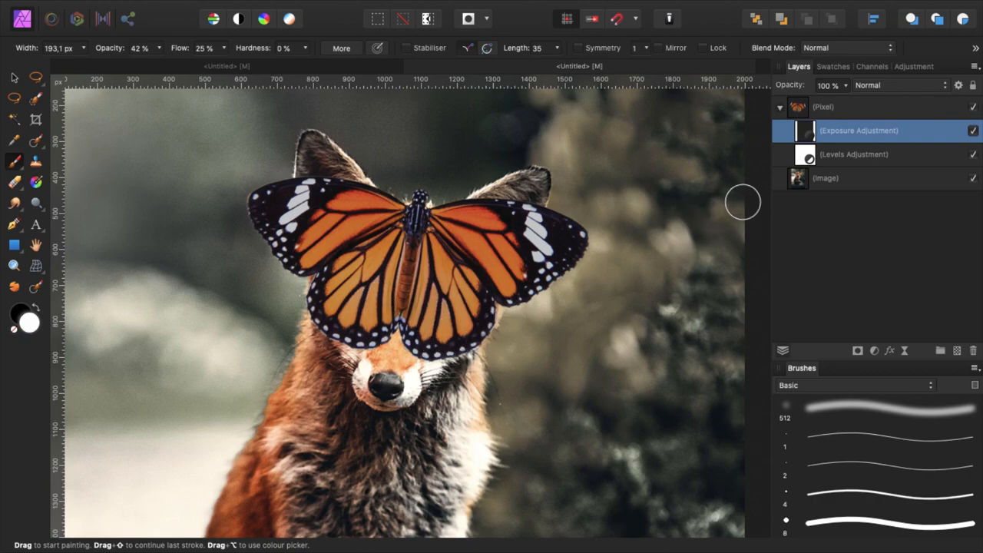
mouse_move(256, 317)
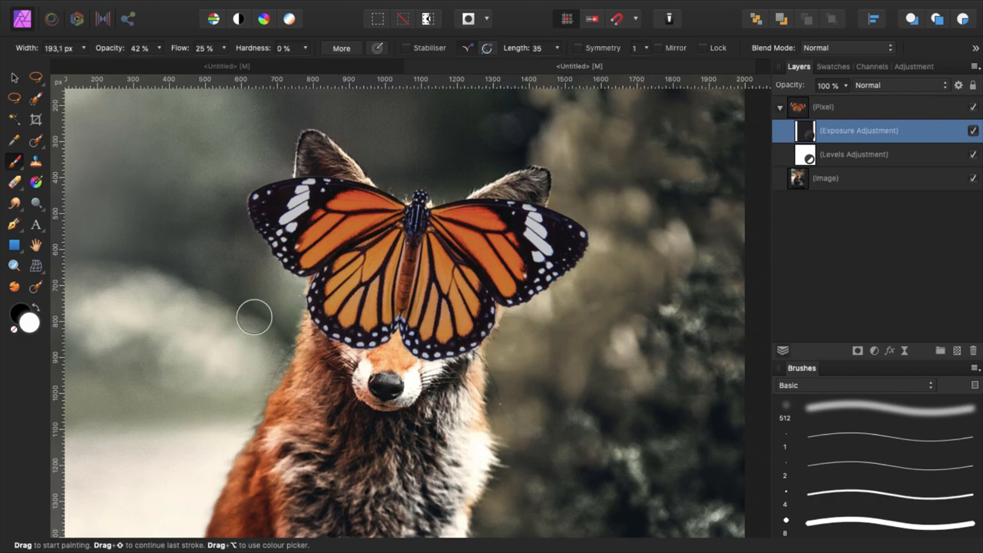
mouse_move(381, 200)
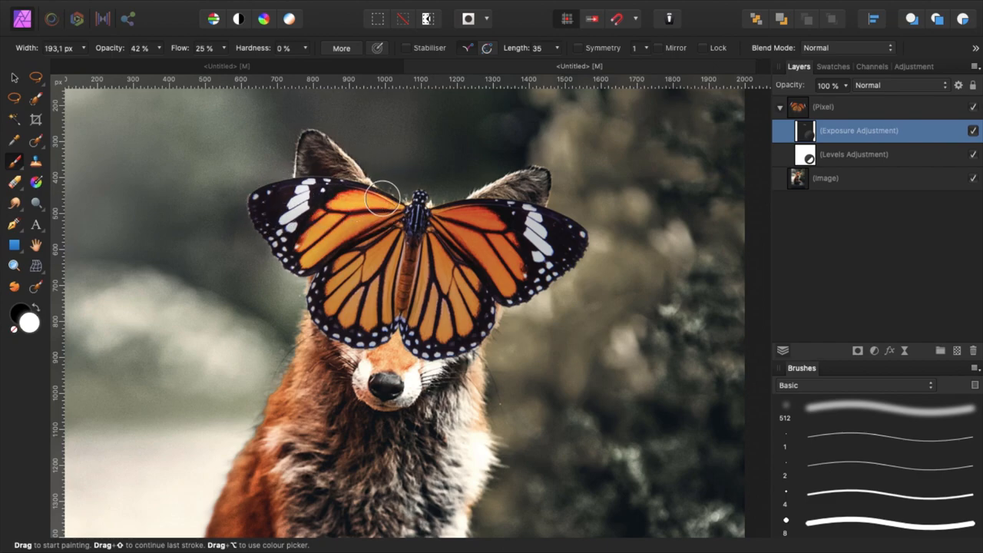
Brush the Exposure adjustment mask across the wings to refine their lighting
drag(377, 197, 249, 215)
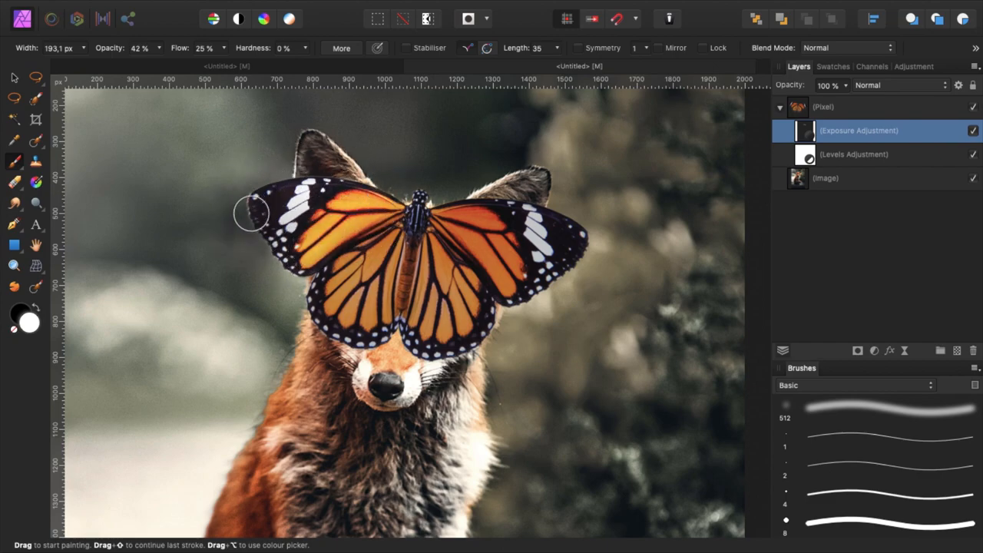
drag(254, 212, 495, 218)
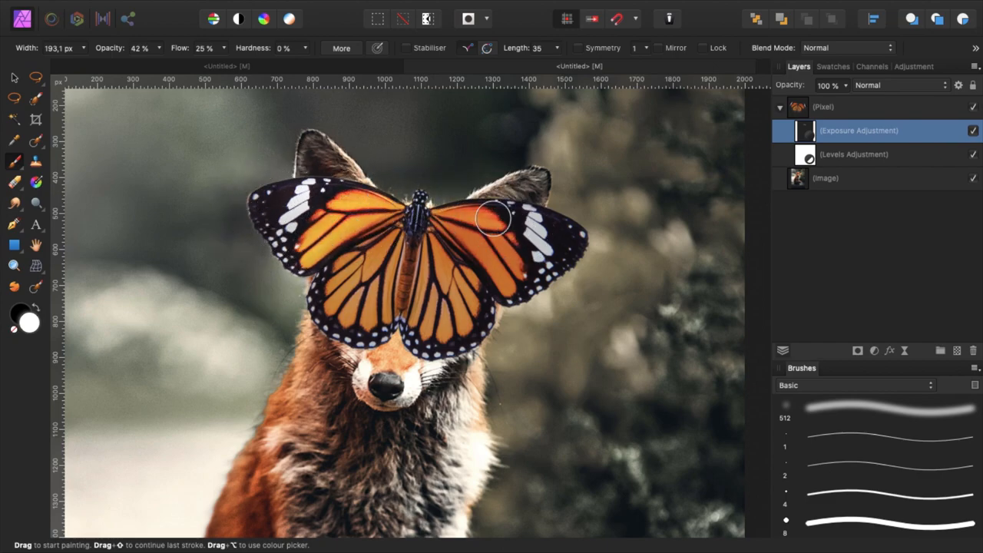
drag(492, 218, 474, 199)
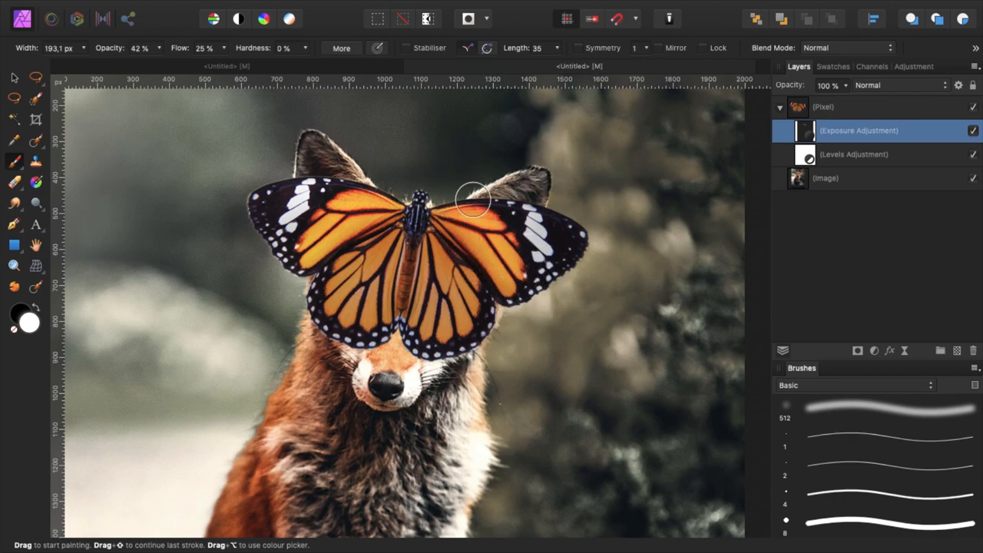
drag(473, 199, 427, 212)
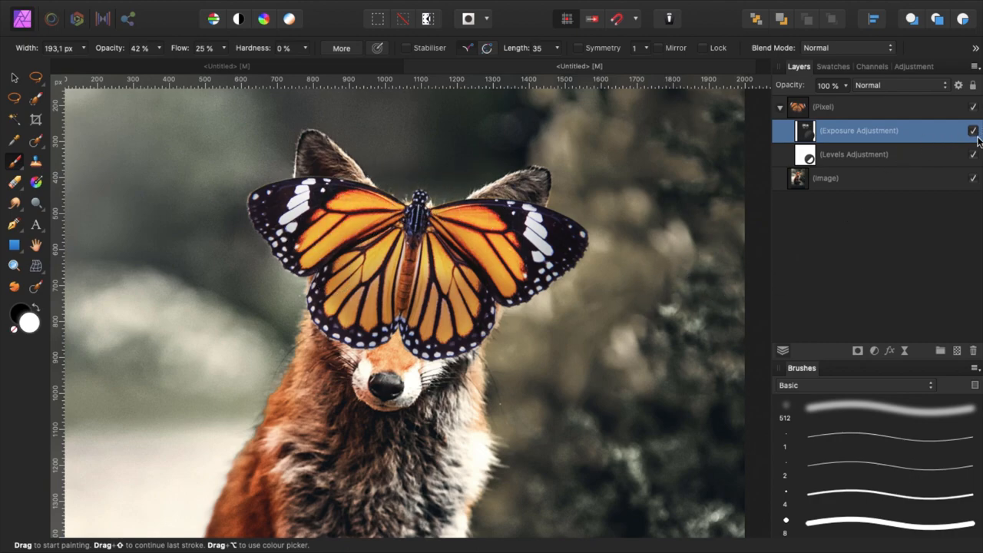
Compare with the exposure adjustment hidden and shown, then collapse the butterfly layer group
click(976, 129)
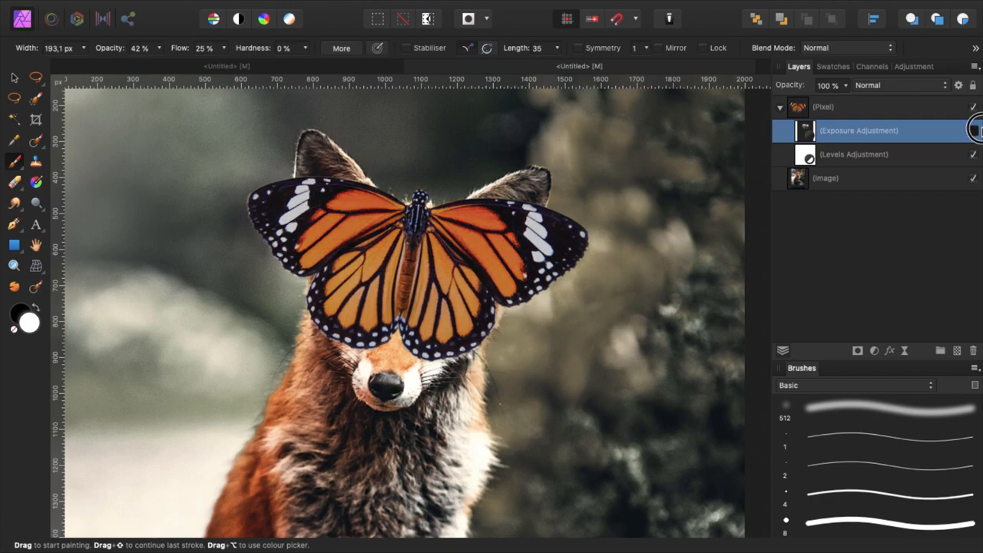
click(975, 131)
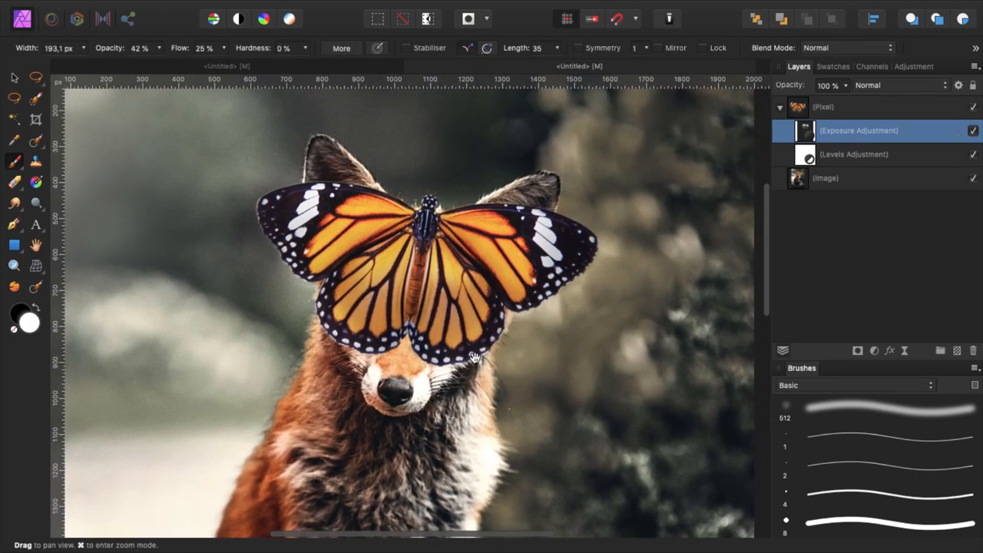
click(823, 107)
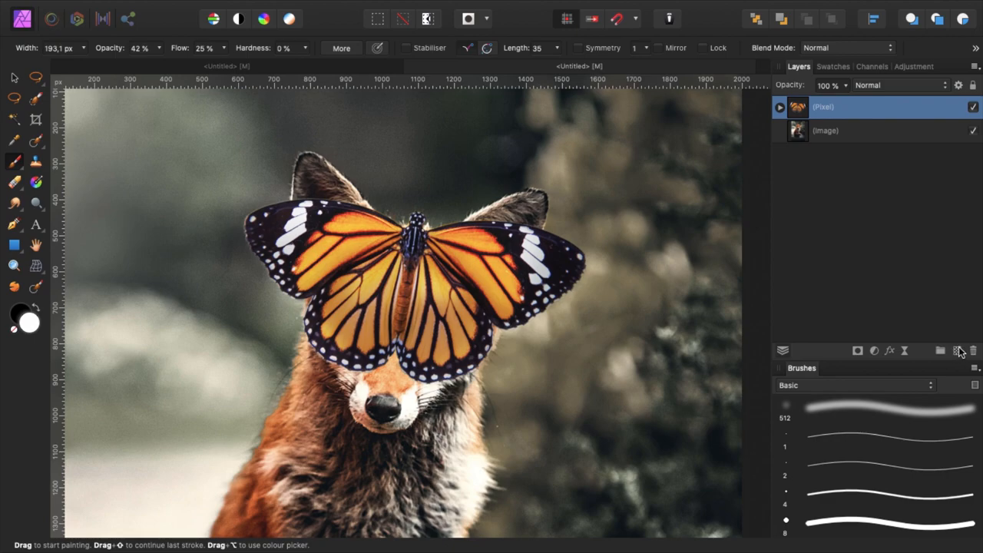
Add a Colour Dodge pixel layer and paint a warm orange glow over the wings and body
click(955, 351)
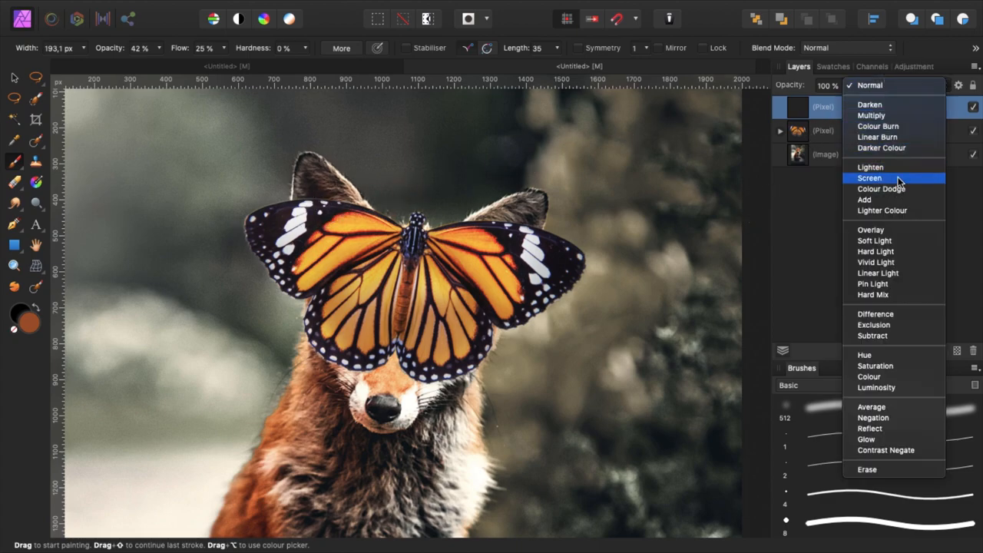
click(881, 187)
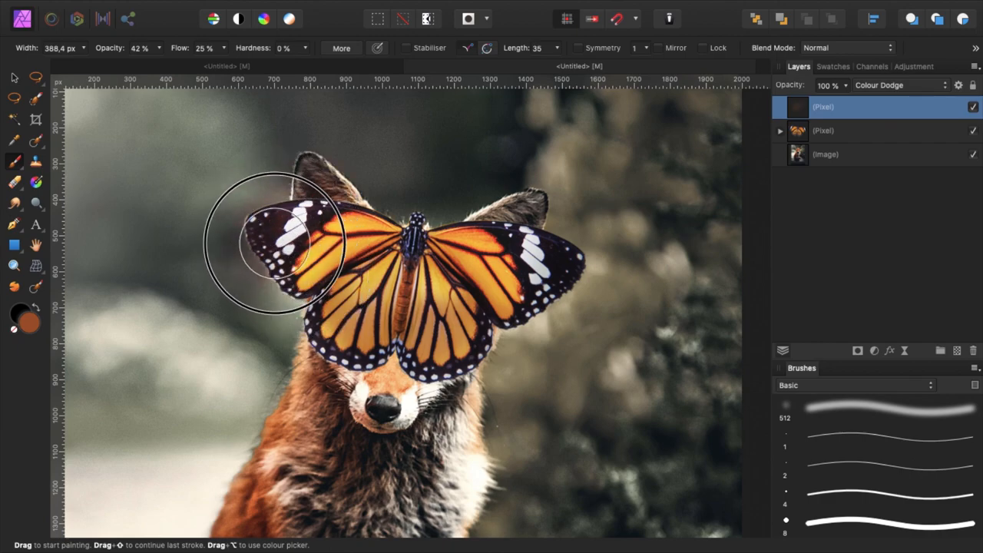
drag(273, 246, 407, 223)
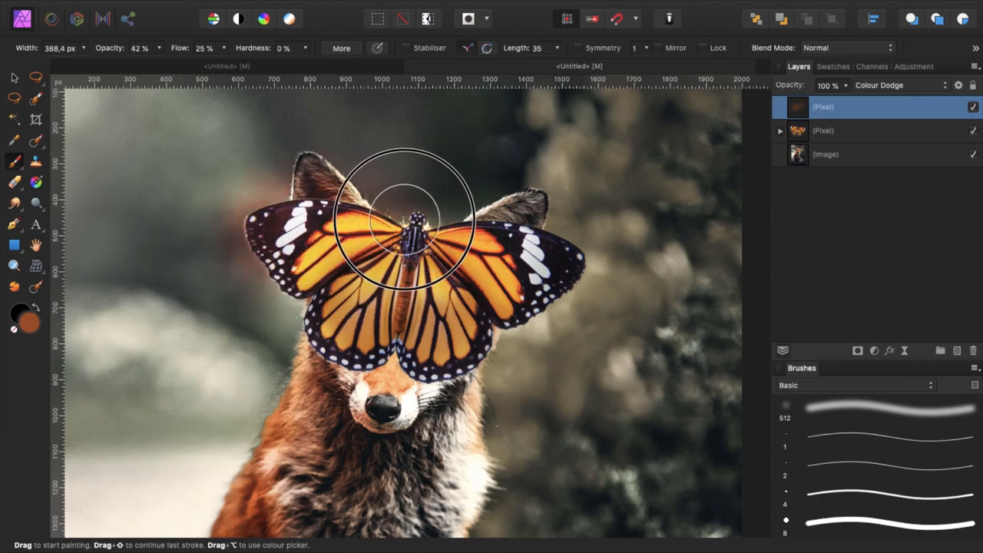
drag(408, 218, 525, 230)
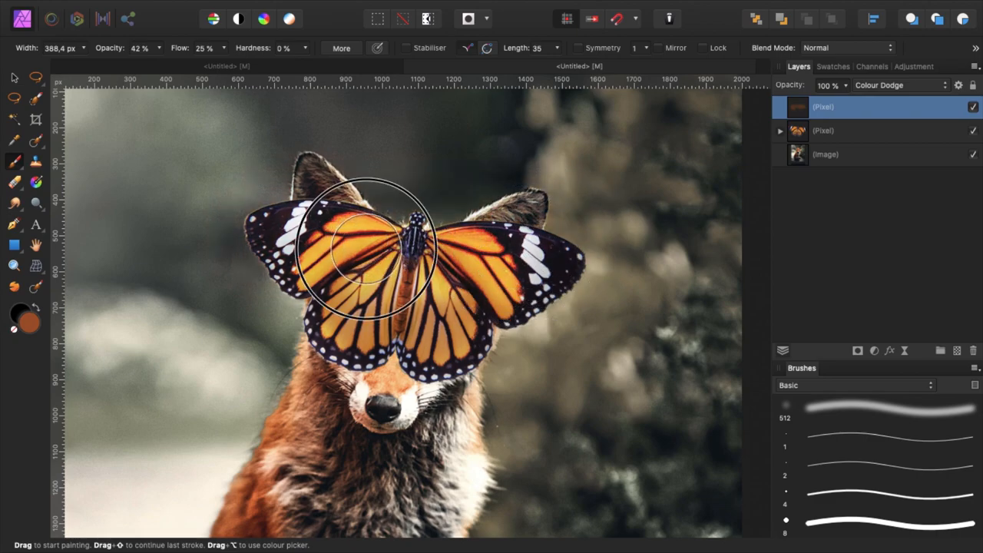
drag(369, 245, 384, 300)
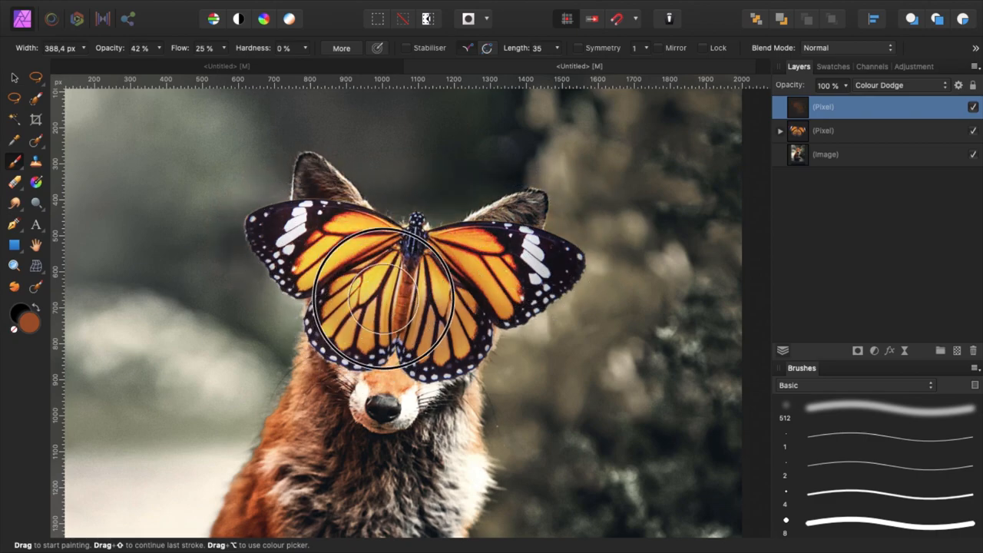
drag(391, 300, 338, 254)
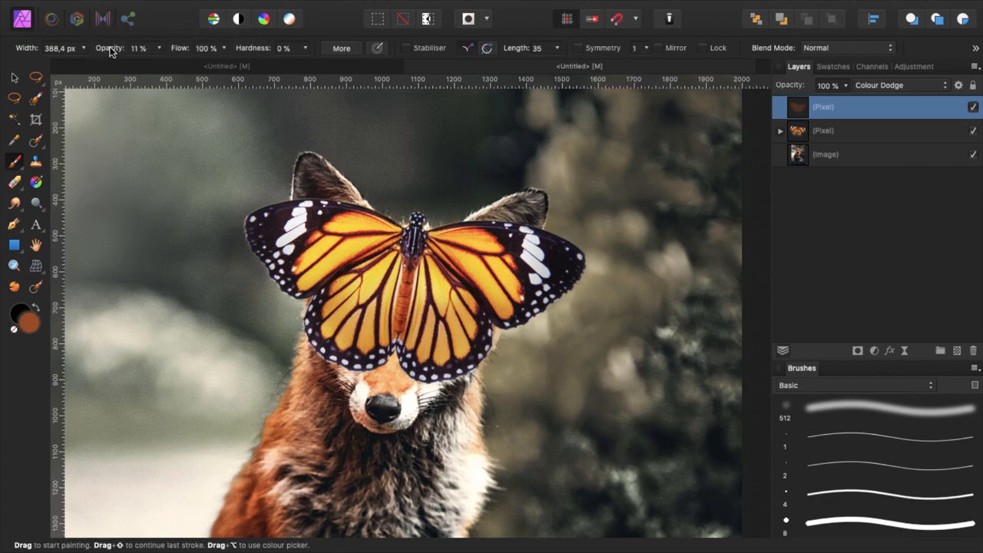
mouse_move(119, 52)
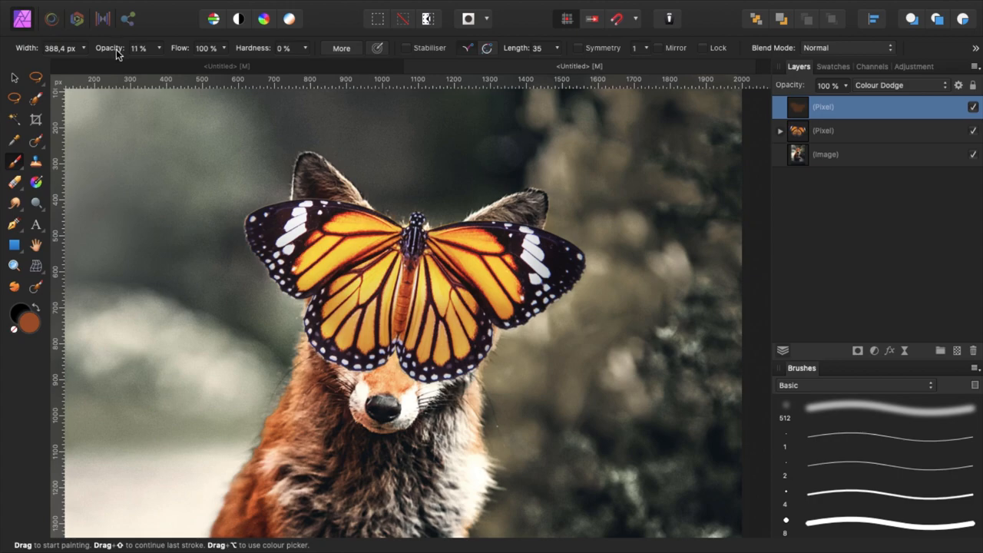
mouse_move(248, 243)
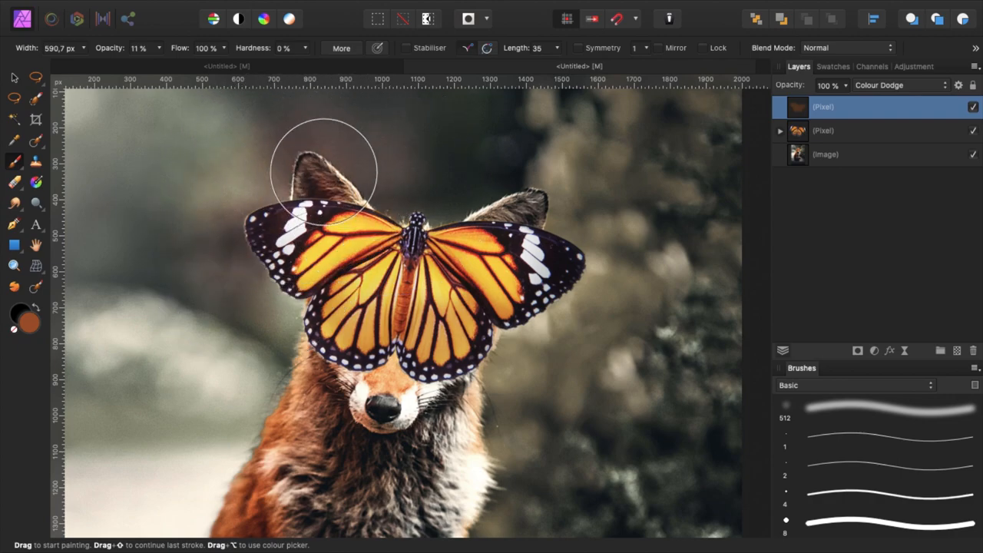
Brush soft warm dodge light around the left ear and right wing, then lower the glow layer to 80% opacity
drag(322, 169, 537, 200)
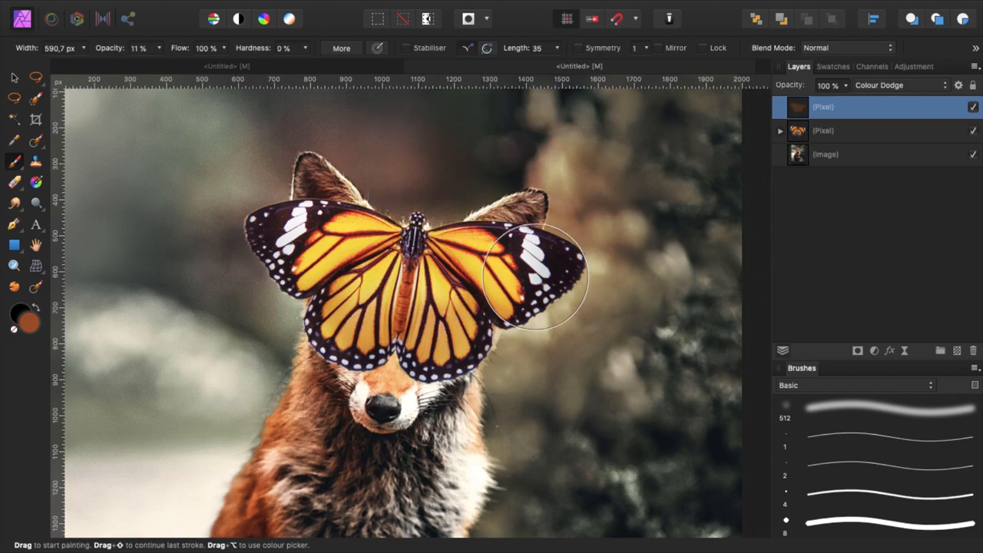
drag(535, 273, 310, 322)
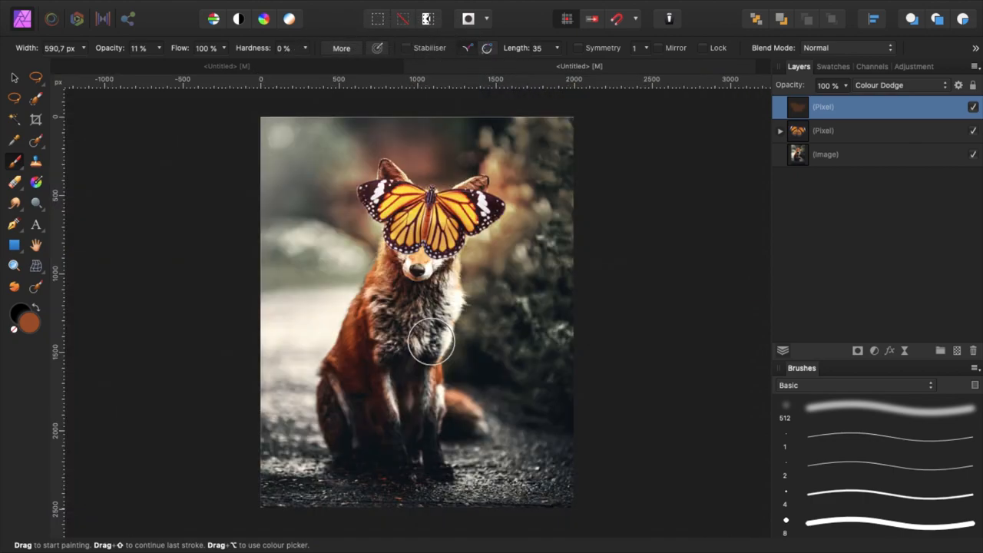
click(953, 108)
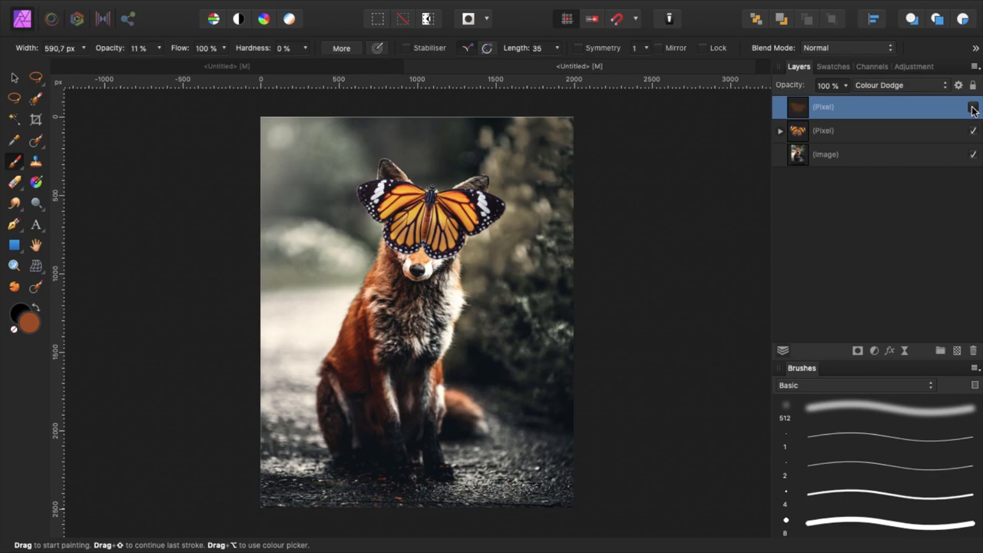
click(974, 108)
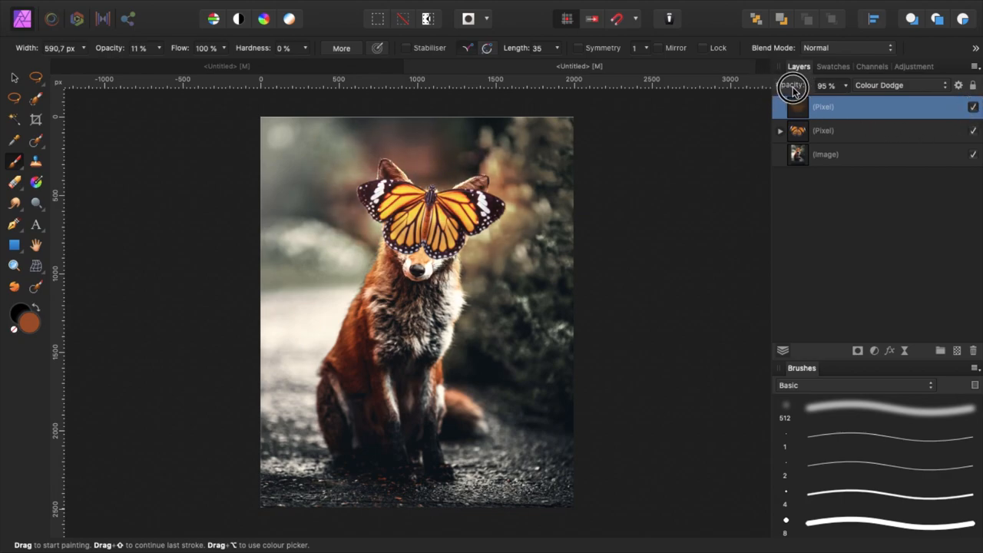
drag(793, 86, 785, 86)
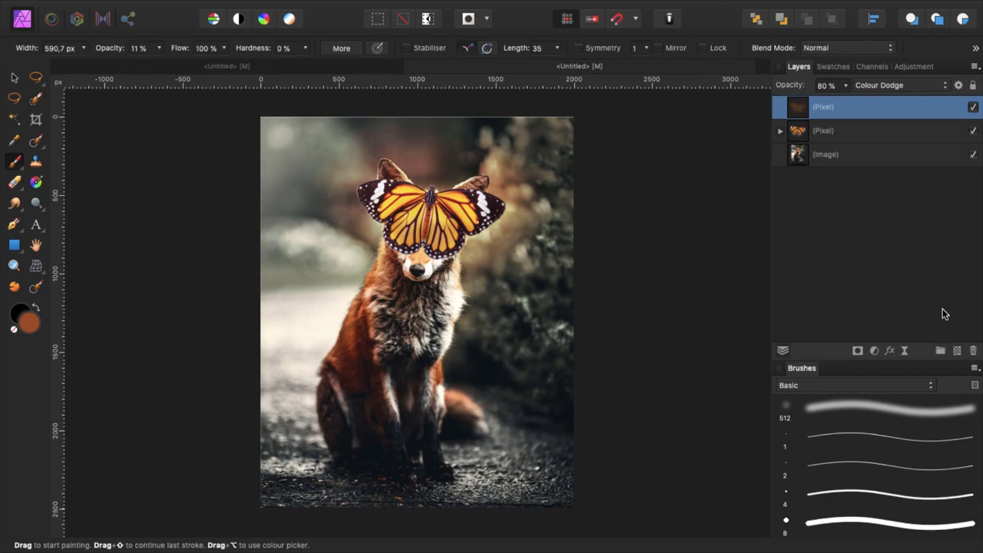
mouse_move(937, 311)
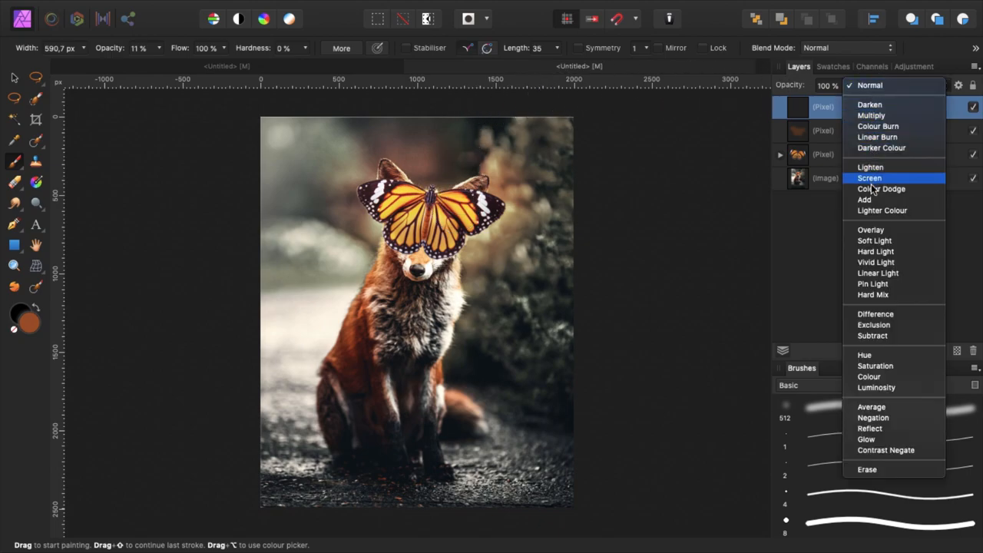
On an Add-mode layer, paint orange highlights on the wings, body and wing veins, then set opacity to 54%
click(864, 200)
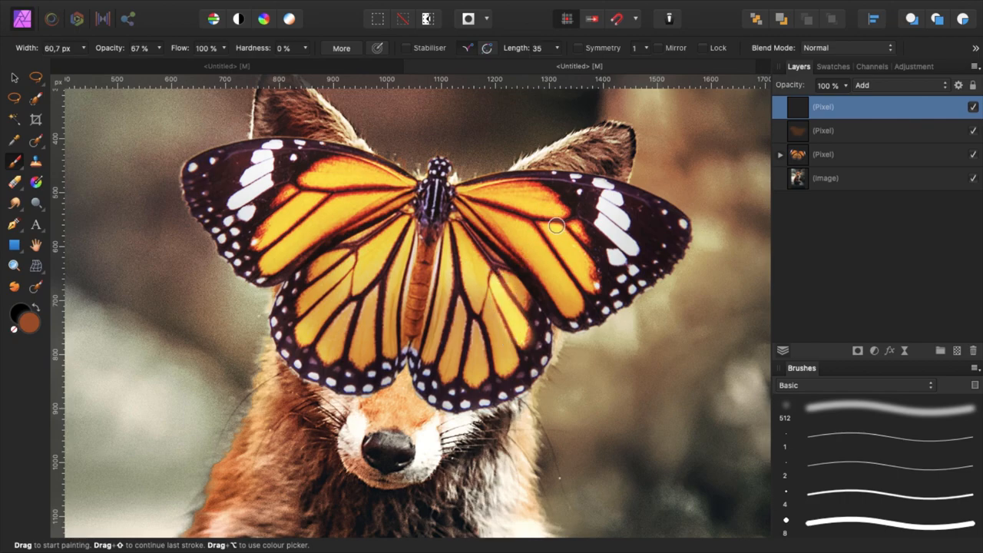
drag(557, 224, 500, 202)
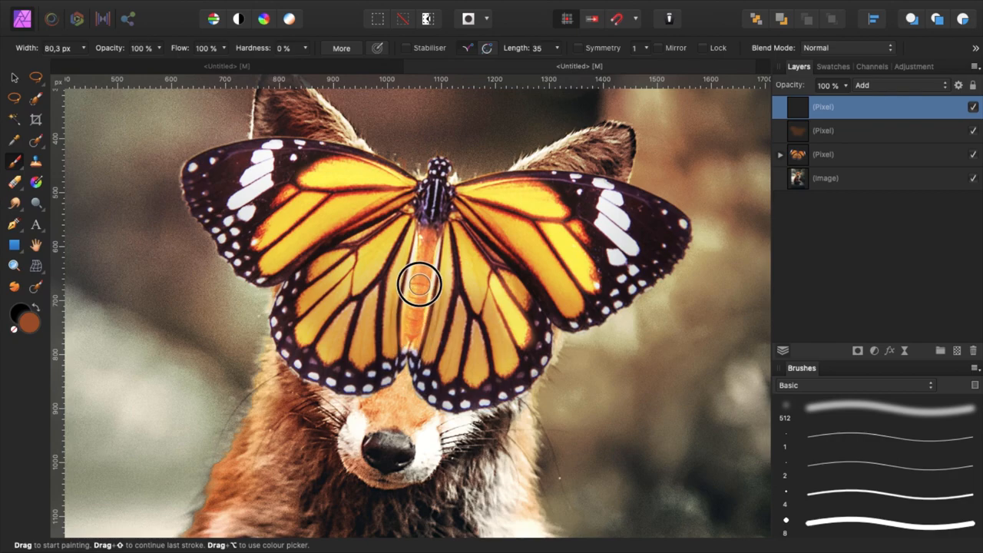
drag(417, 284, 438, 199)
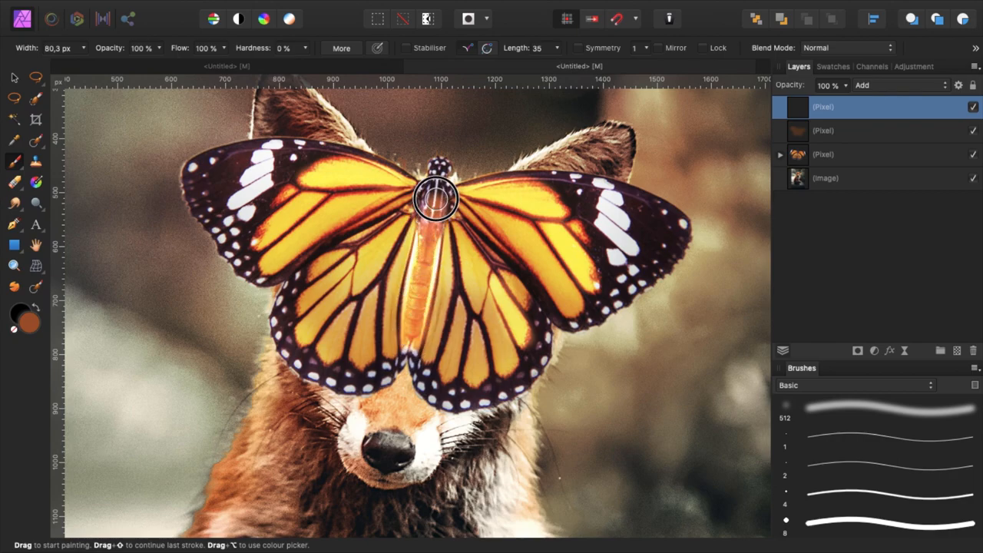
drag(438, 198, 421, 337)
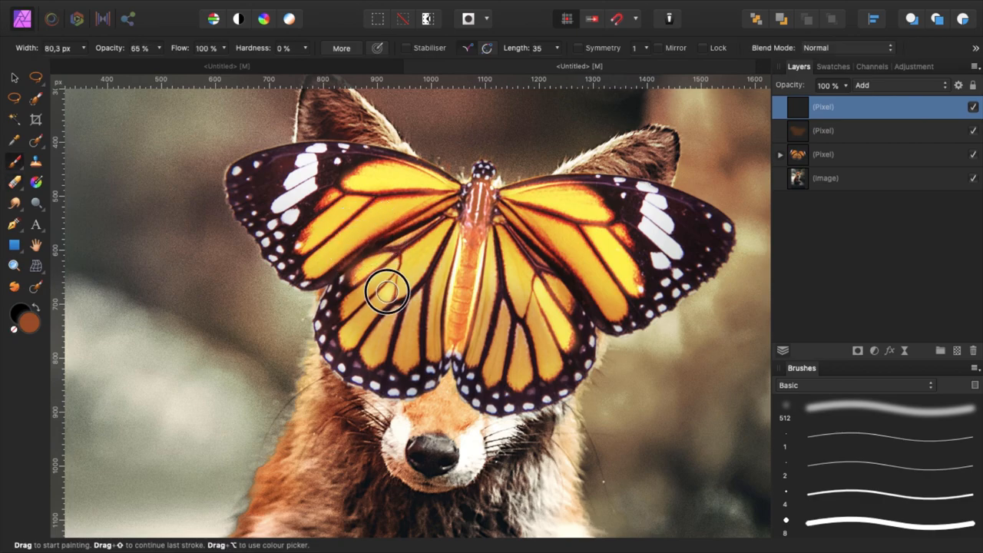
drag(387, 305, 412, 260)
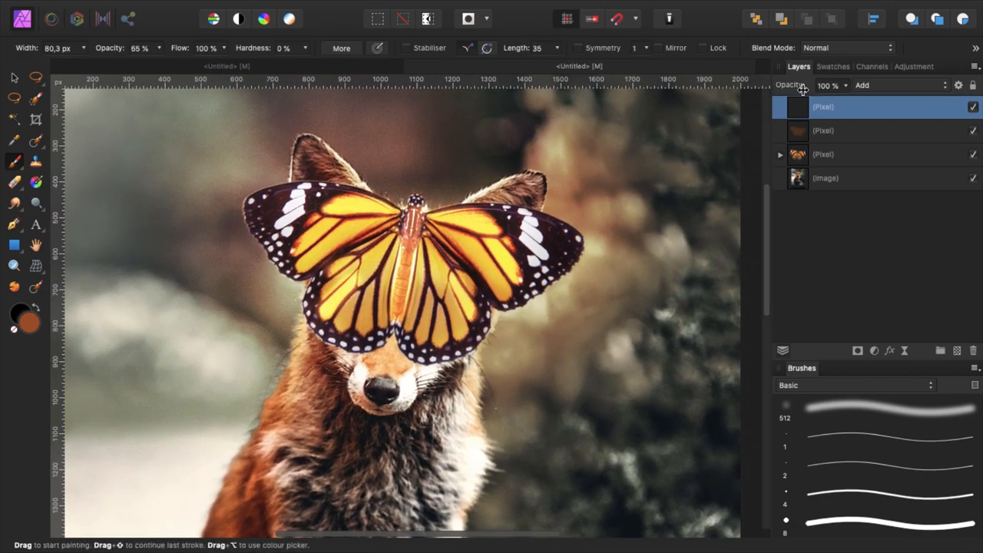
drag(827, 86, 783, 86)
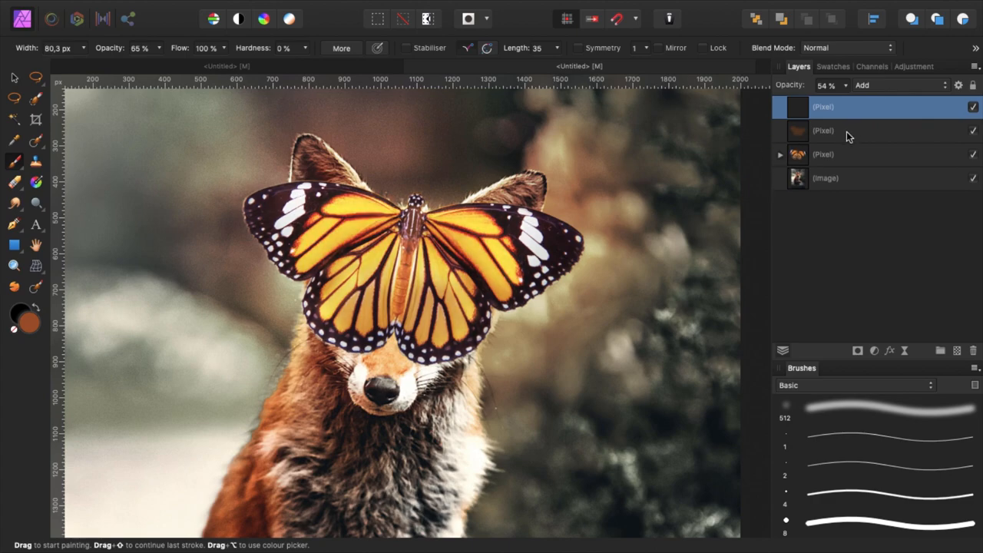
mouse_move(839, 312)
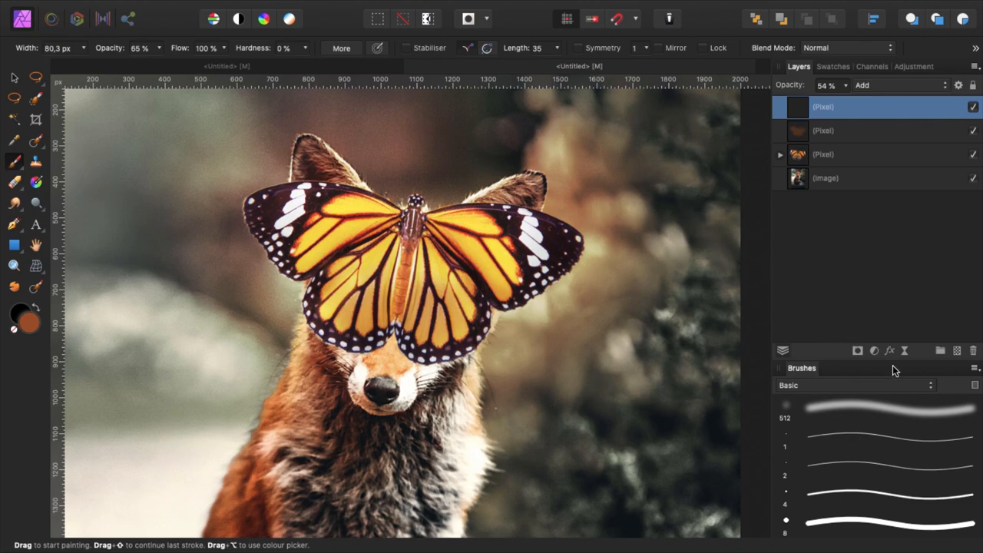
mouse_move(958, 350)
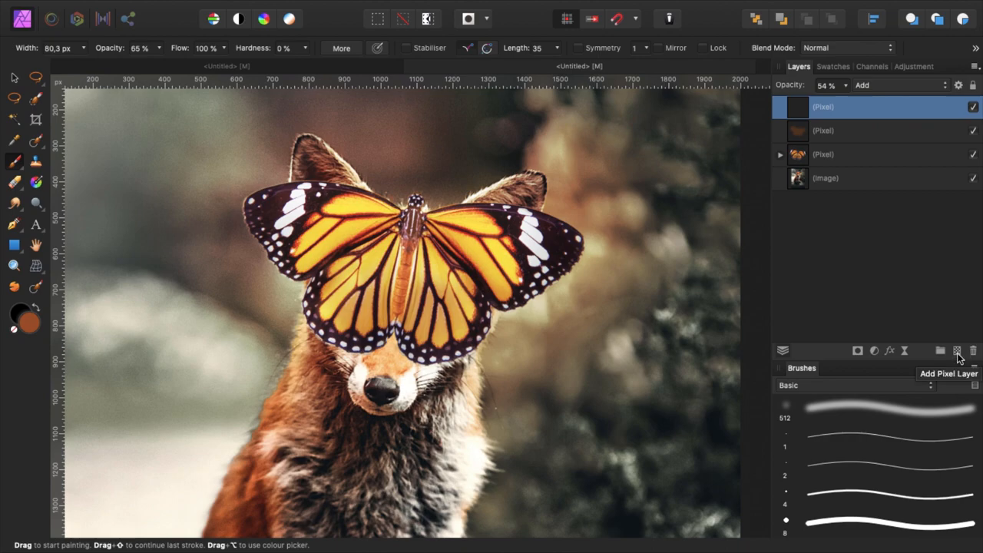
Add a new pixel layer and lighten the brush colour to a pale orange
click(957, 351)
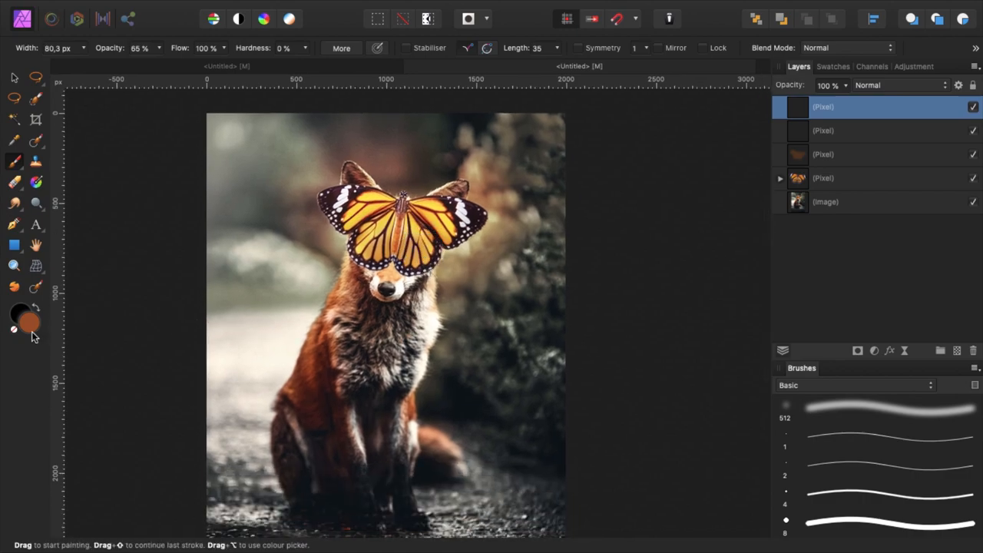
click(14, 315)
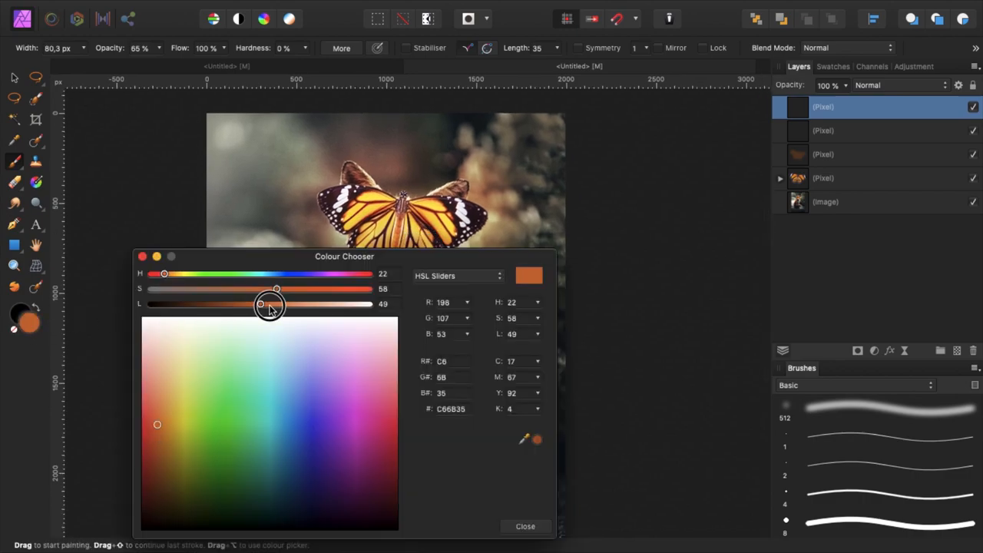
drag(260, 304, 302, 304)
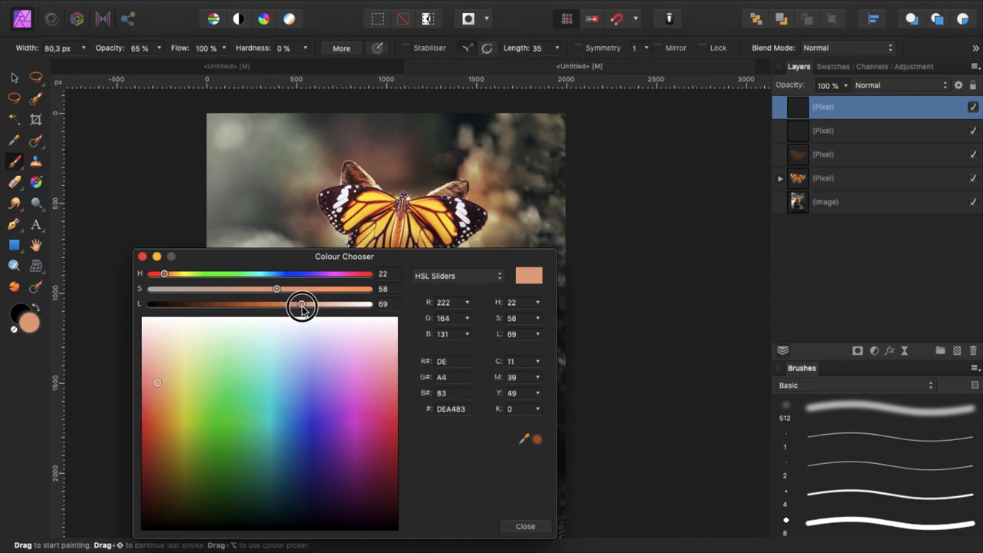
drag(277, 304, 301, 304)
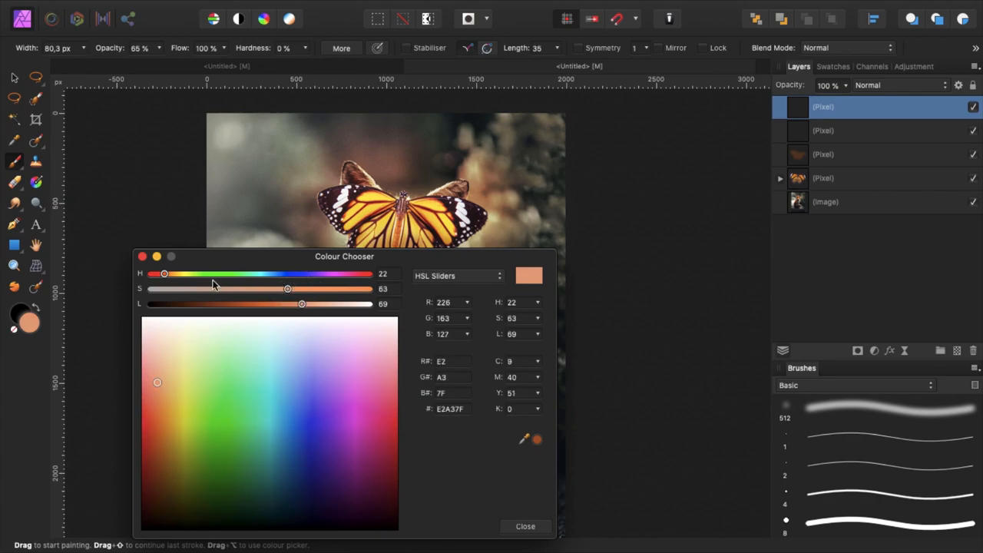
click(525, 525)
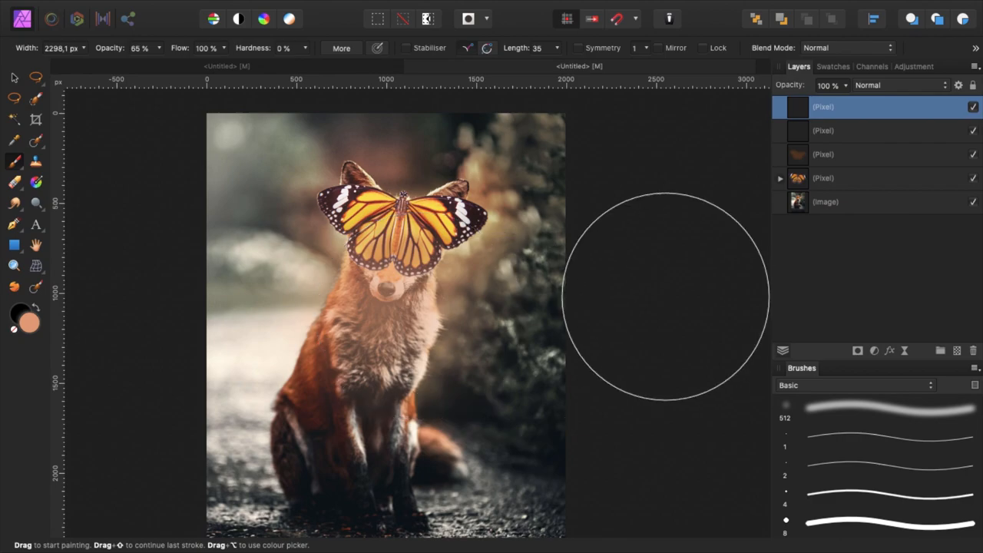
mouse_move(34, 308)
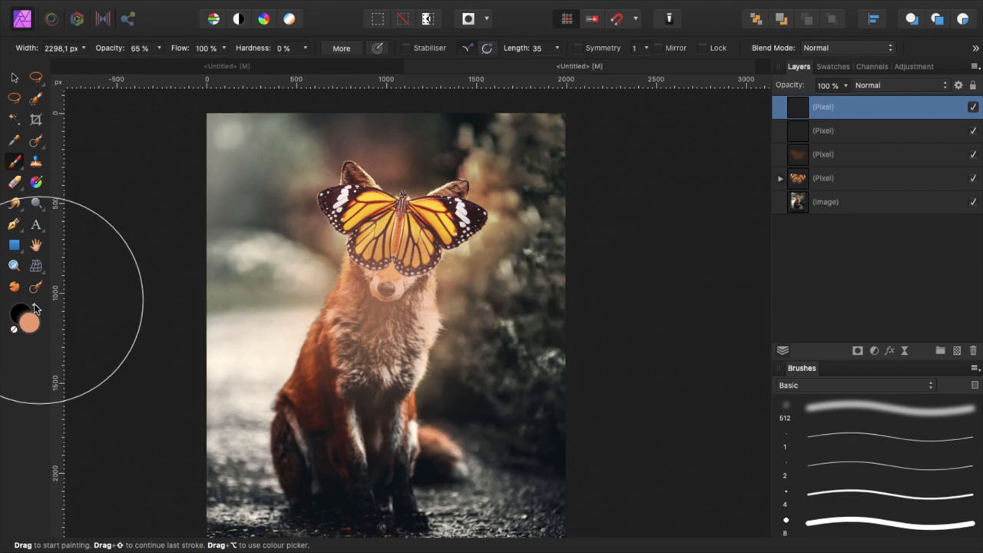
Shift the paint colour slightly redder and push it to a nearly fully saturated orange
click(21, 315)
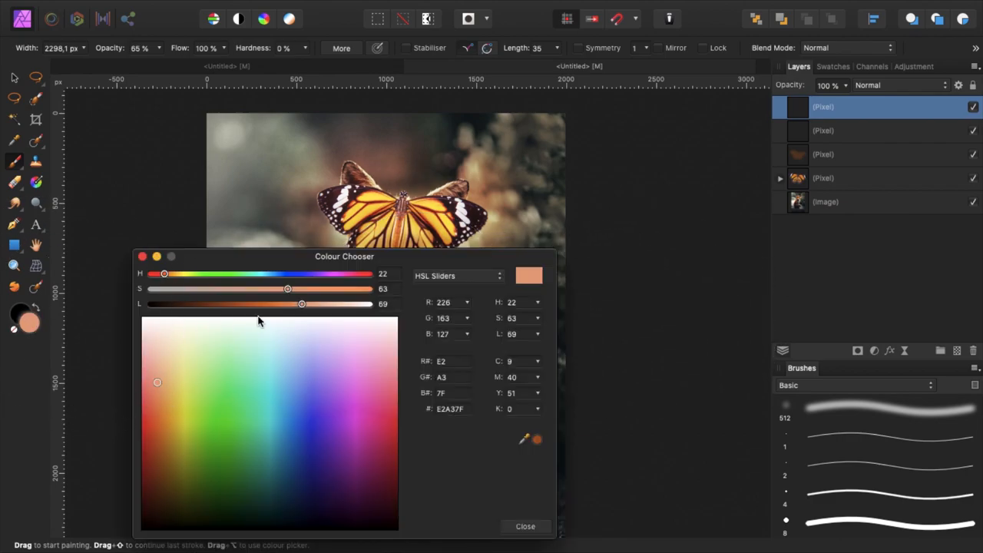
drag(164, 273, 156, 274)
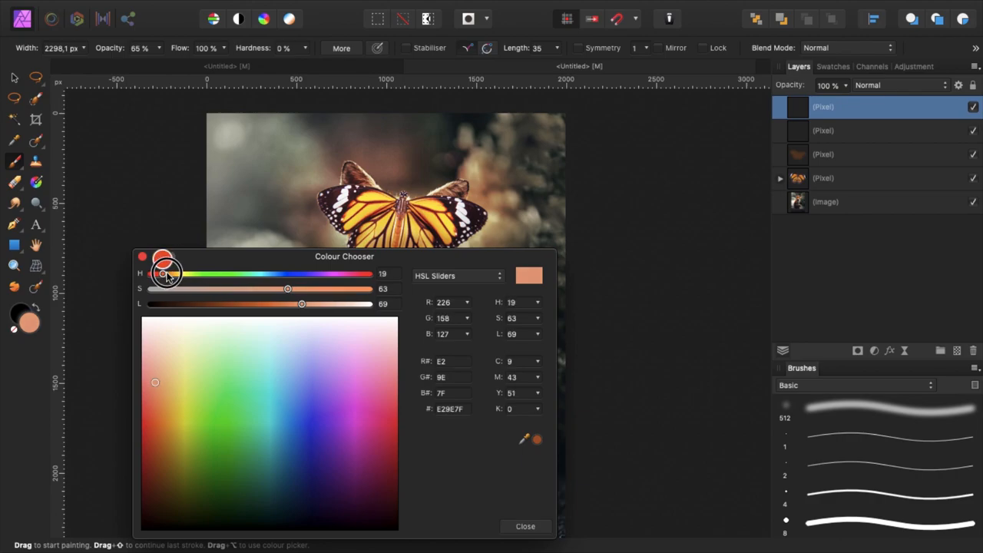
drag(289, 289, 341, 289)
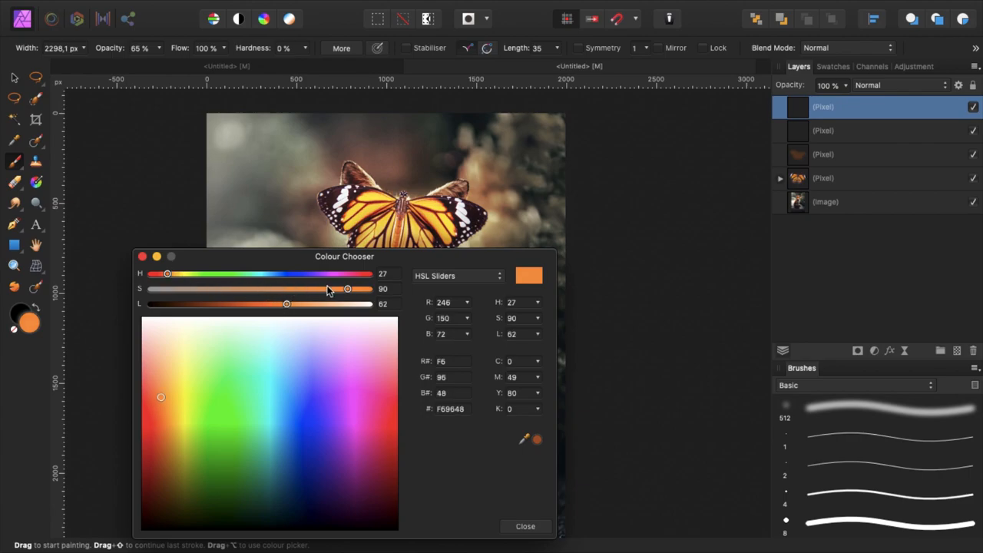
drag(347, 289, 361, 289)
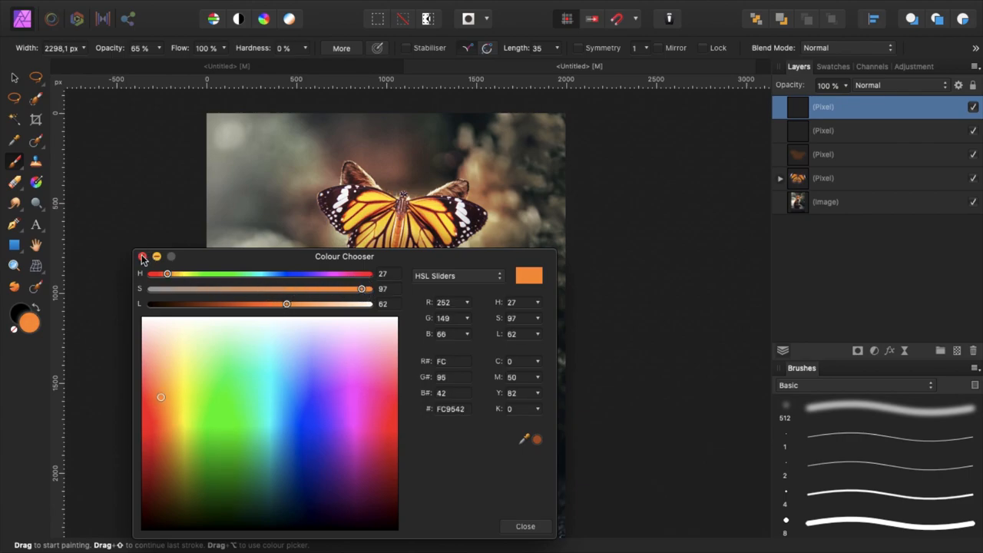
click(142, 255)
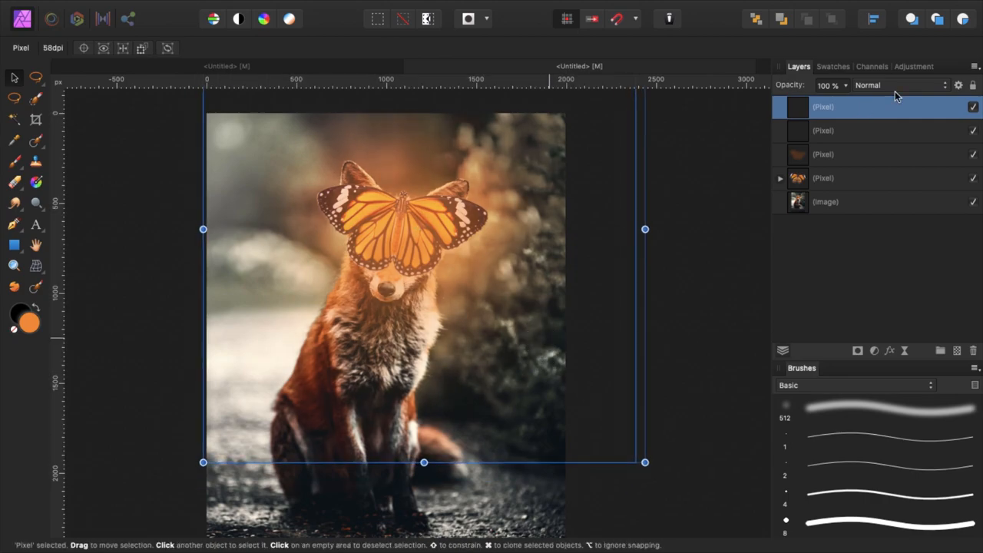
Set the top glow layer's blend mode to Screen
click(899, 86)
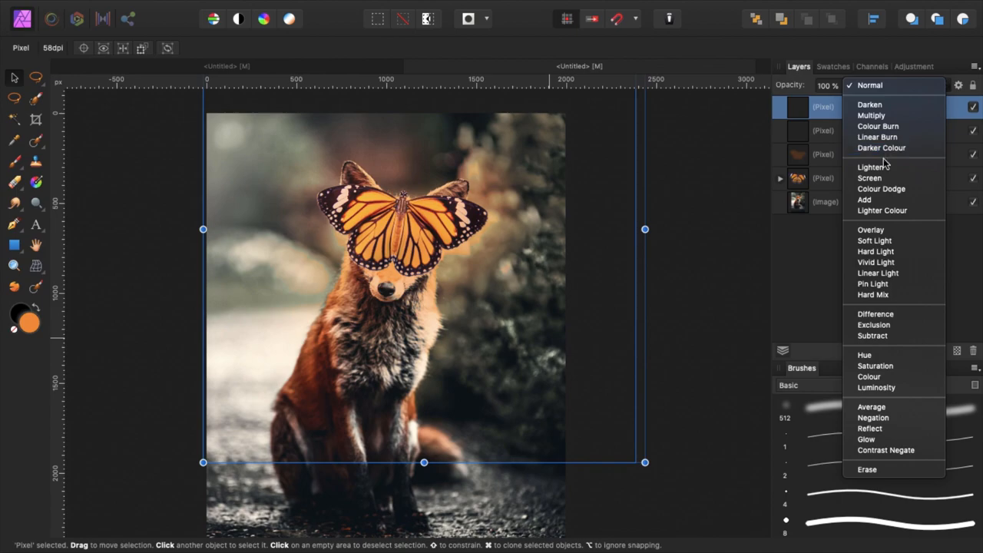
click(870, 178)
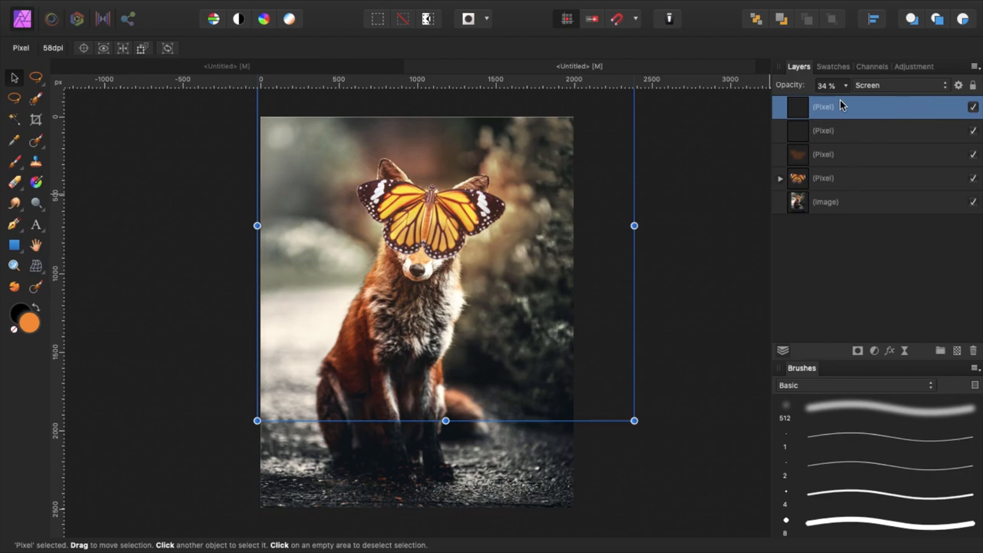
mouse_move(840, 117)
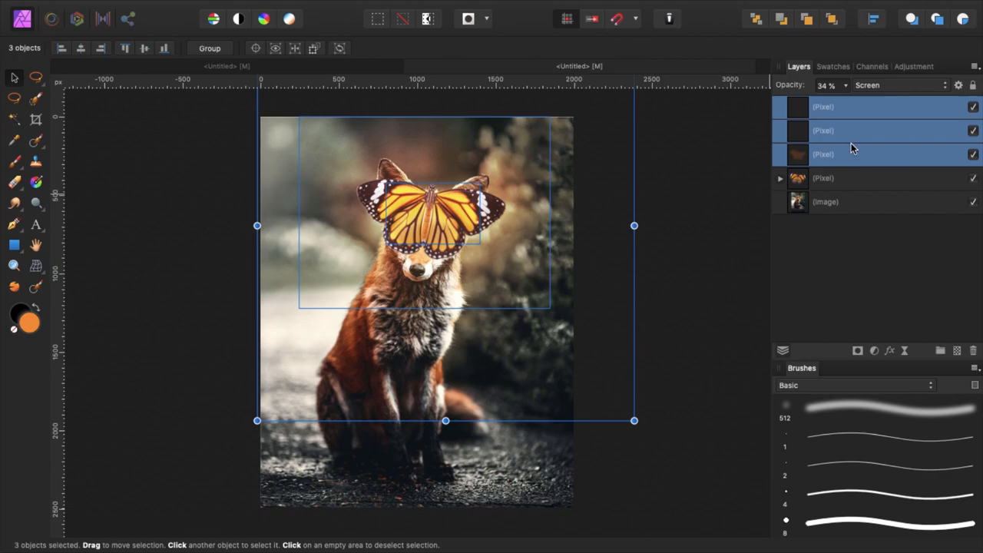
Group the three glow layers and rename the other layers 'butterfly' and 'foxy'
click(209, 48)
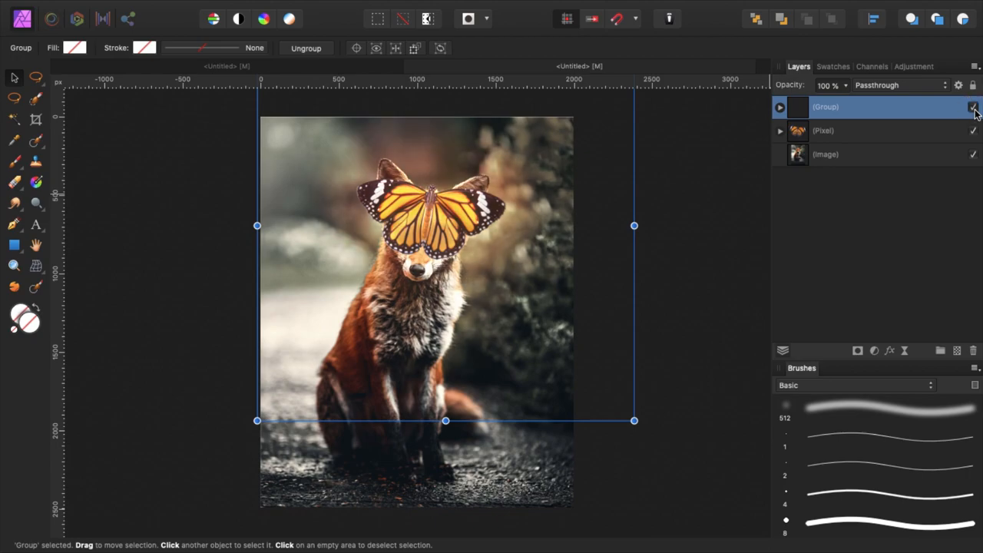
double_click(826, 107)
text(glow)
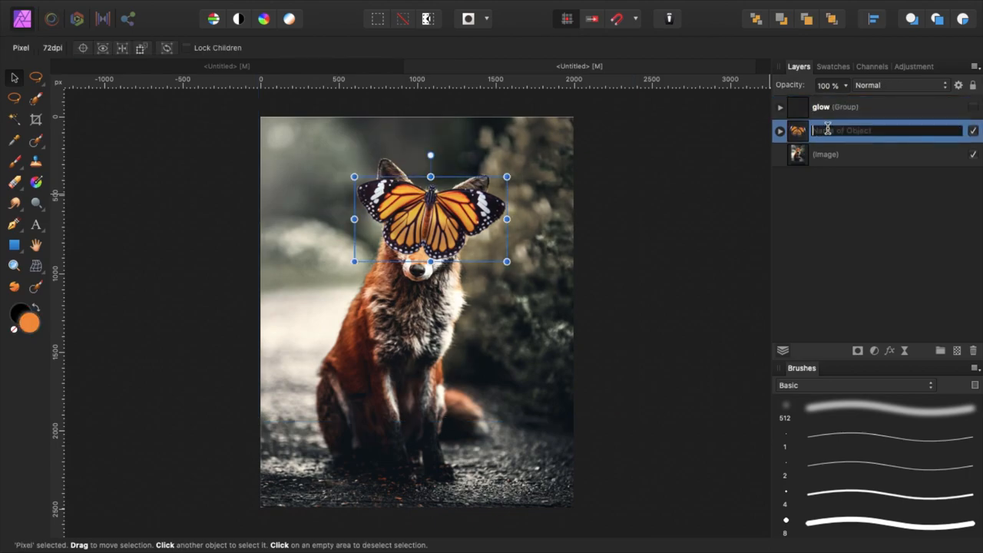
text(butterfly)
click(887, 154)
text(d)
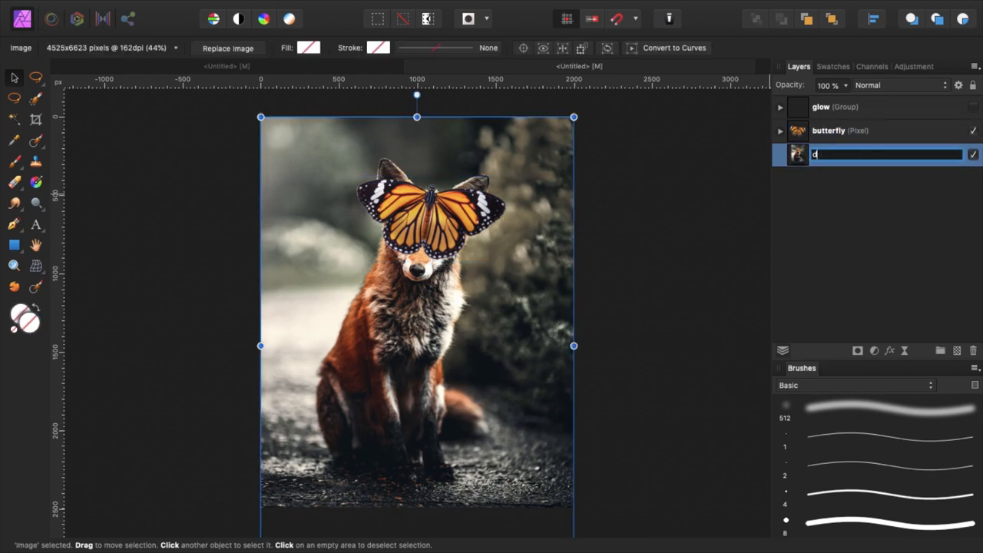
text(oxy)
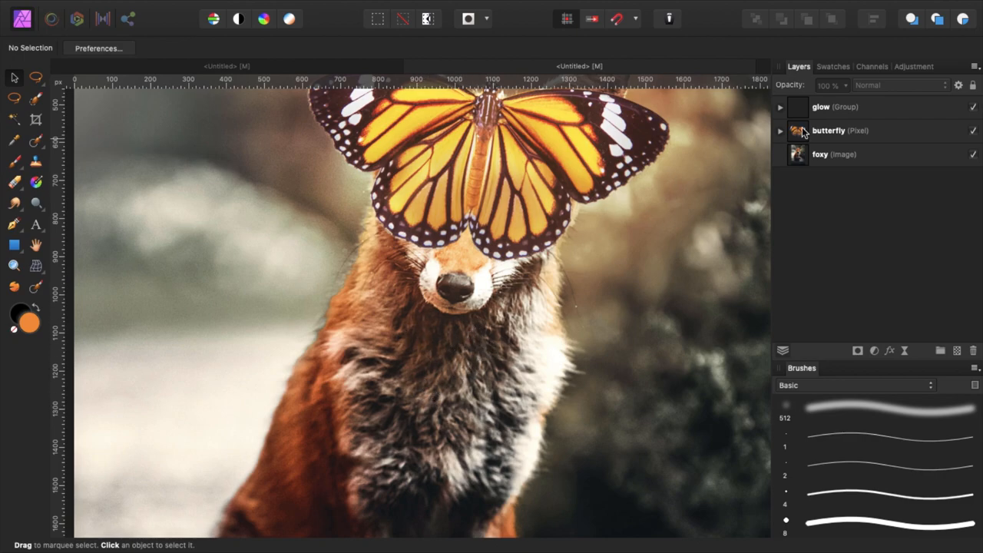
Add a mask to the glow group and ready the brush to paint on it
click(780, 108)
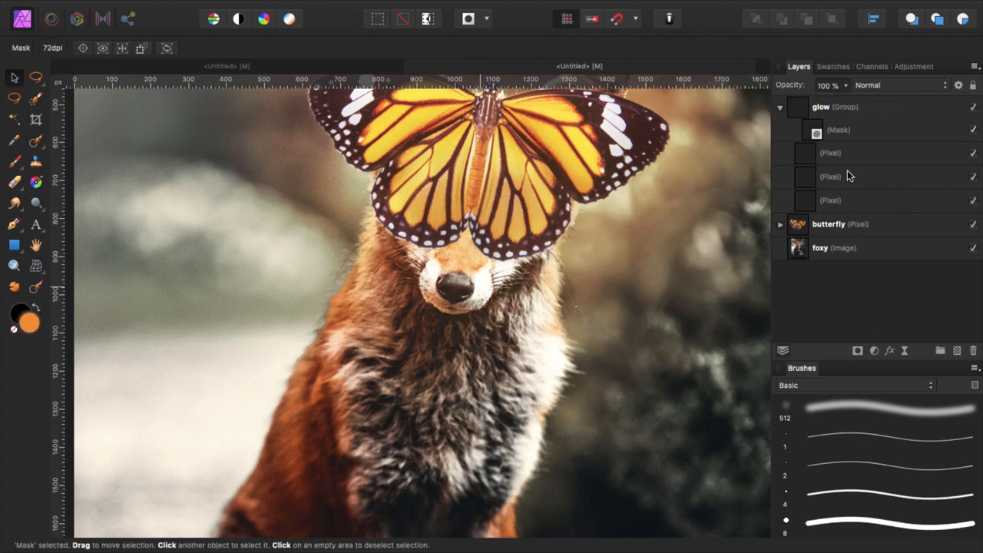
click(839, 129)
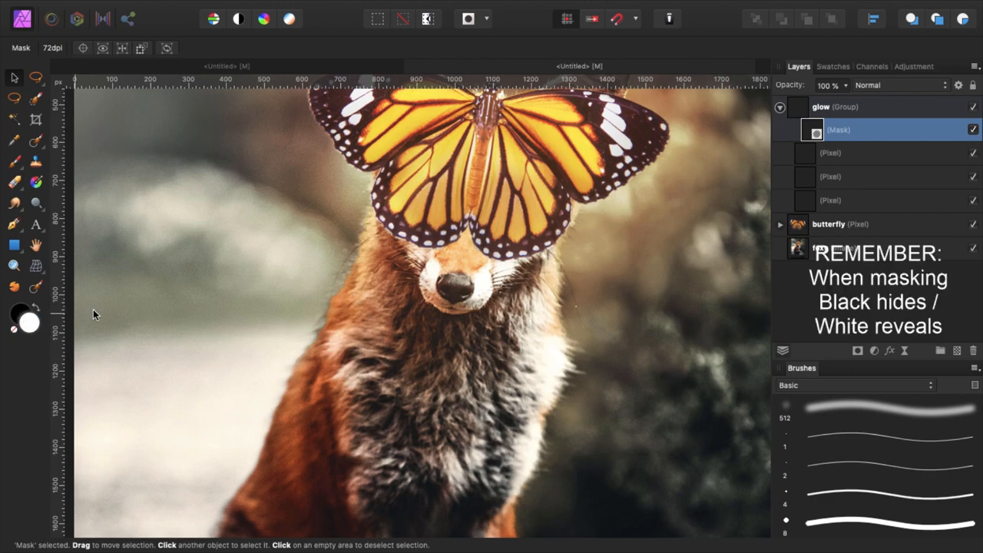
click(35, 121)
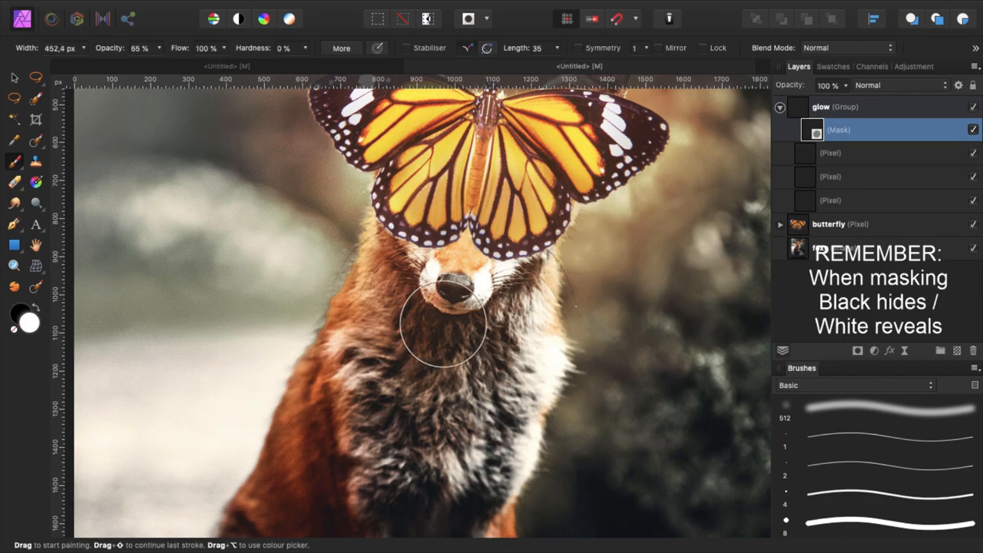
mouse_move(421, 357)
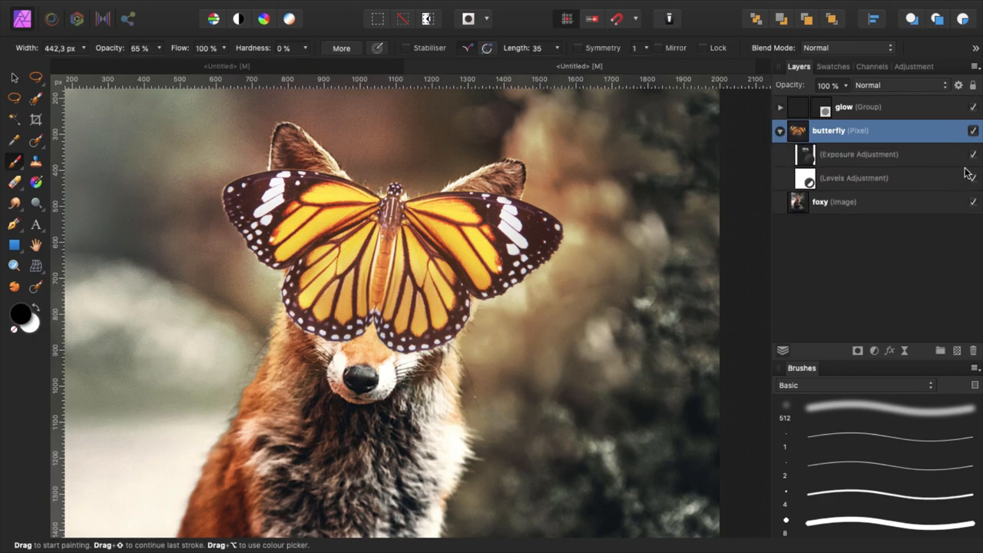
Add a mask to the butterfly layer and paint the fox's eyes through the wings
click(781, 130)
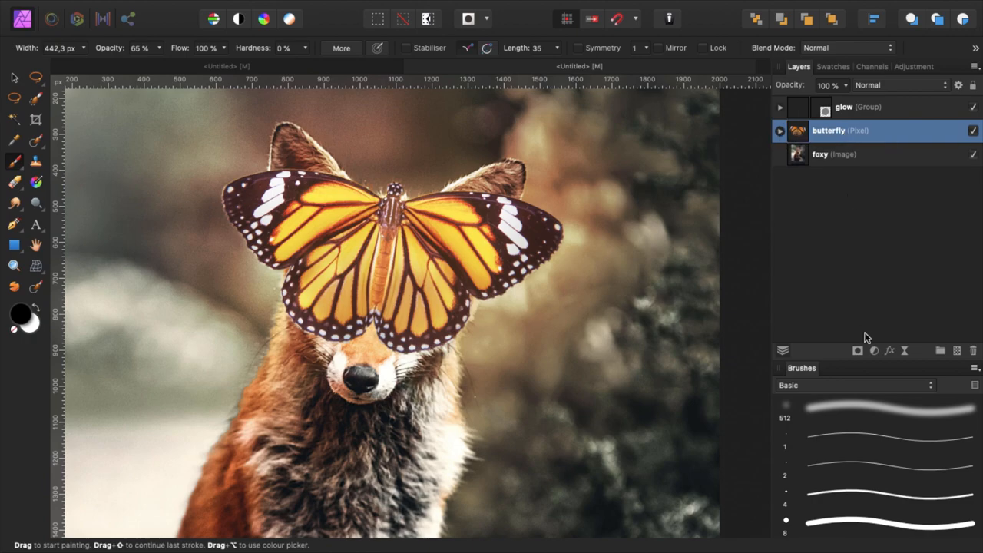
click(781, 129)
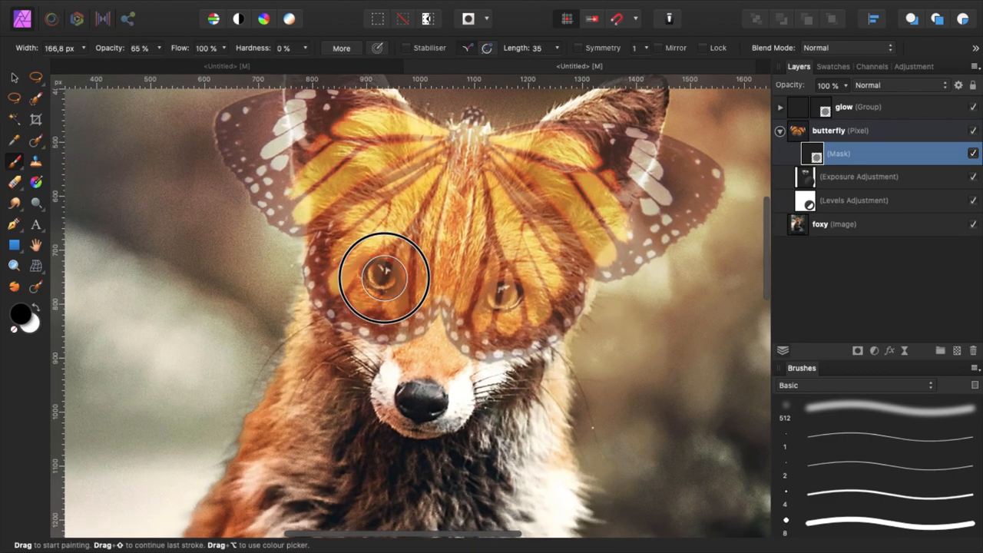
drag(384, 276, 384, 277)
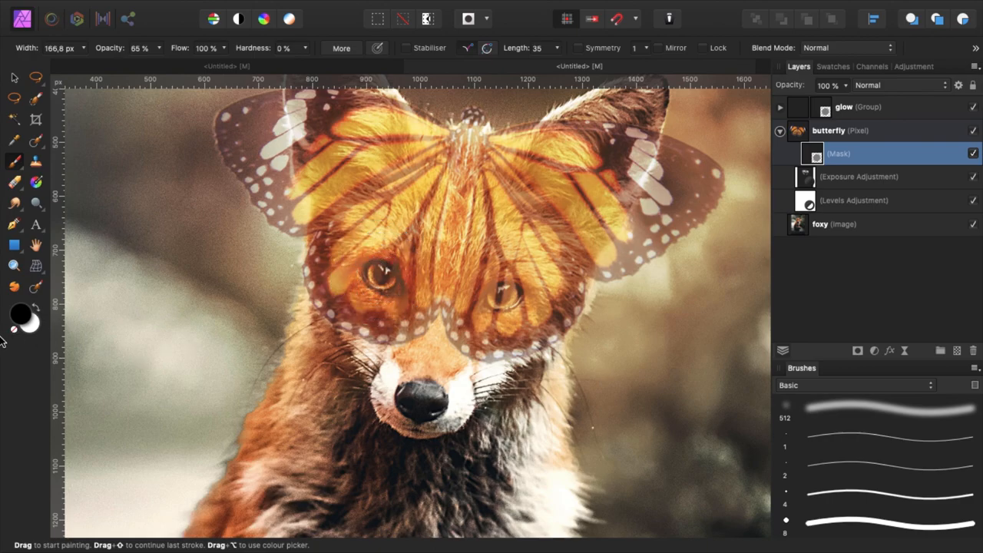
drag(384, 277, 550, 298)
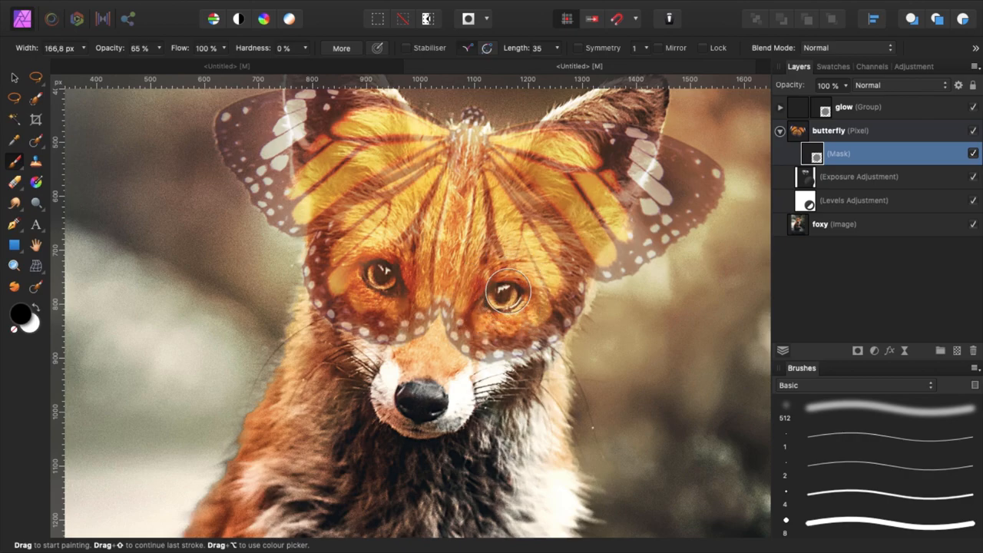
Reveal more of the fox's eye and softly blend the wings around the eyes
click(828, 129)
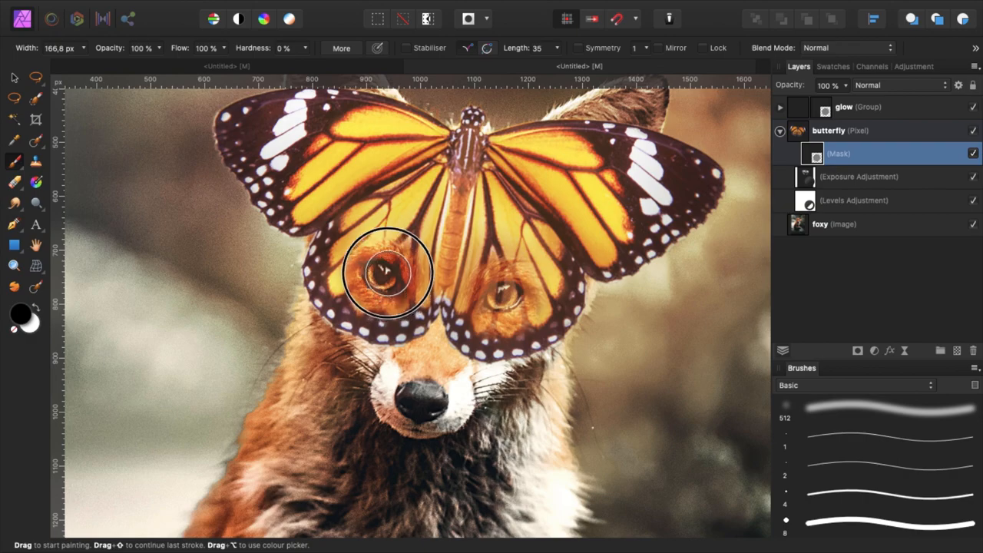
drag(387, 274, 510, 295)
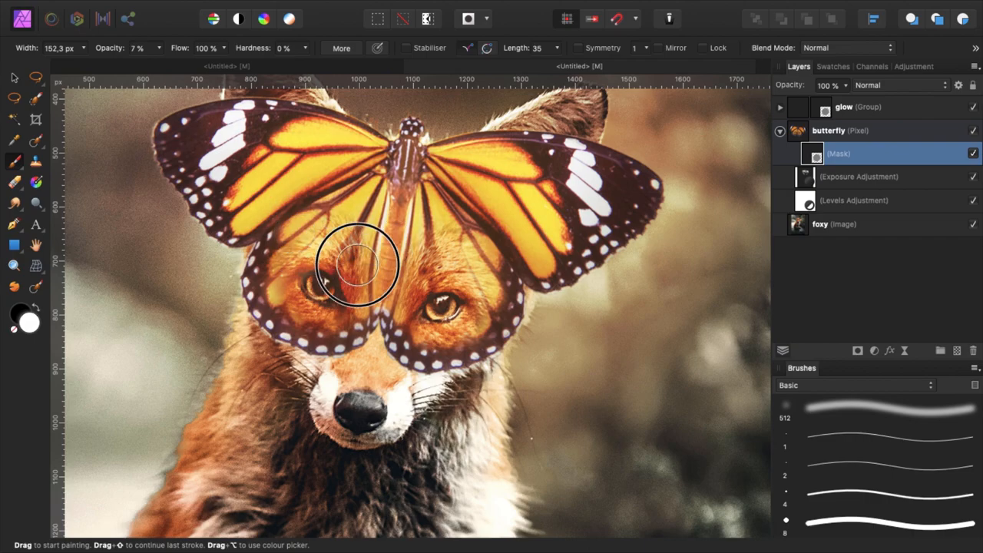
drag(356, 264, 427, 259)
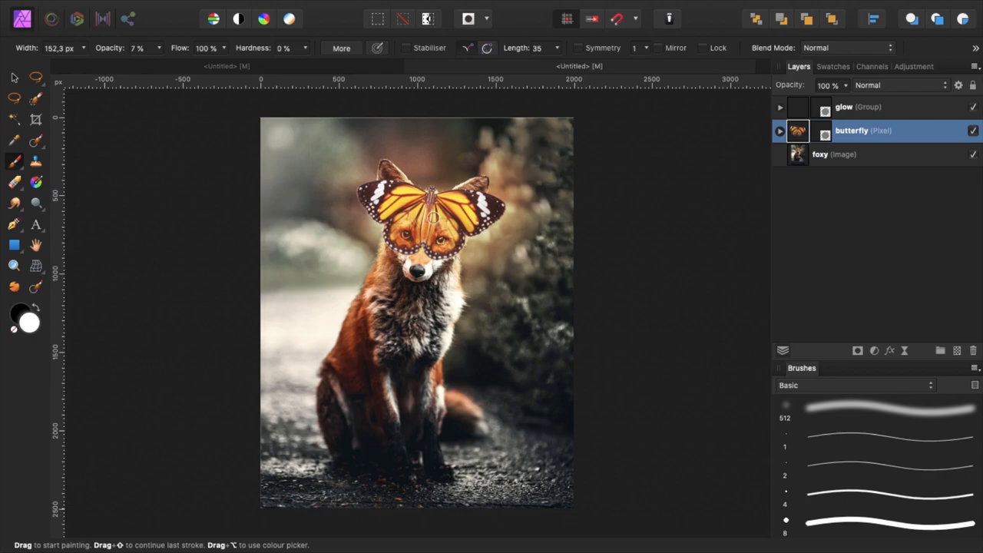
Add an Exposure adjustment above the foxy layer and darken it to about -3.4
click(837, 154)
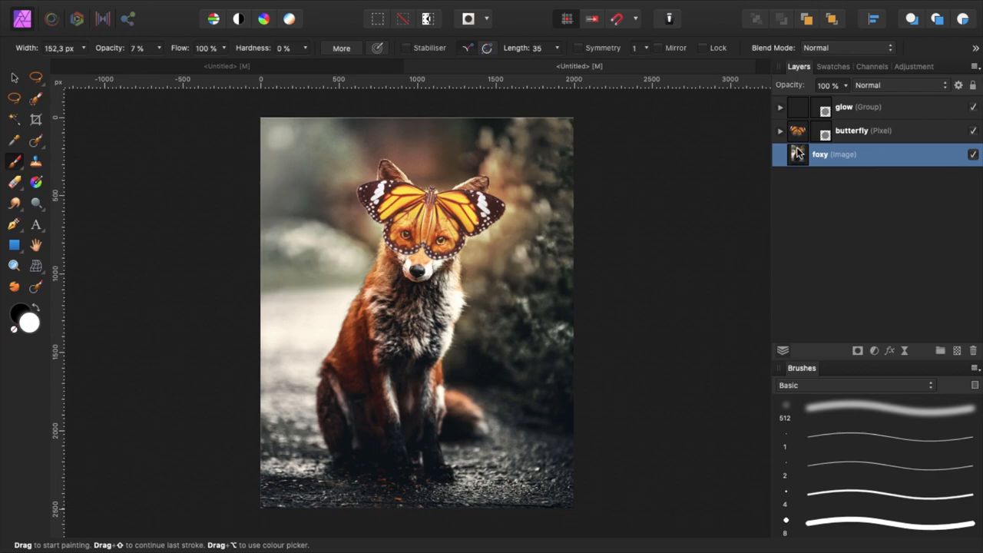
mouse_move(878, 353)
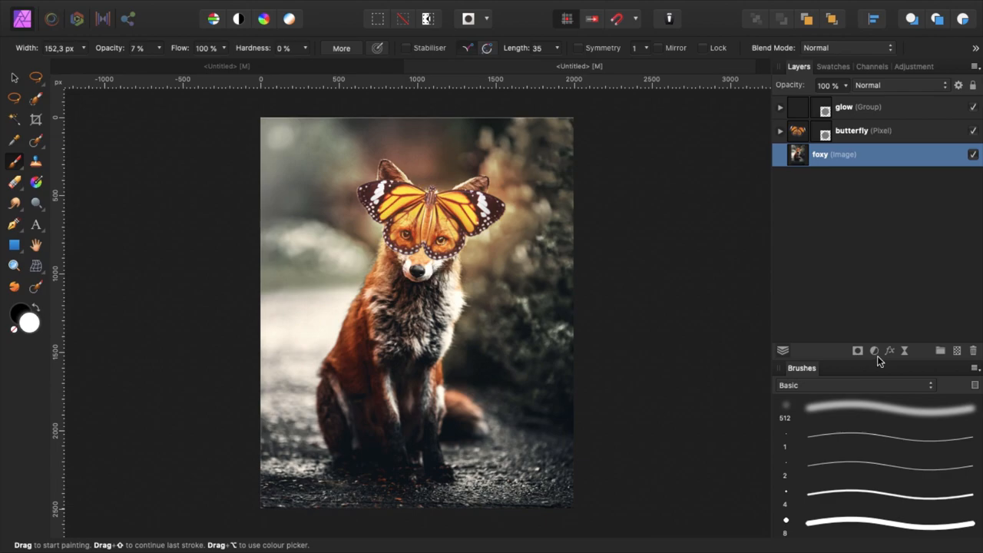
click(874, 350)
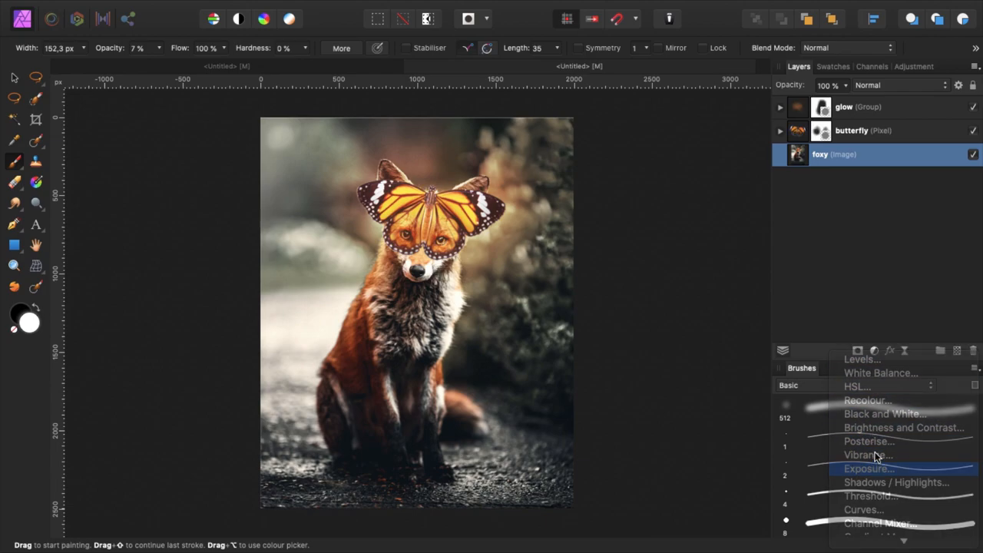
click(870, 469)
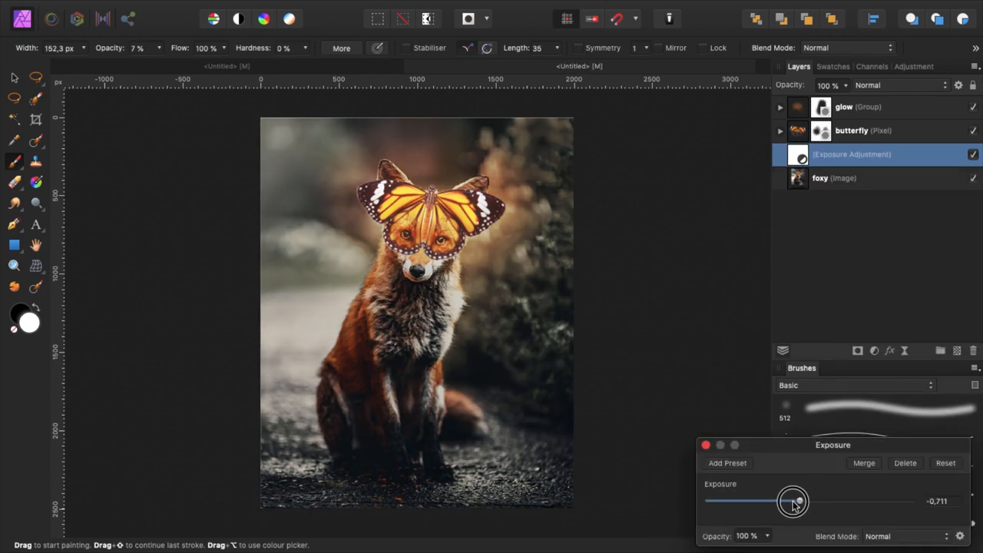
drag(796, 501, 760, 501)
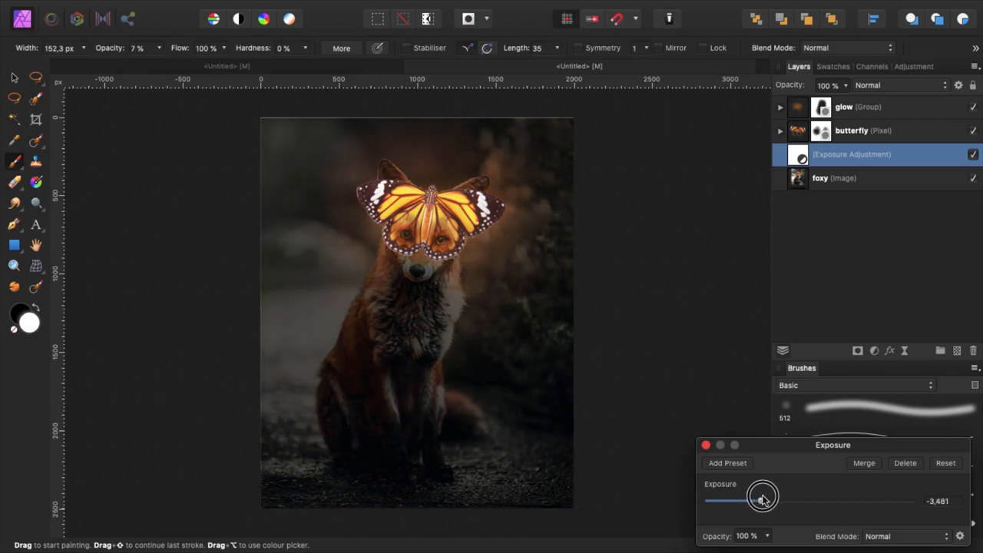
drag(762, 498, 755, 500)
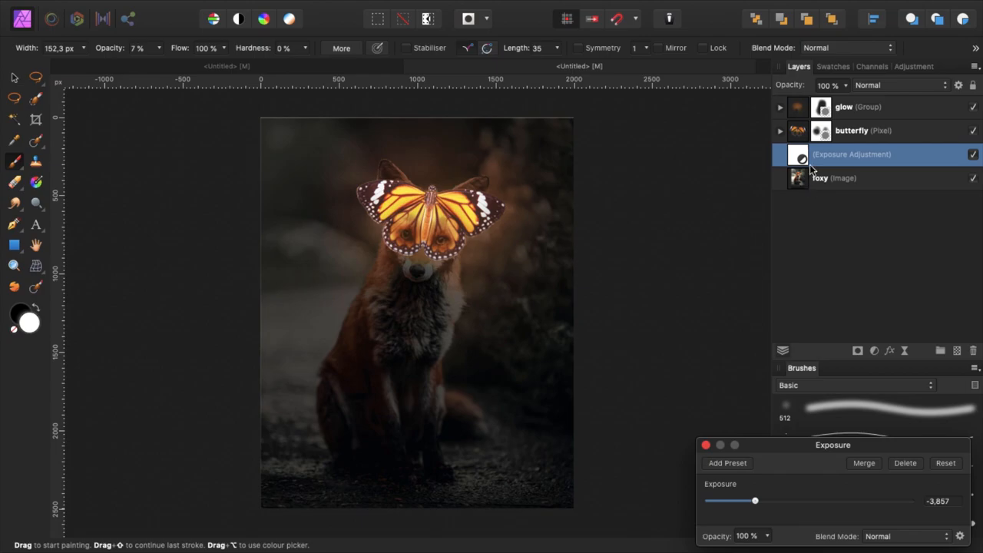
drag(754, 501, 768, 501)
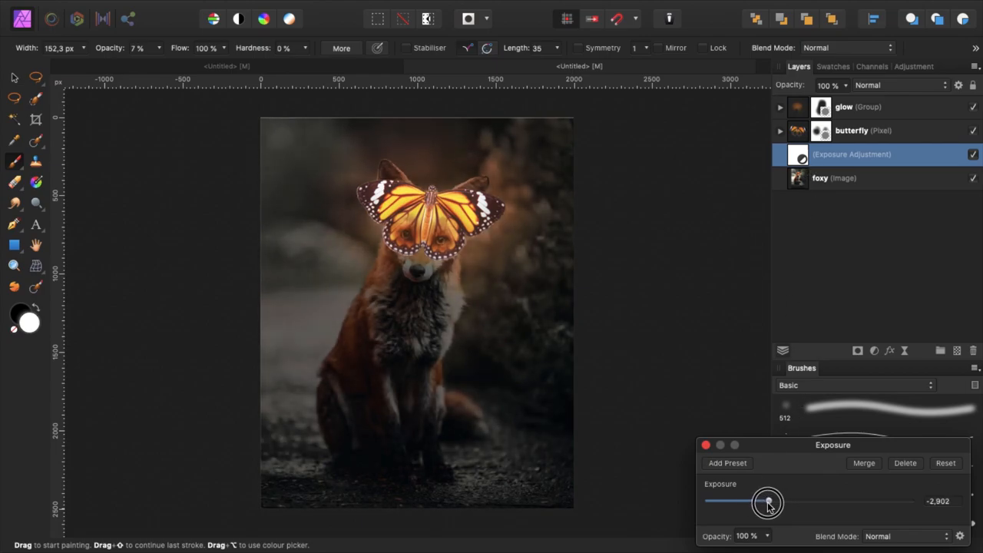
drag(768, 501, 760, 507)
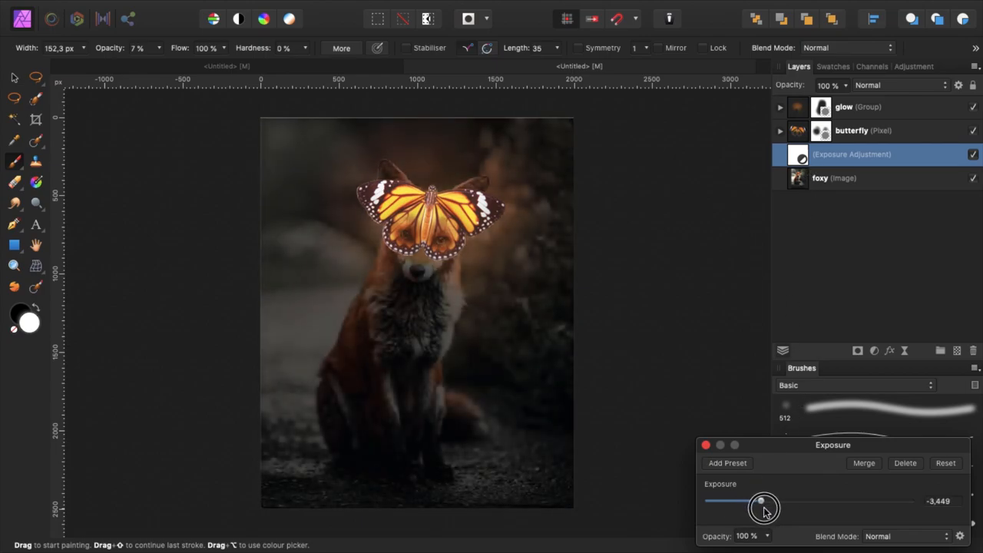
Brush the darkening off the fox's chest, body and legs, and darken the lower-left ground again
drag(765, 506, 759, 501)
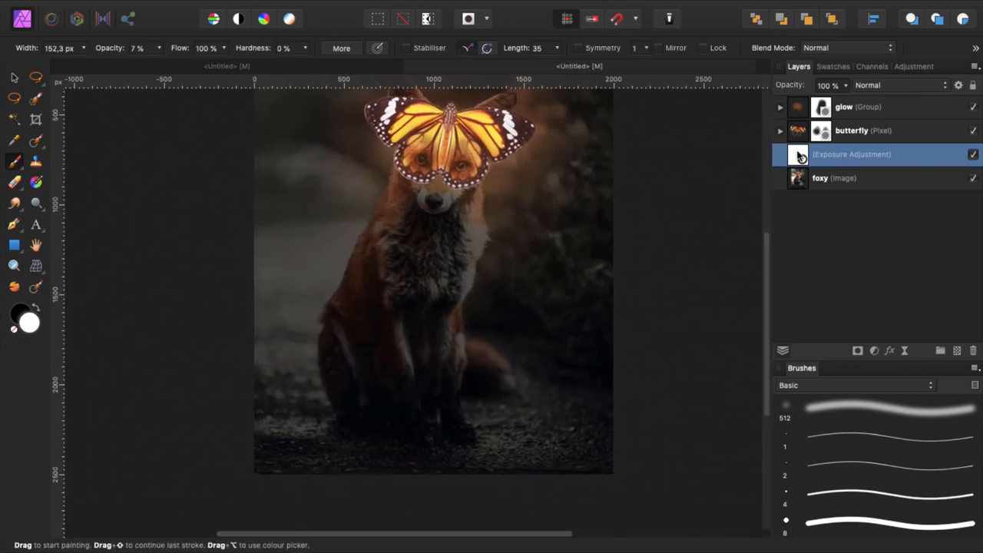
mouse_move(338, 268)
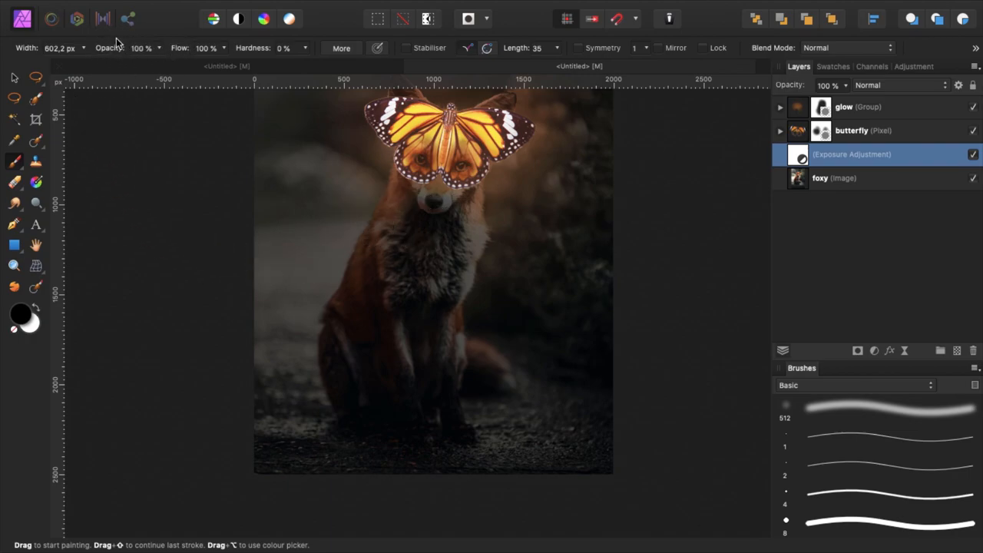
mouse_move(137, 65)
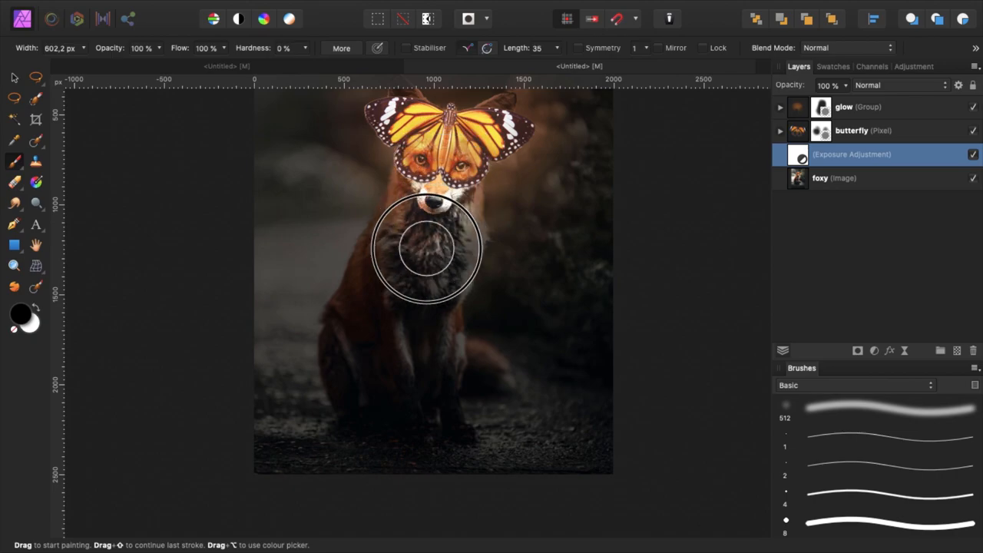
drag(427, 249, 429, 292)
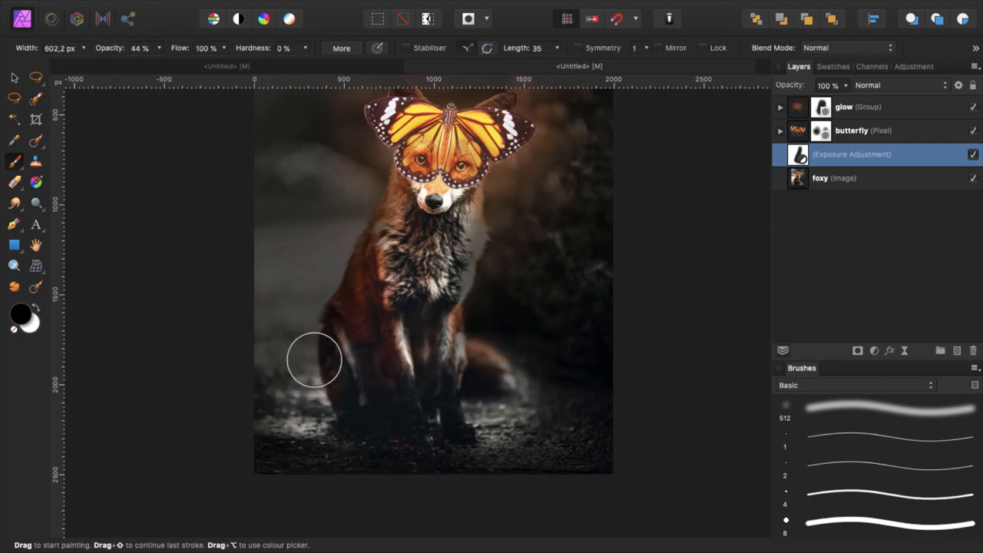
drag(313, 359, 433, 433)
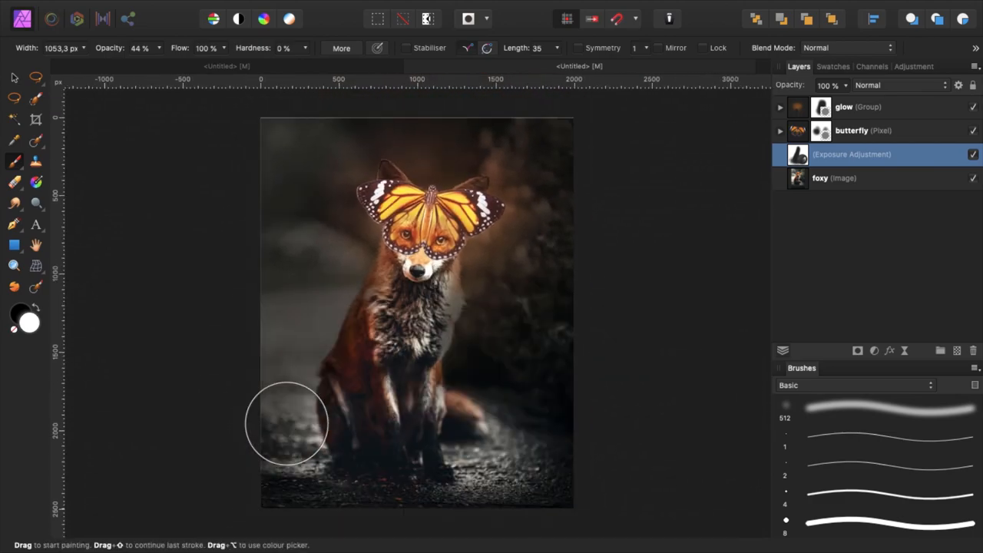
drag(289, 423, 571, 275)
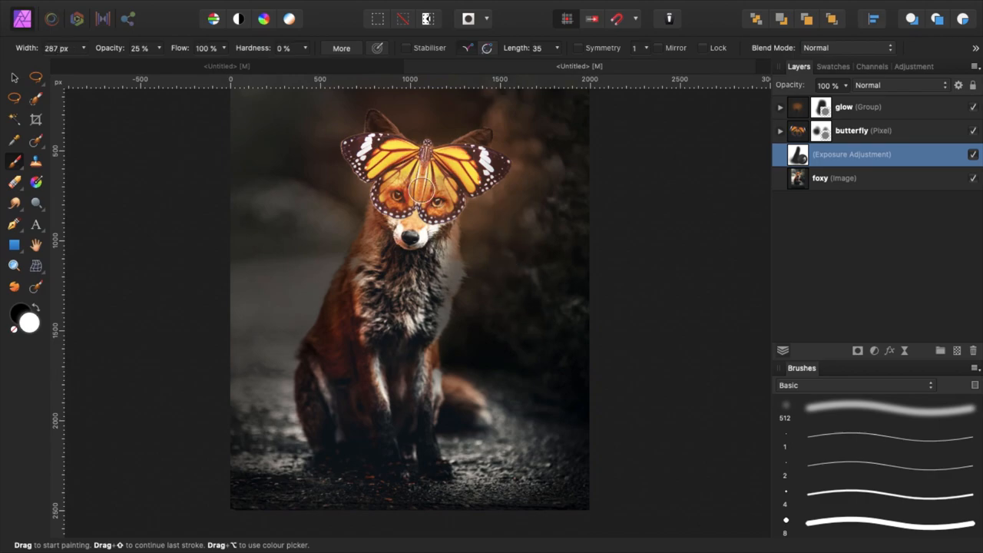
mouse_move(511, 277)
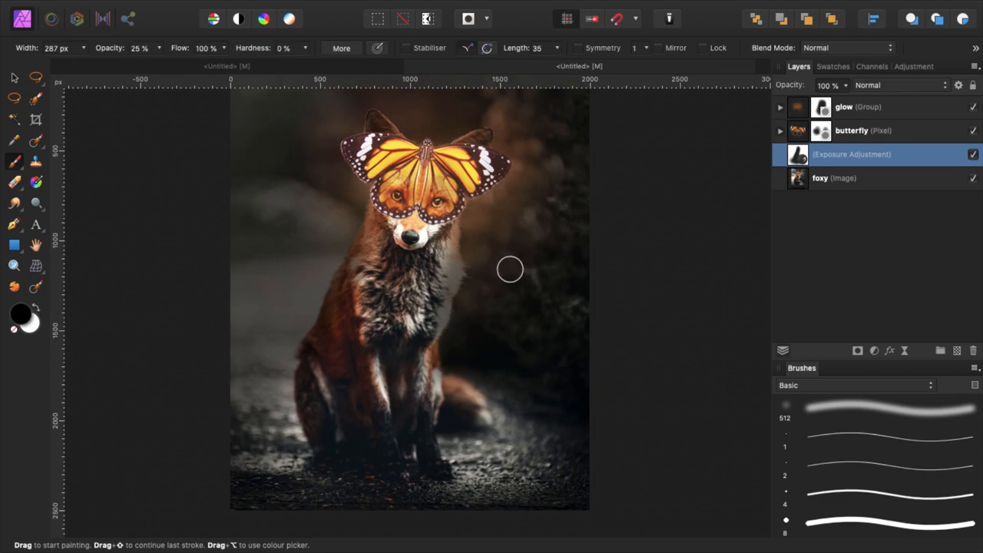
mouse_move(535, 280)
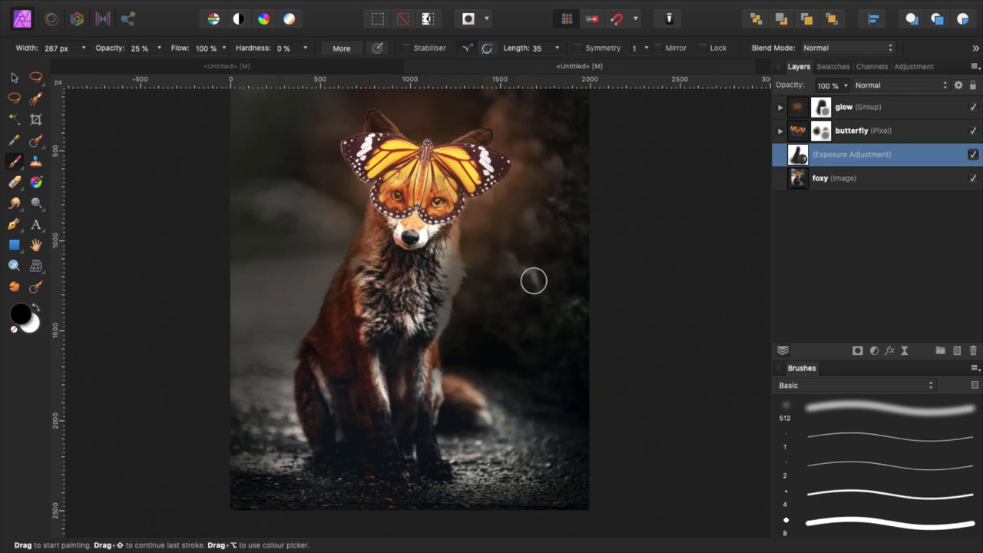
mouse_move(530, 324)
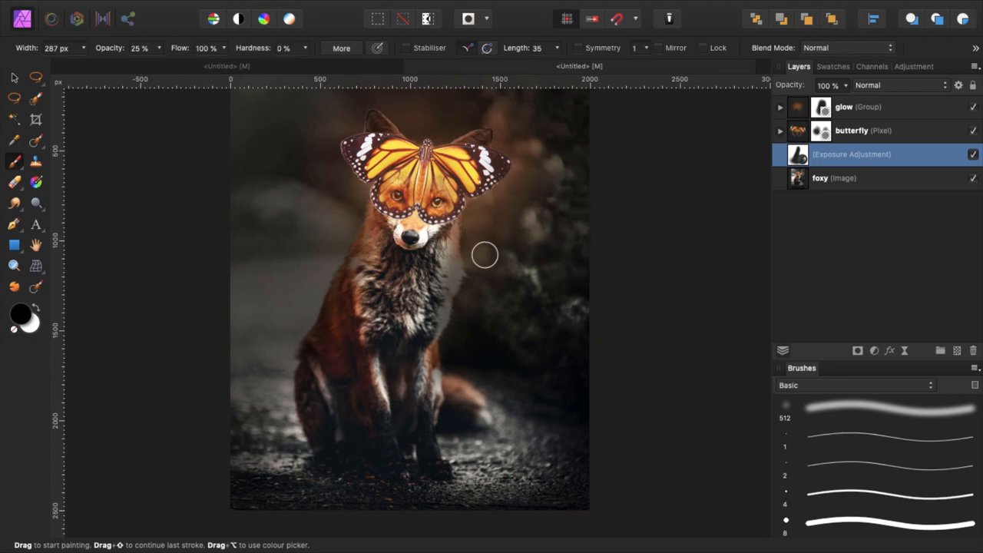
mouse_move(731, 264)
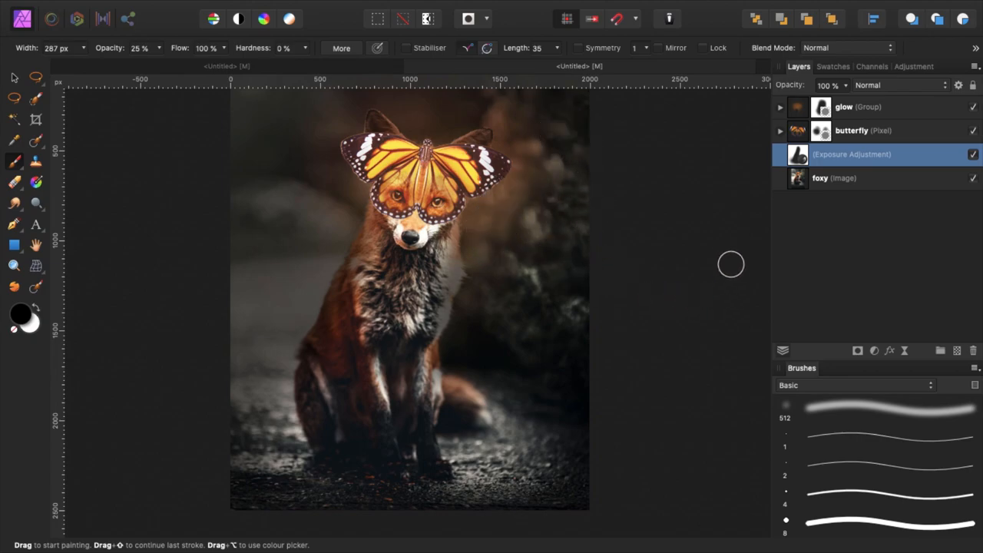
click(834, 178)
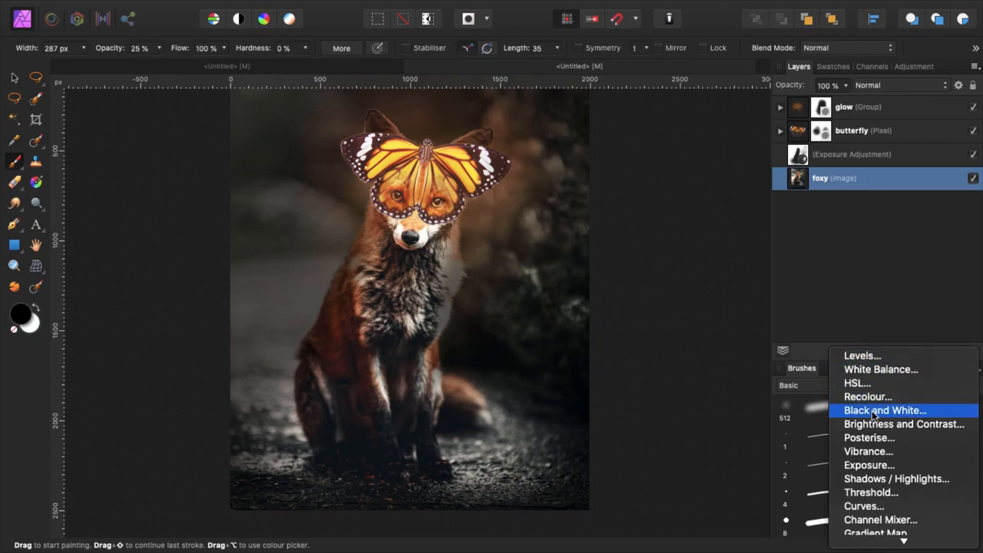
mouse_move(891, 369)
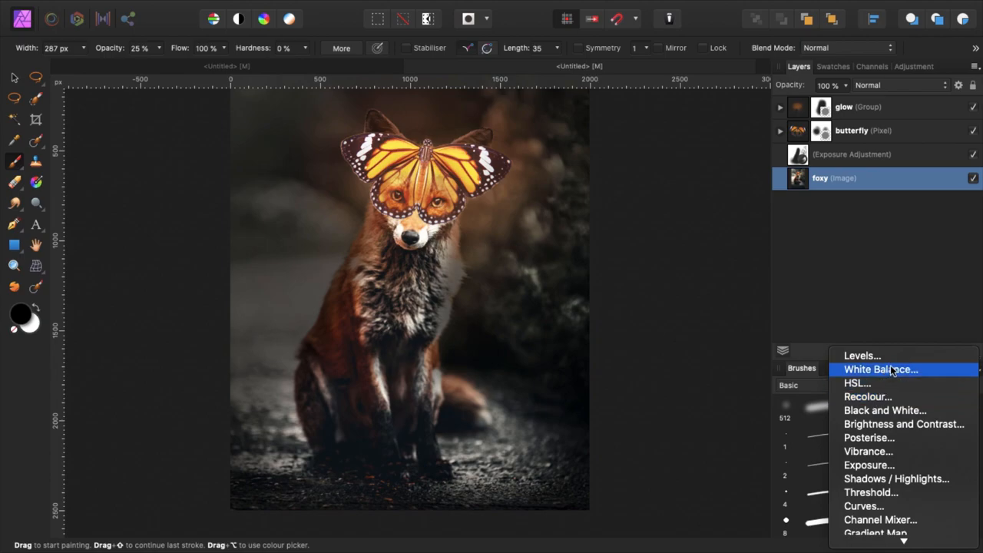
Add a White Balance adjustment warming the photo to about 19%
click(881, 369)
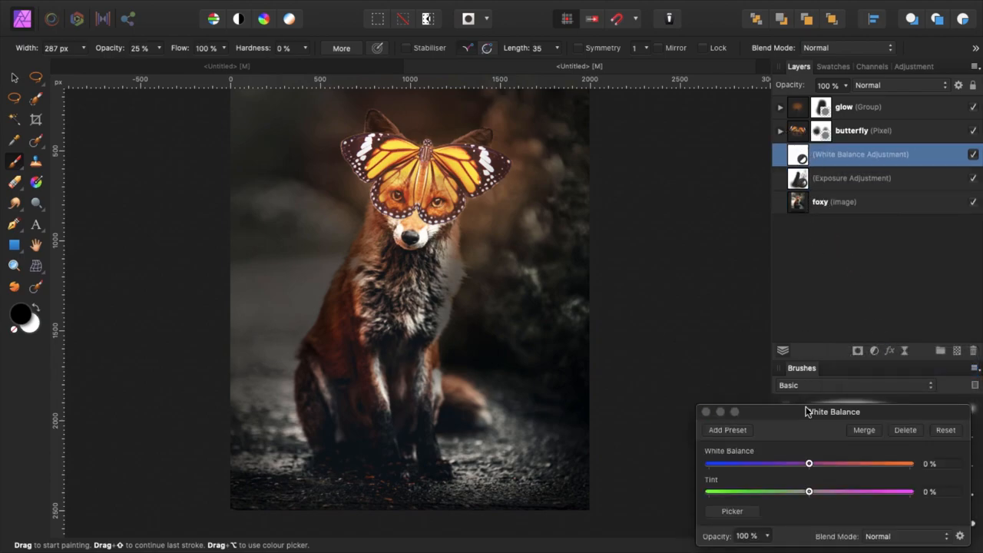
drag(808, 464, 827, 464)
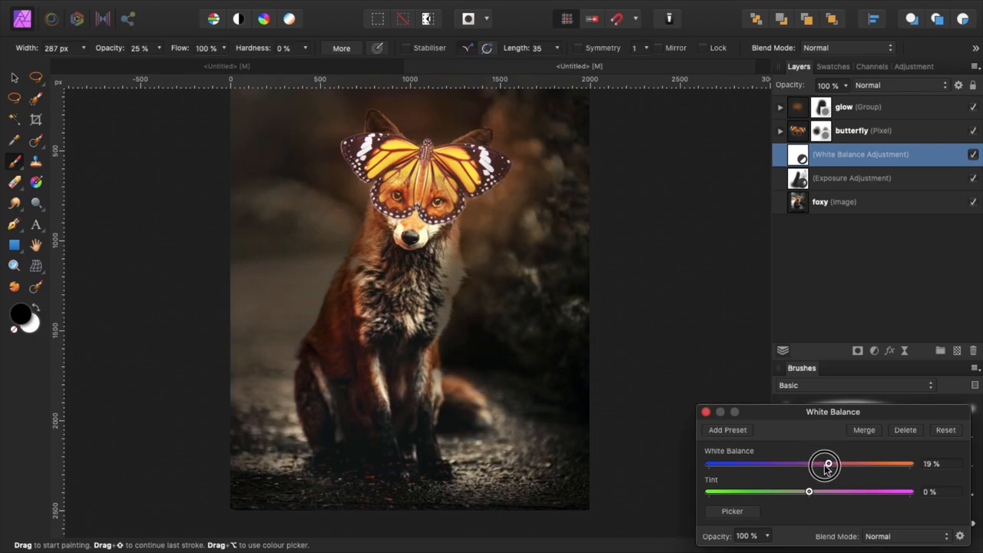
drag(826, 464, 821, 468)
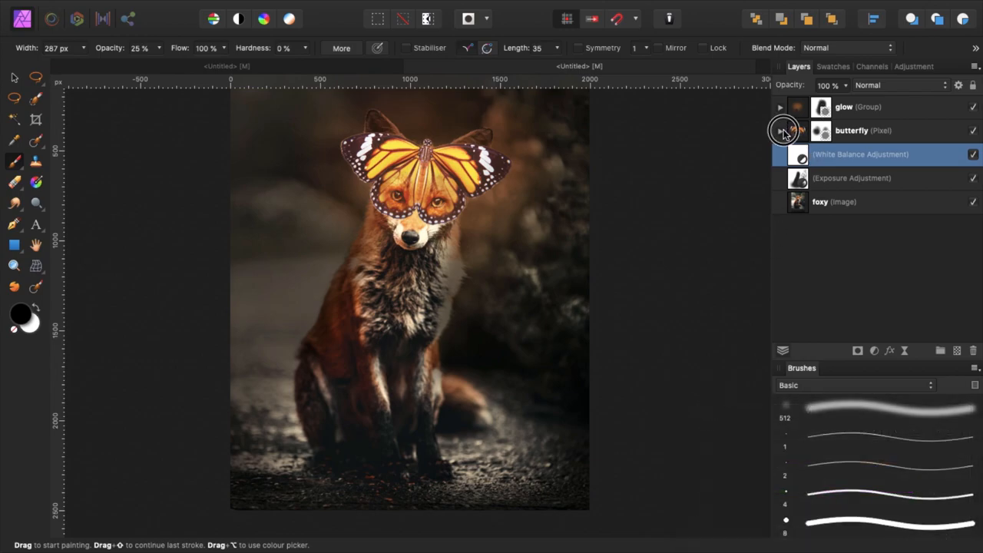
Lower the glow group's opacity to about 79% and reduce the butterfly's Exposure adjustment strength
click(781, 108)
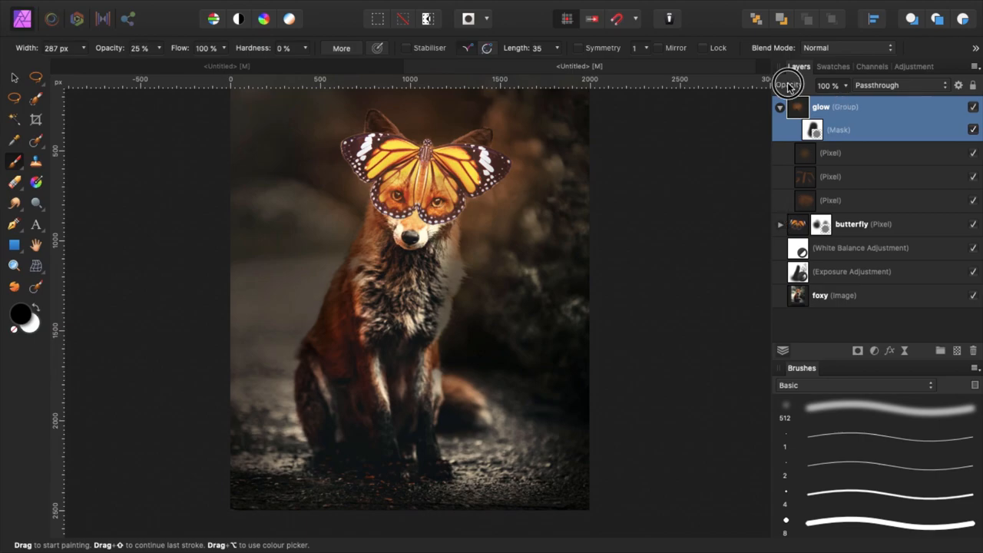
drag(787, 85, 778, 84)
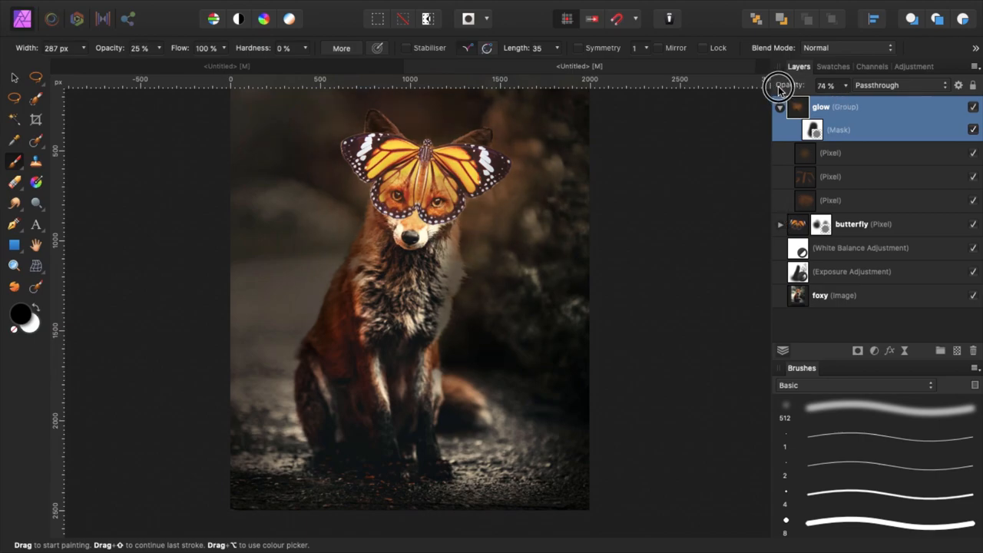
drag(780, 86, 787, 86)
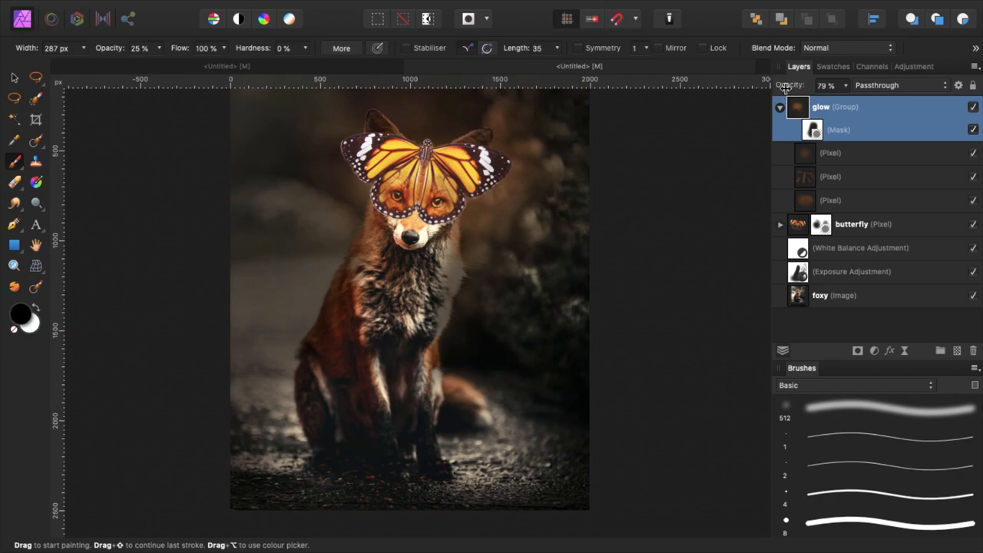
click(780, 108)
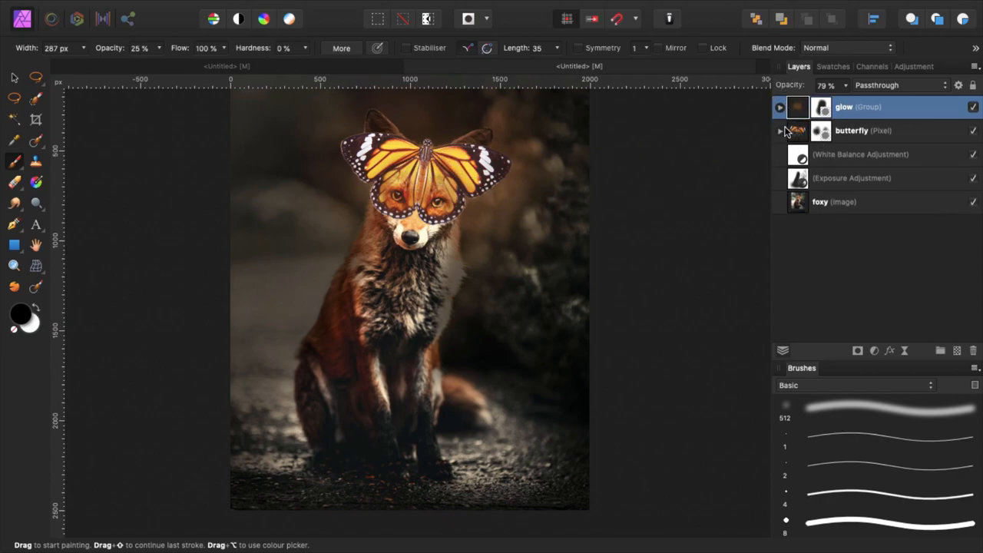
click(780, 131)
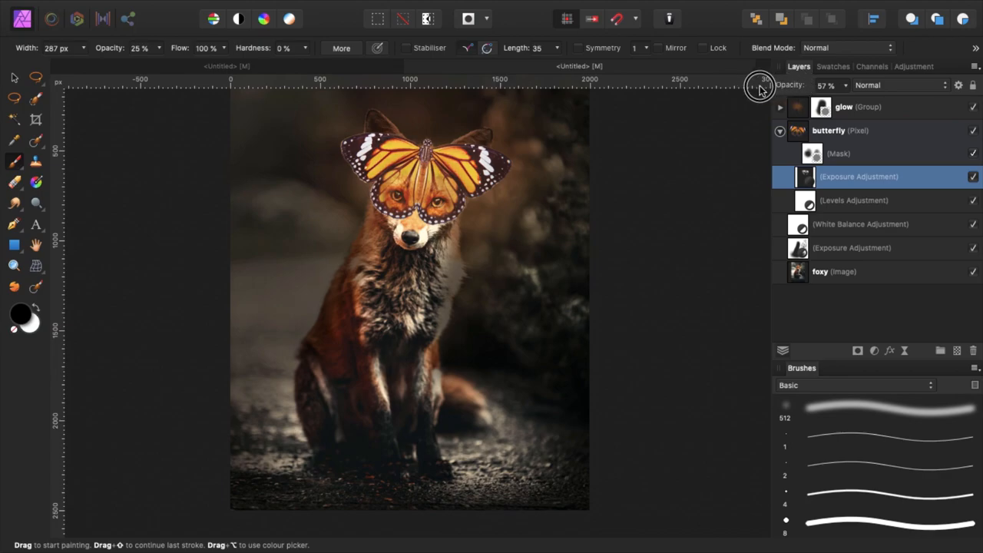
drag(765, 84, 765, 104)
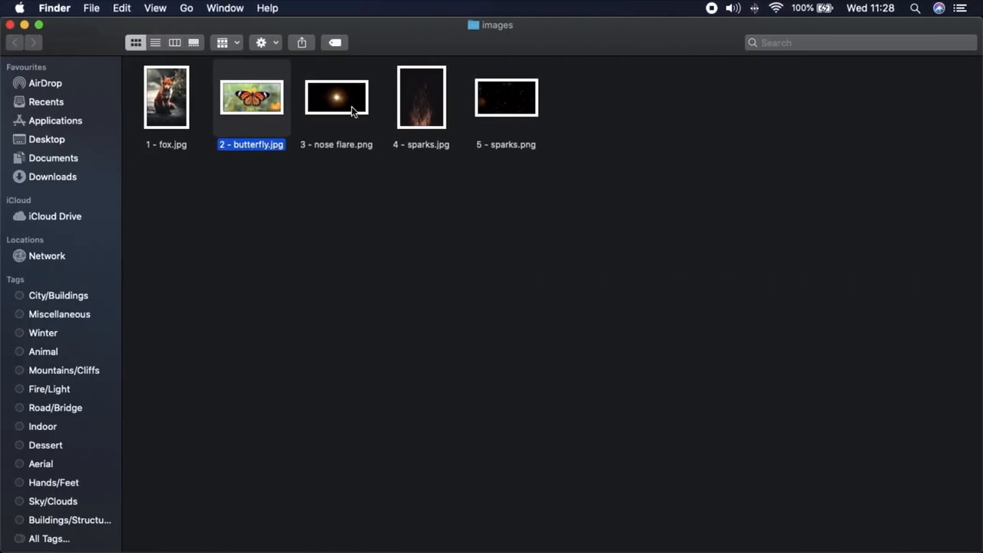
Clear the file selection in the images folder before bringing the nose flare across
click(365, 126)
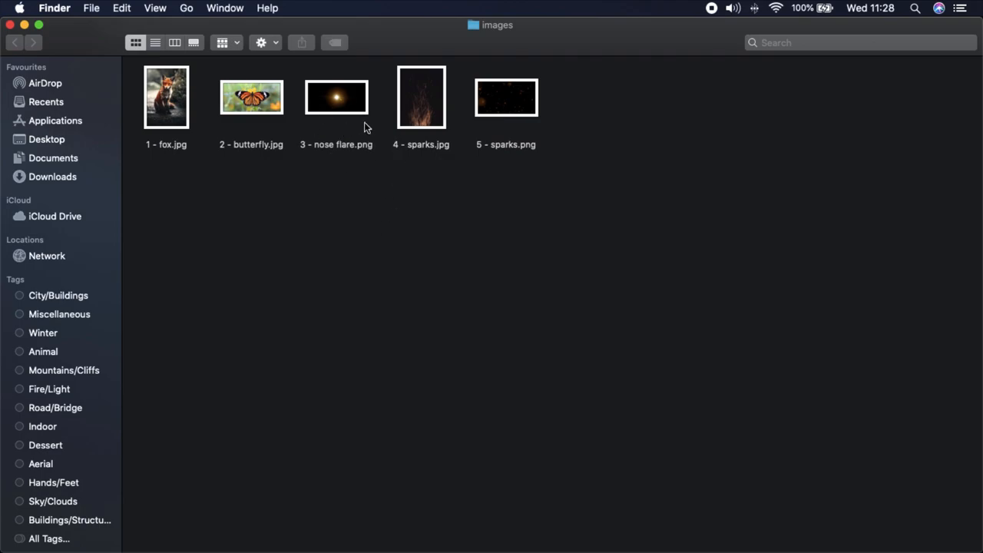
click(335, 97)
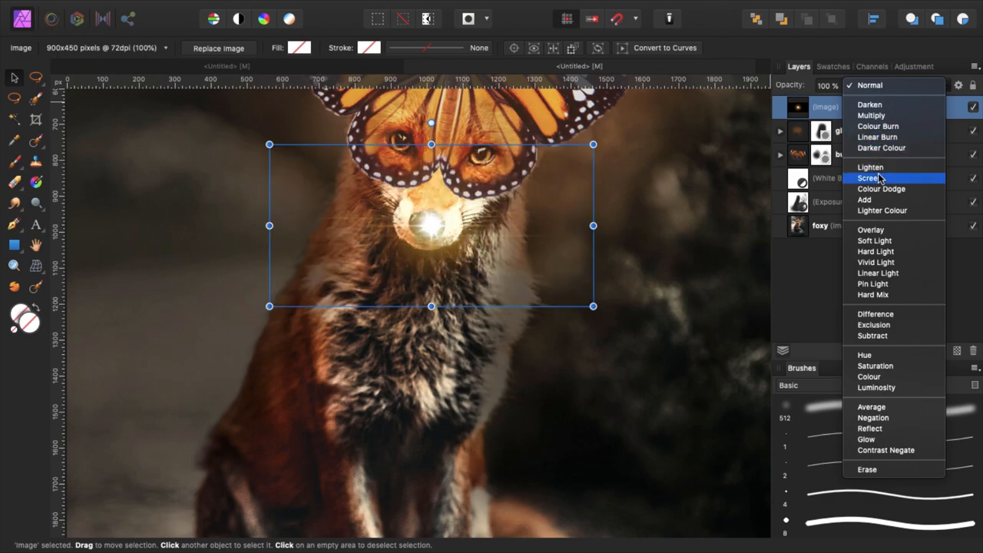
Blend the nose flare in Screen mode, flatten it and nudge it onto the fox's nose
click(869, 178)
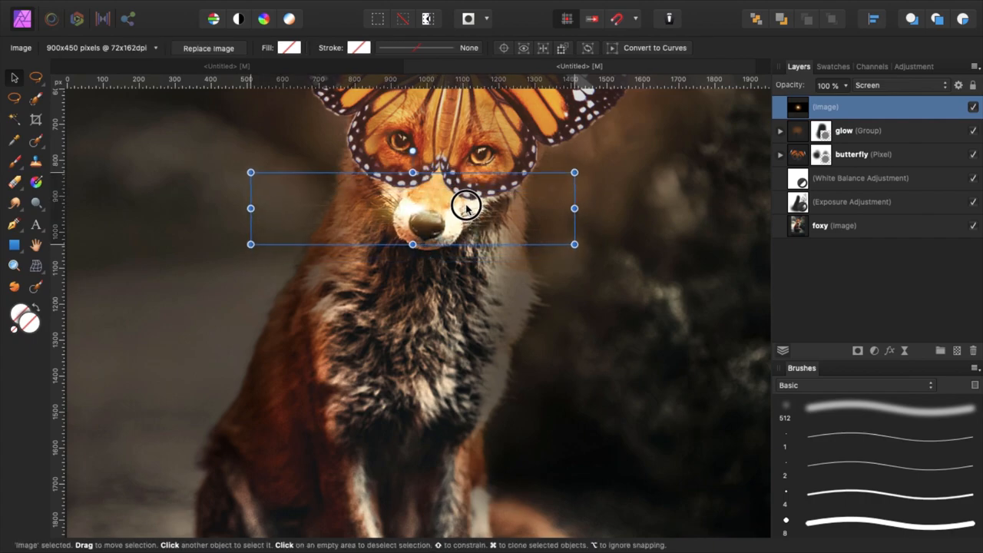
drag(464, 207, 522, 218)
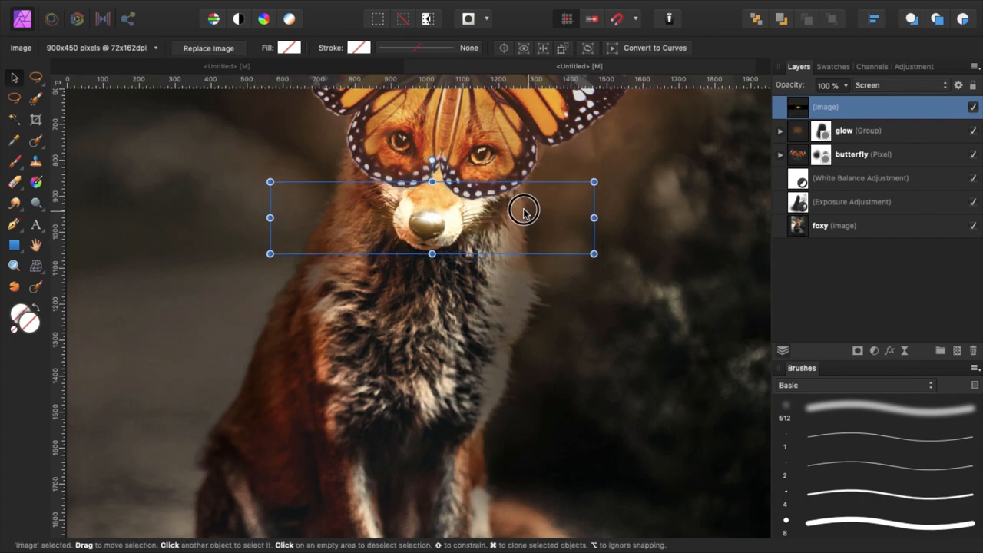
drag(523, 212, 530, 209)
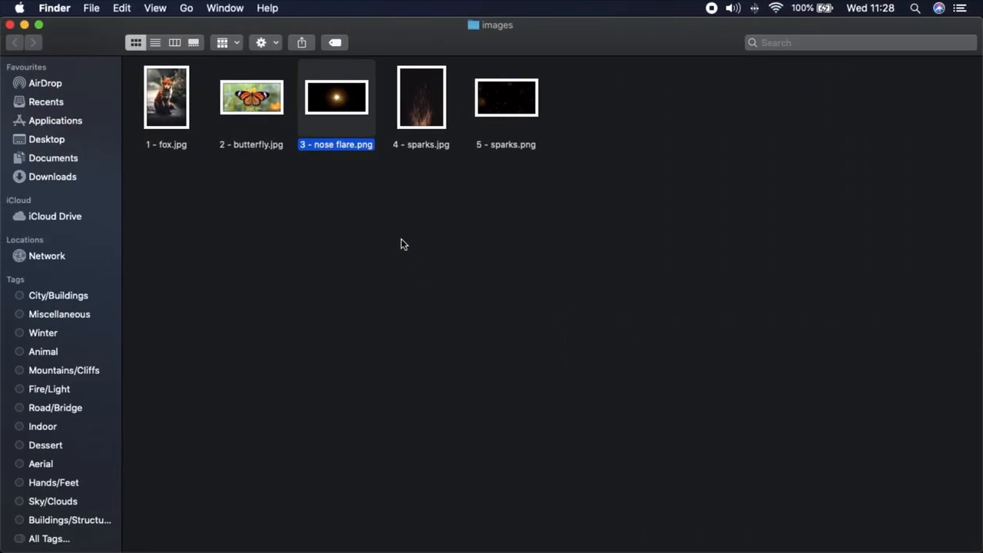
Switch back to the images folder so the sparks picture can be placed
click(421, 97)
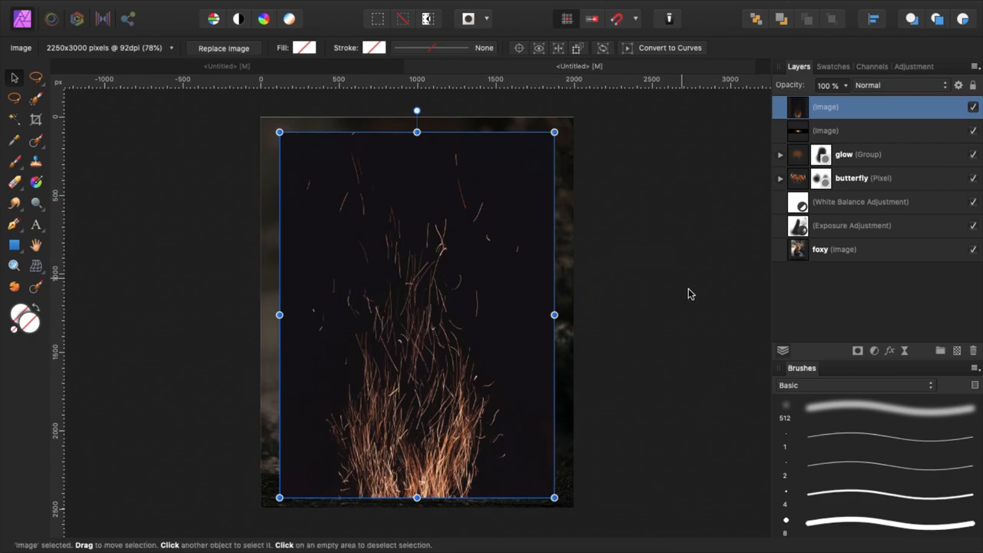
mouse_move(418, 154)
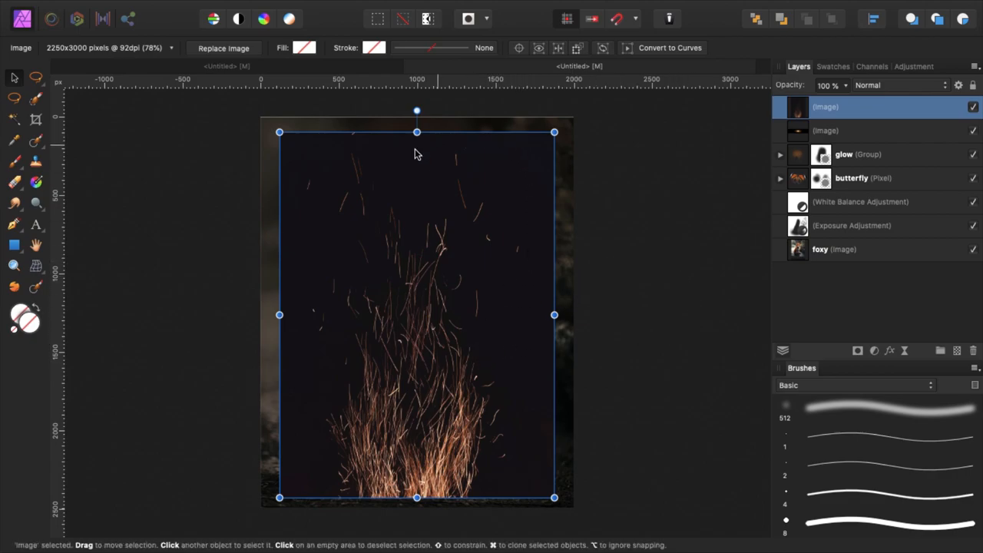
Set the sparks image layer to Screen blending so its dark background disappears
click(899, 86)
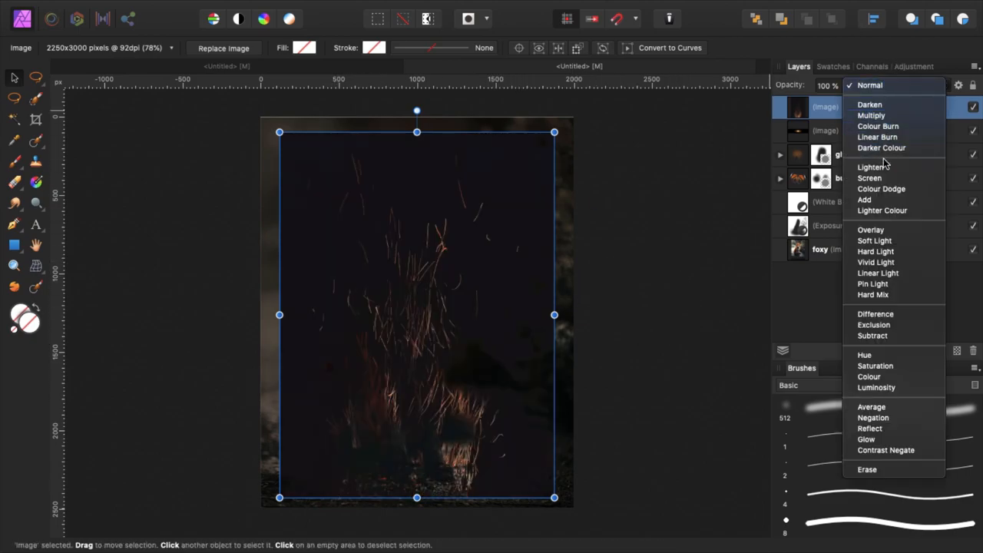
click(869, 178)
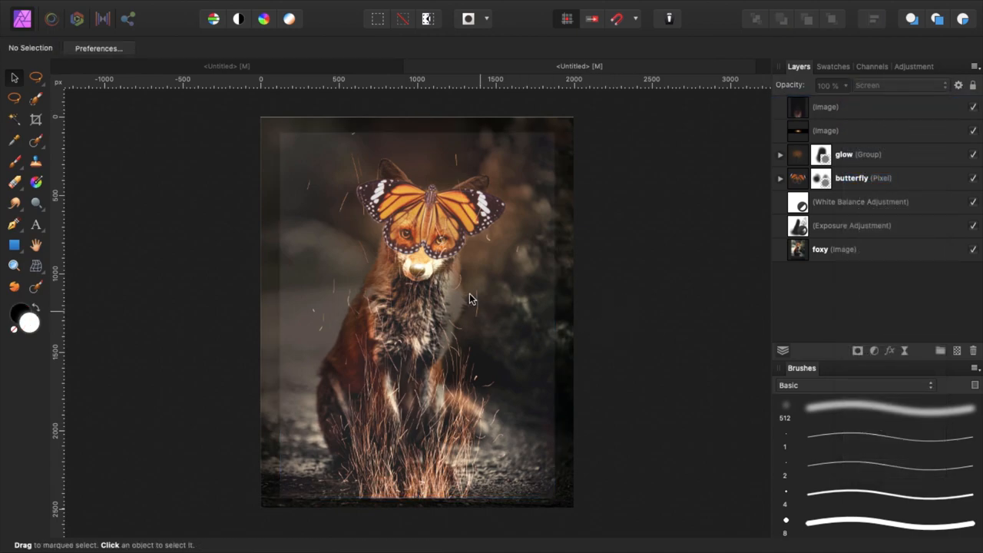
mouse_move(331, 264)
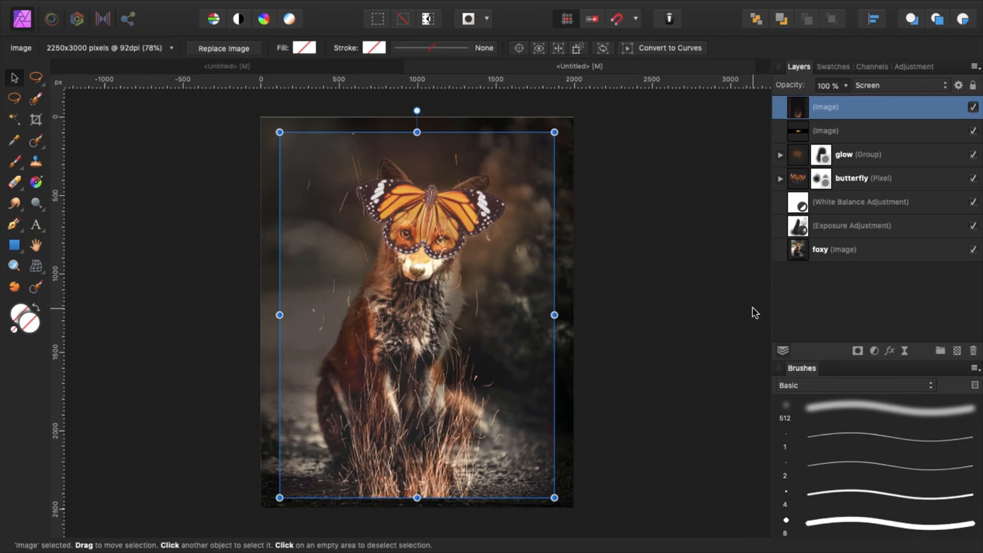
mouse_move(538, 285)
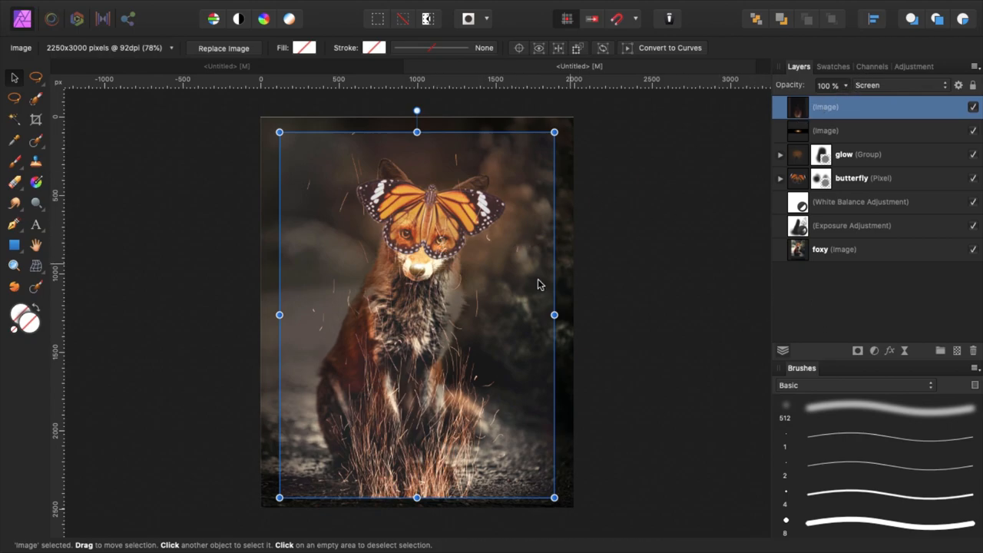
mouse_move(372, 190)
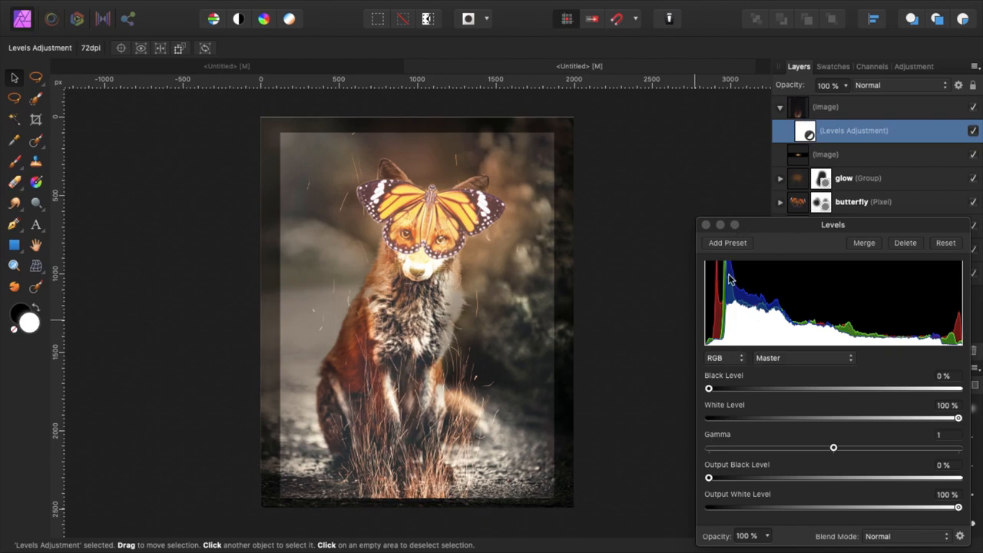
Experiment with the sparks' Levels black and white sliders, then reset black to zero and close
drag(708, 387, 719, 388)
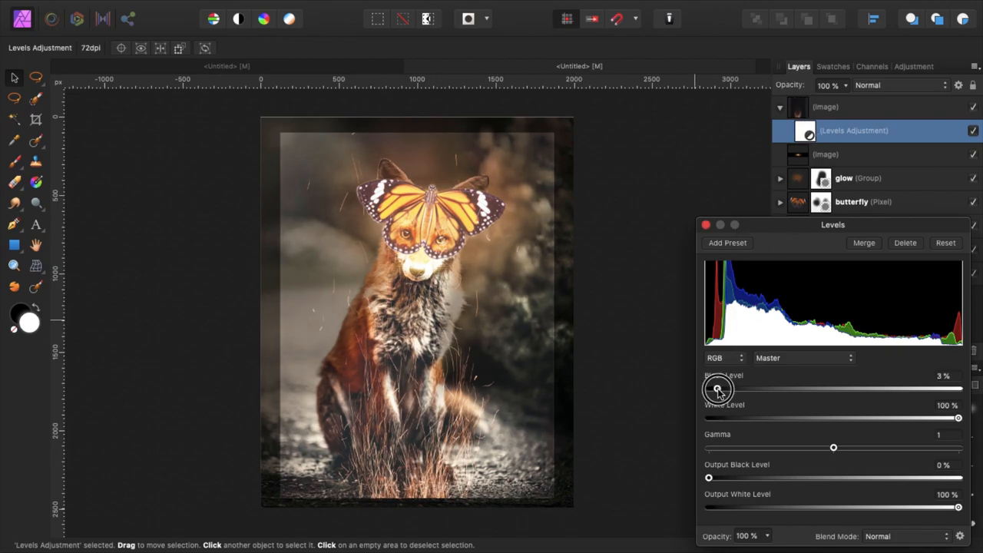
drag(719, 387, 767, 387)
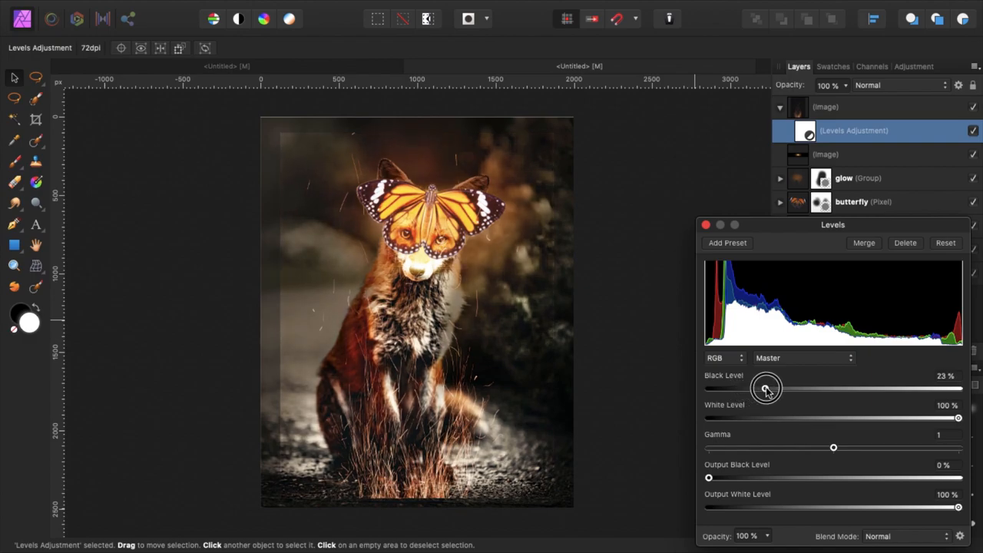
drag(766, 387, 799, 387)
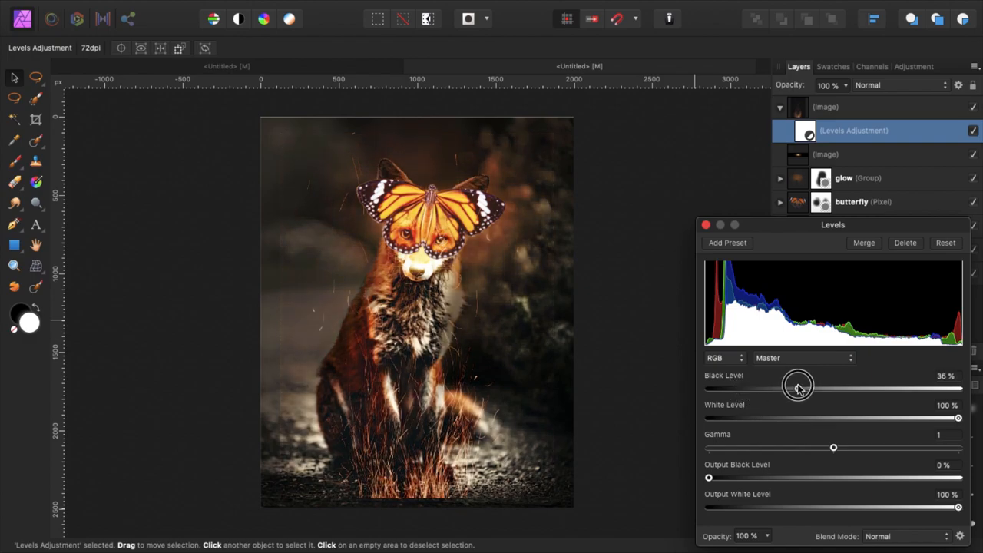
drag(799, 387, 811, 387)
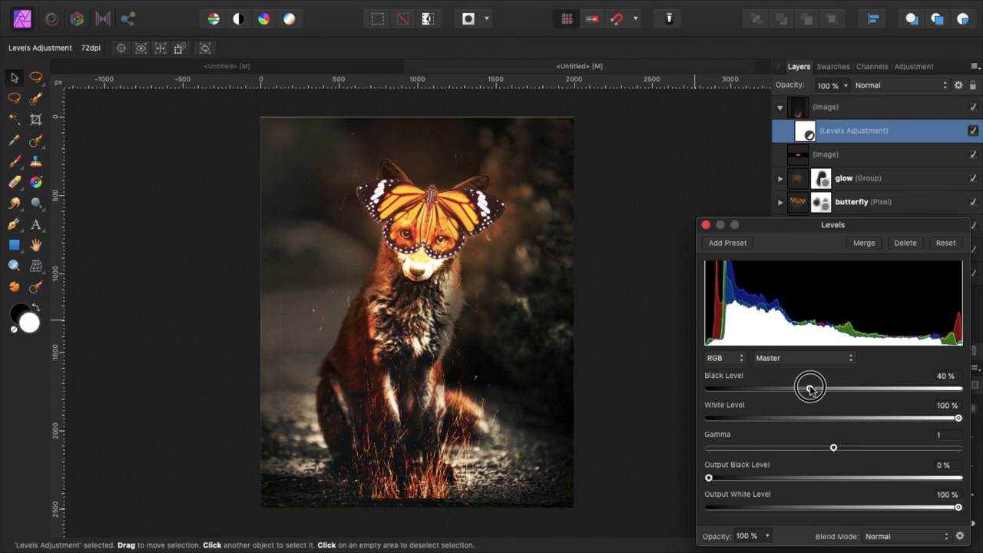
drag(811, 387, 853, 384)
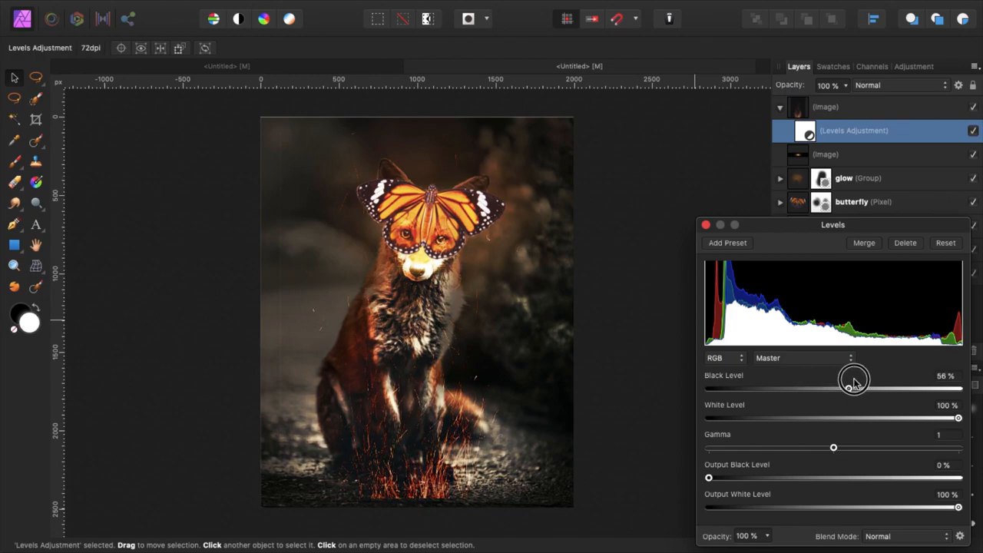
drag(853, 386, 735, 386)
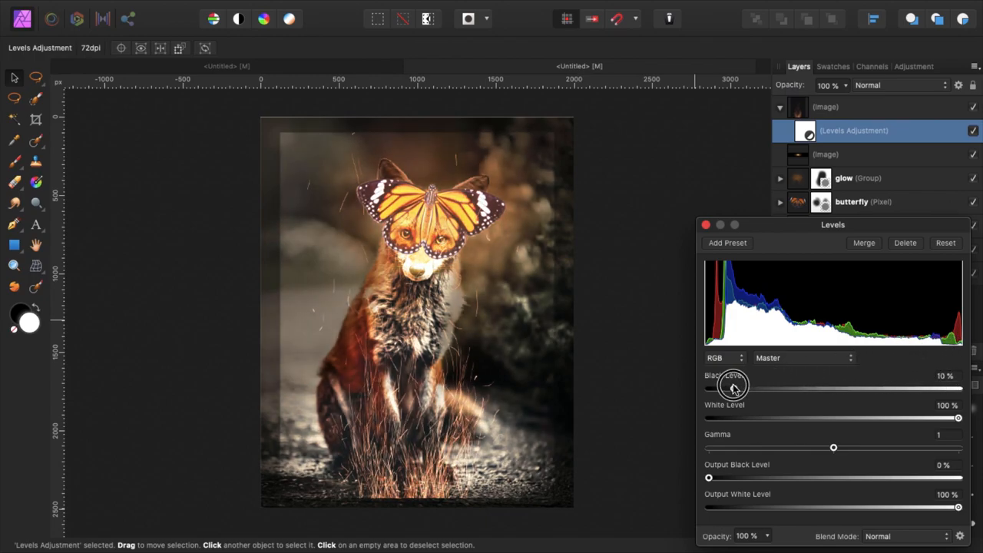
drag(732, 387, 799, 387)
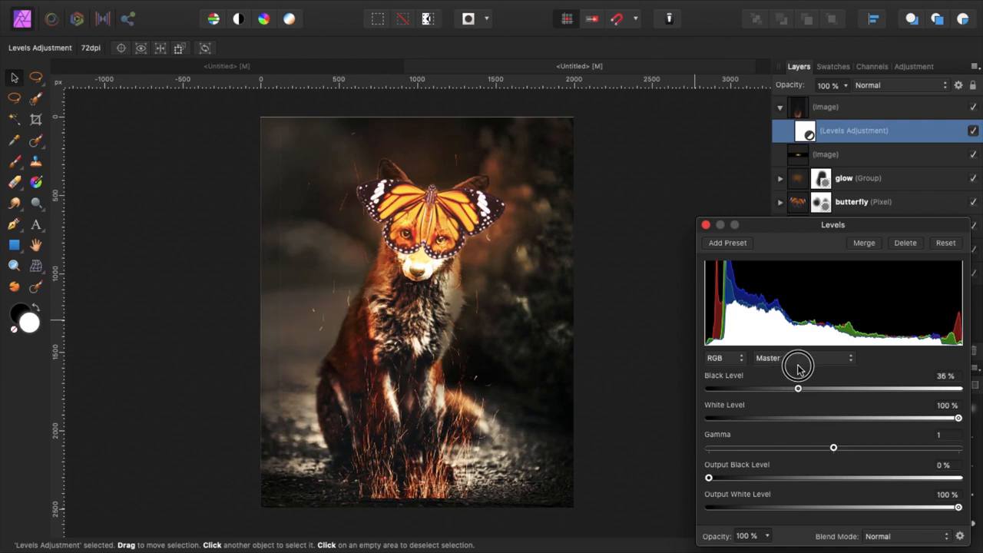
drag(799, 389, 790, 389)
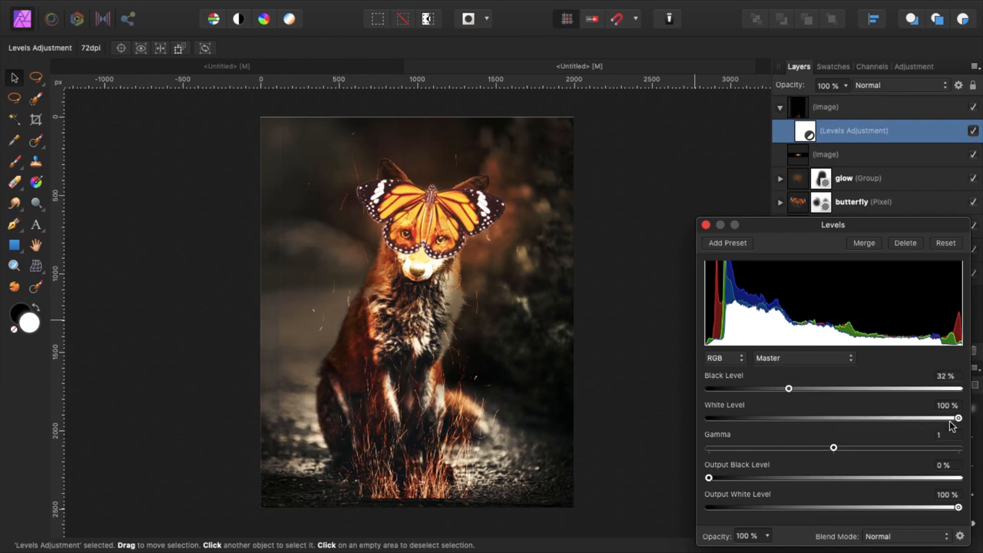
drag(959, 418, 929, 418)
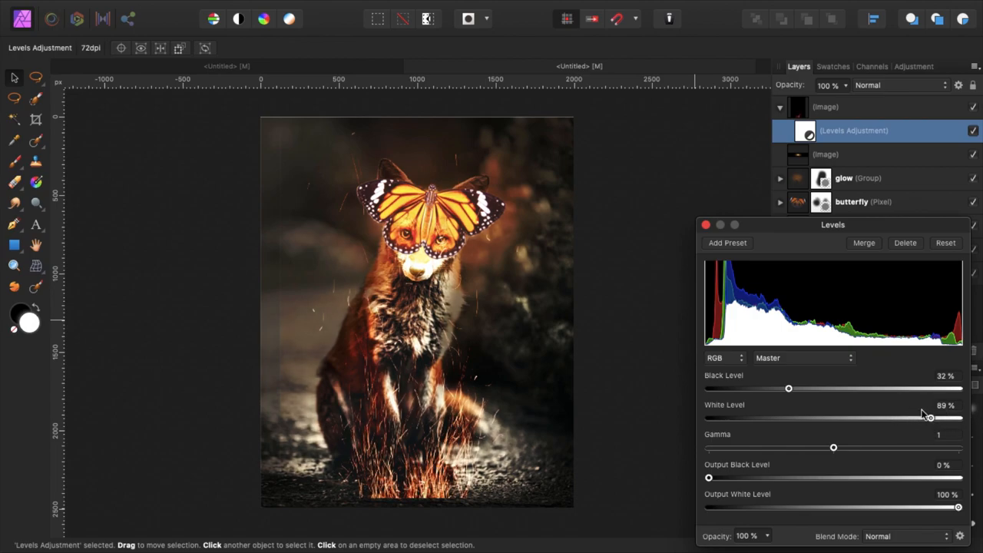
drag(788, 387, 813, 387)
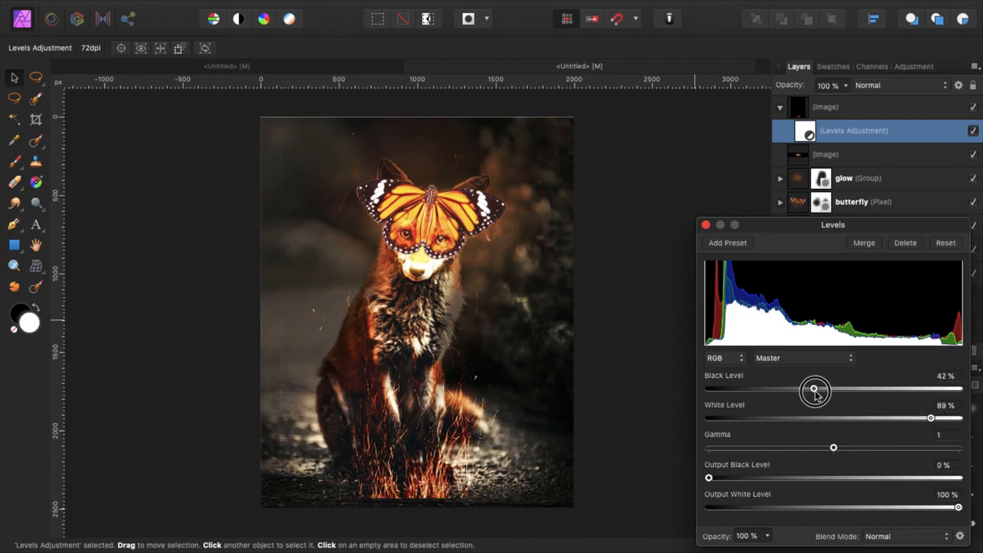
drag(814, 389, 708, 389)
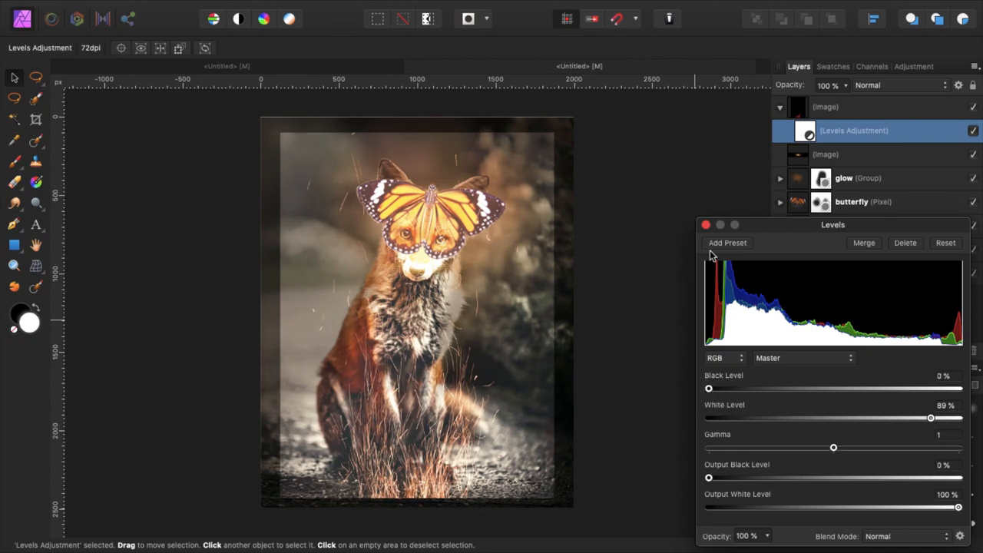
click(827, 108)
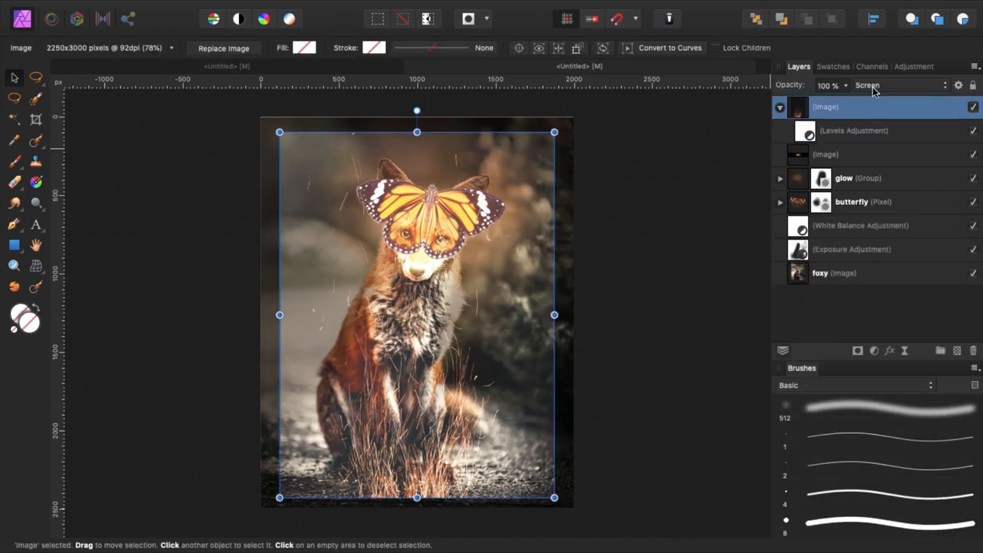
Reopen the sparks' Levels and settle on Black Level about 9% and White Level about 90%
click(868, 86)
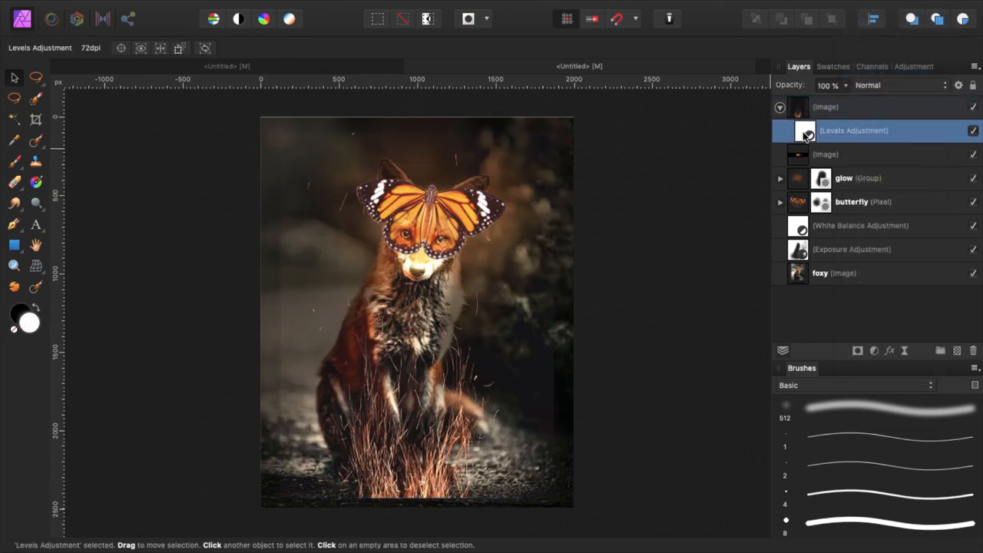
double_click(805, 135)
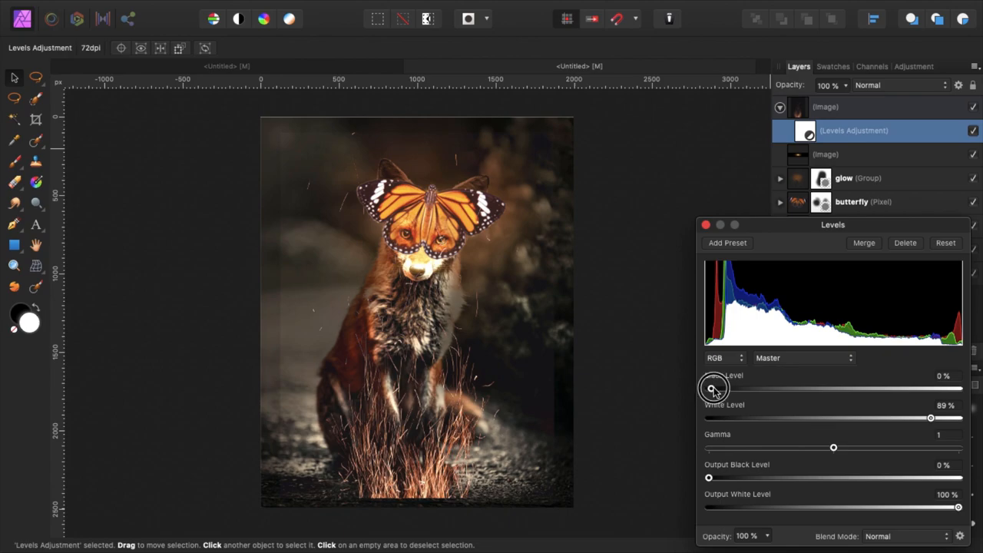
drag(713, 388, 731, 387)
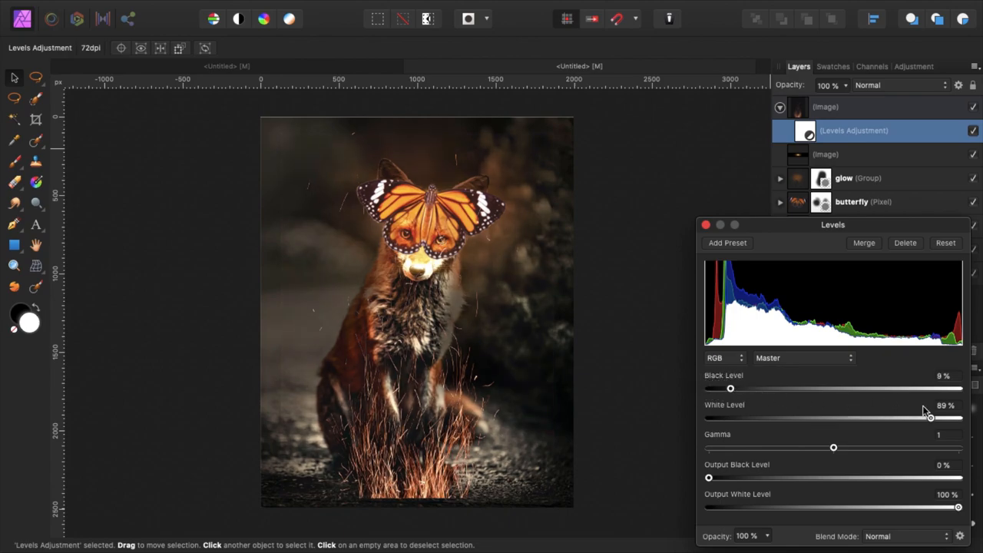
drag(930, 418, 935, 418)
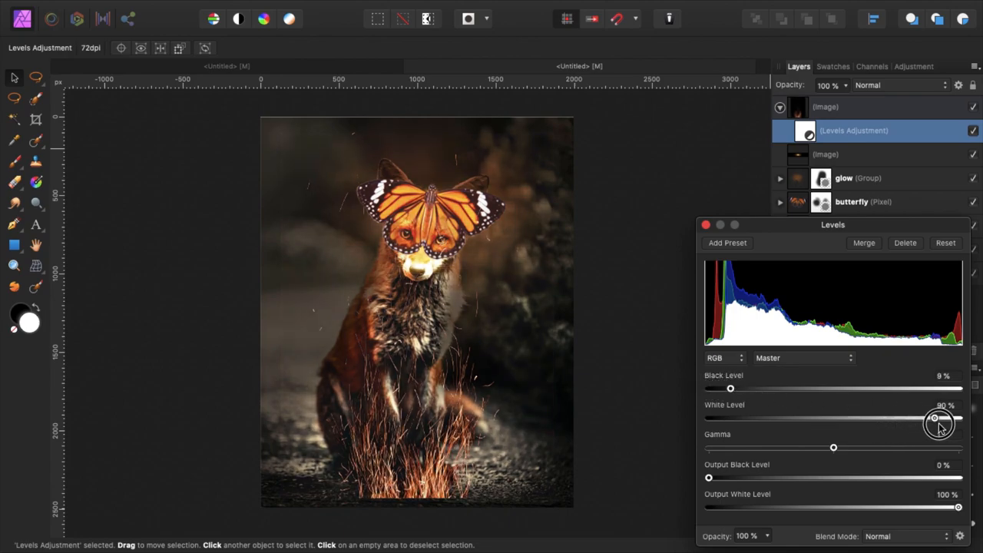
click(705, 225)
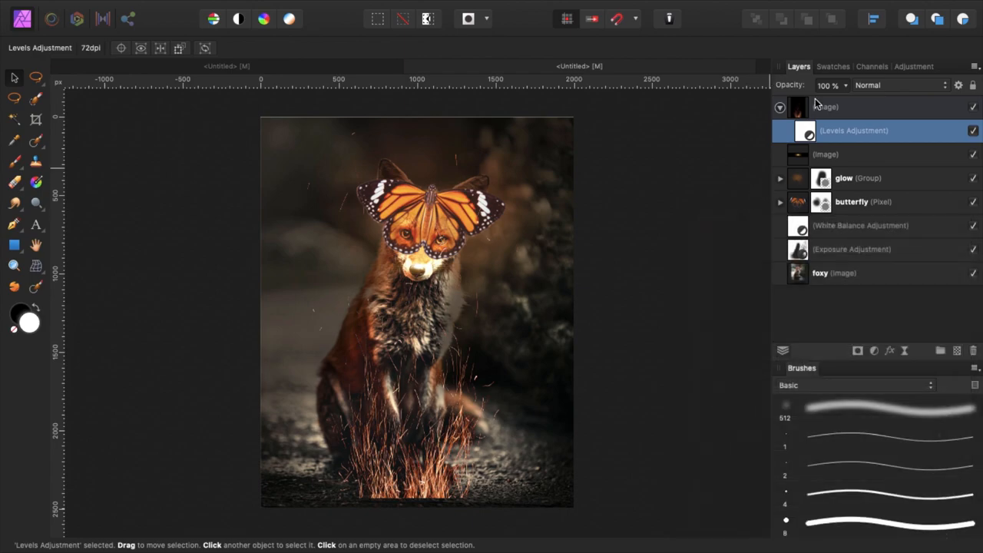
click(827, 108)
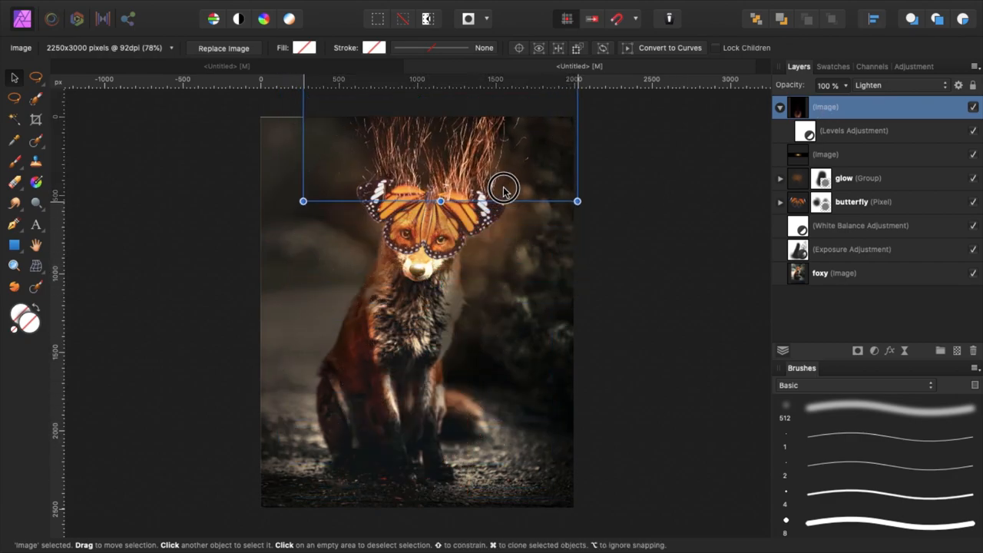
mouse_move(587, 212)
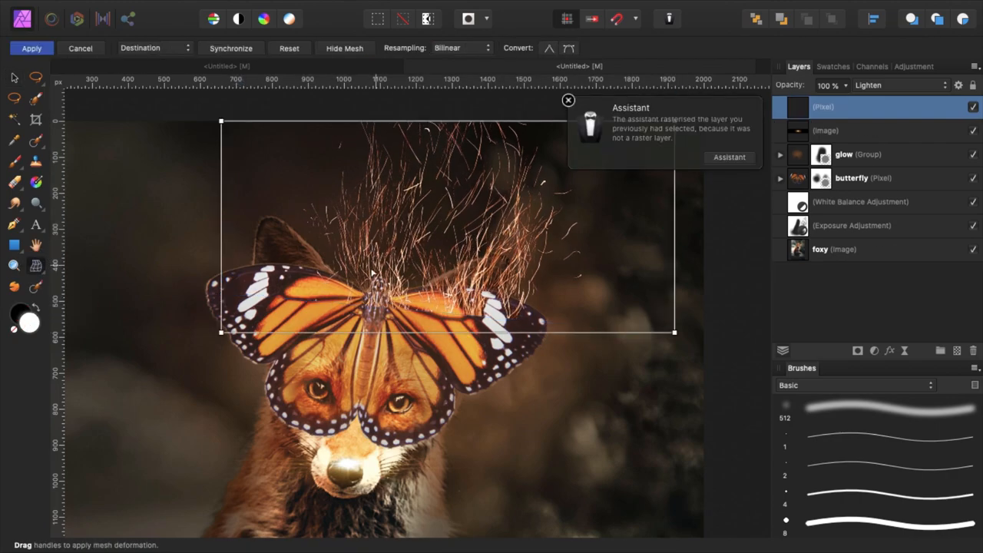
Mesh-warp the spark burst into an arched fan over the butterfly and apply the warp
drag(372, 273, 341, 310)
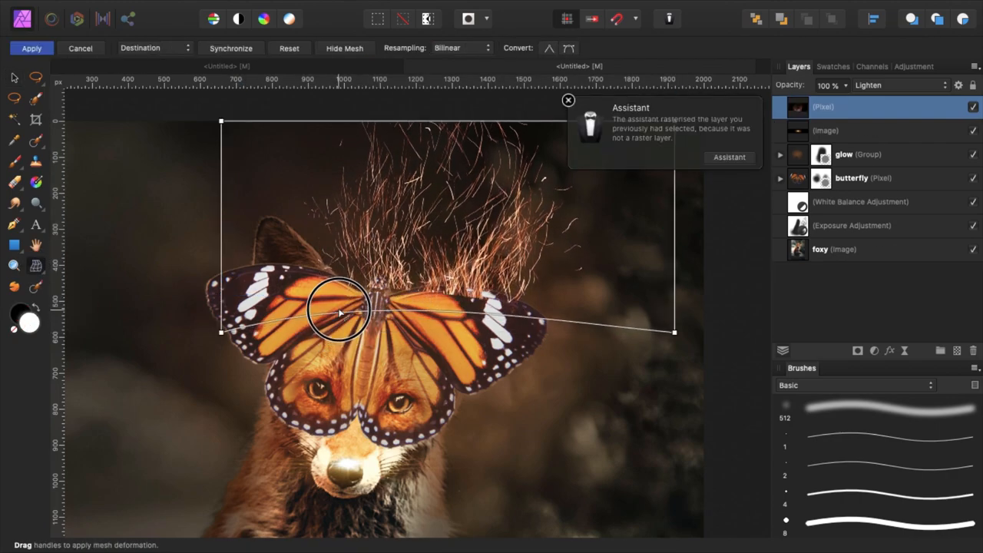
drag(338, 311, 530, 338)
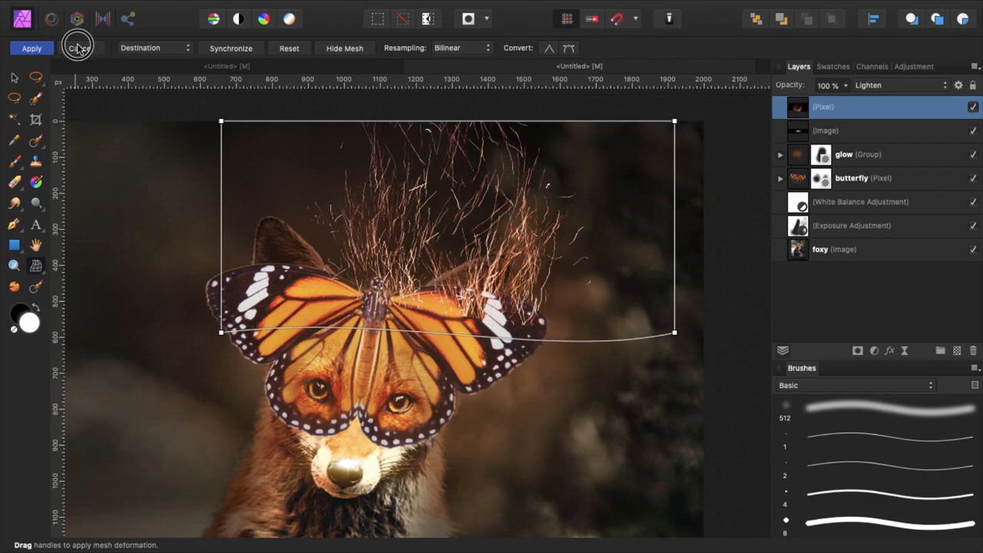
click(31, 48)
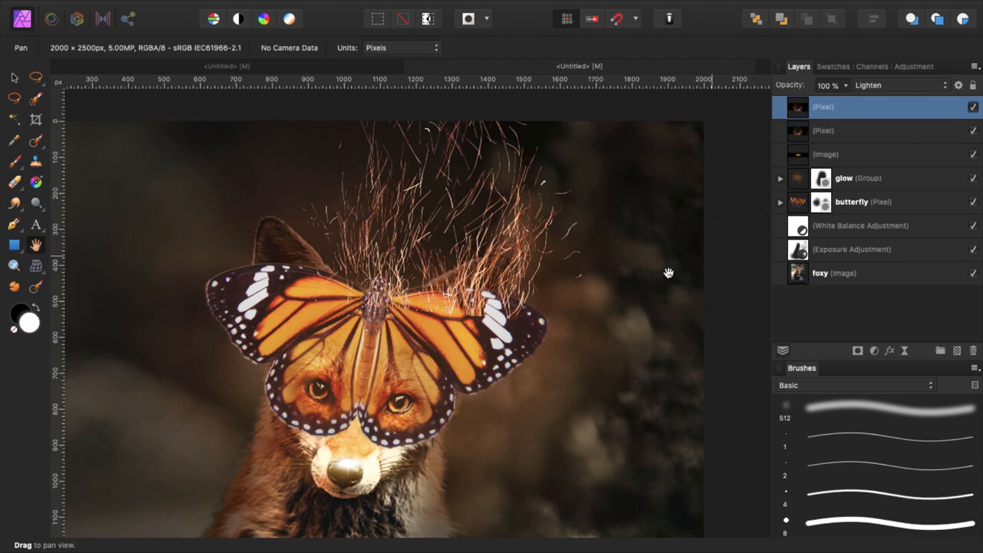
Duplicate the spark burst (Cmd+J), flip it horizontally and tilt it over the fox's head
key(cmd+j)
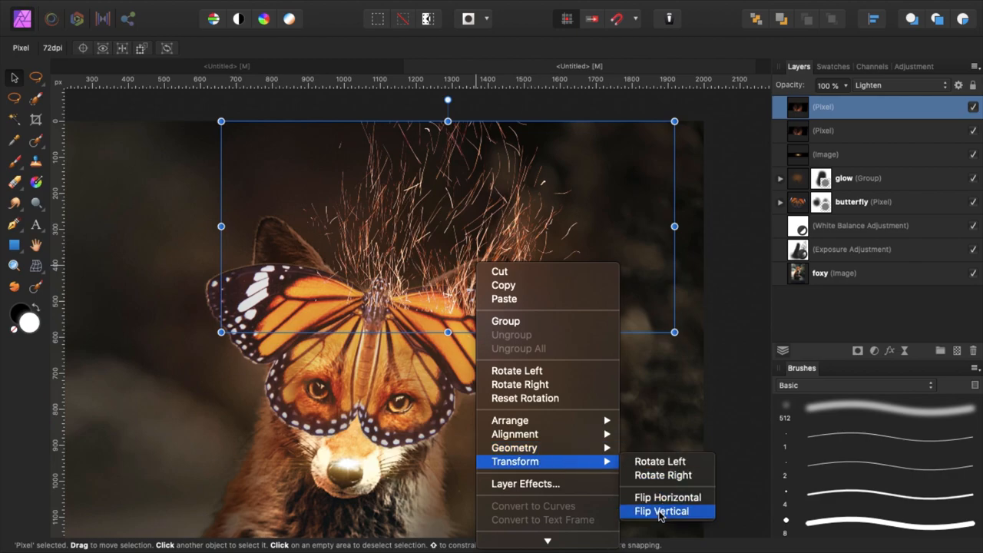
mouse_move(667, 498)
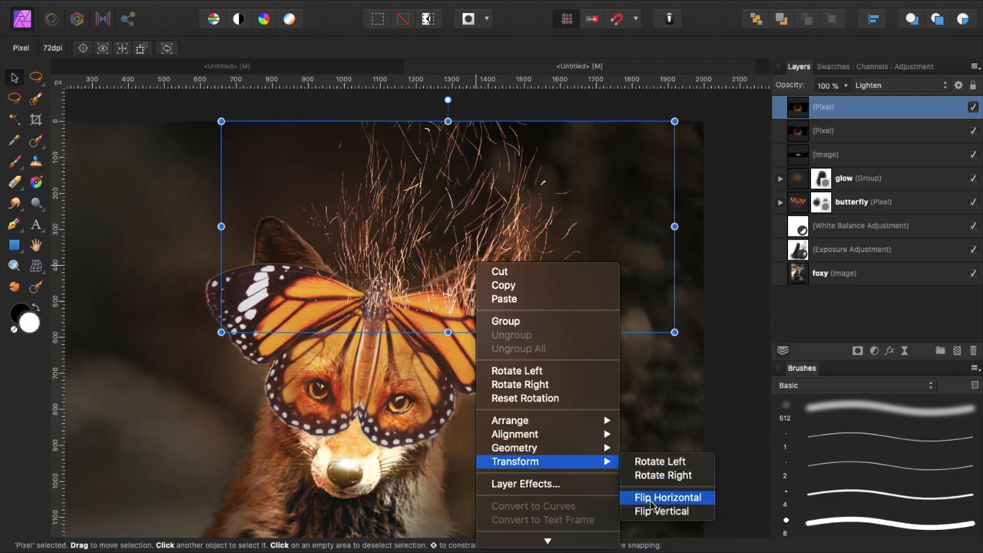
click(662, 510)
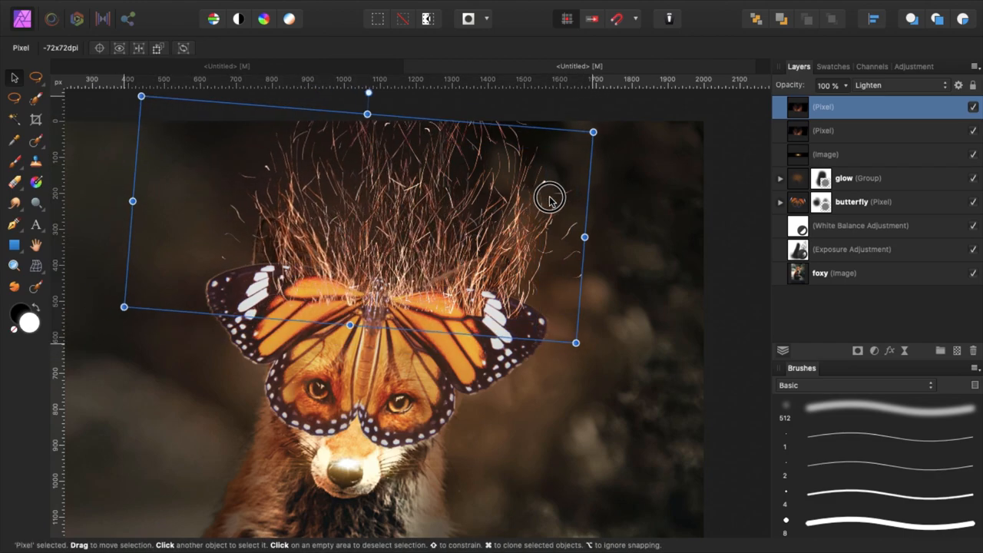
drag(550, 197, 544, 188)
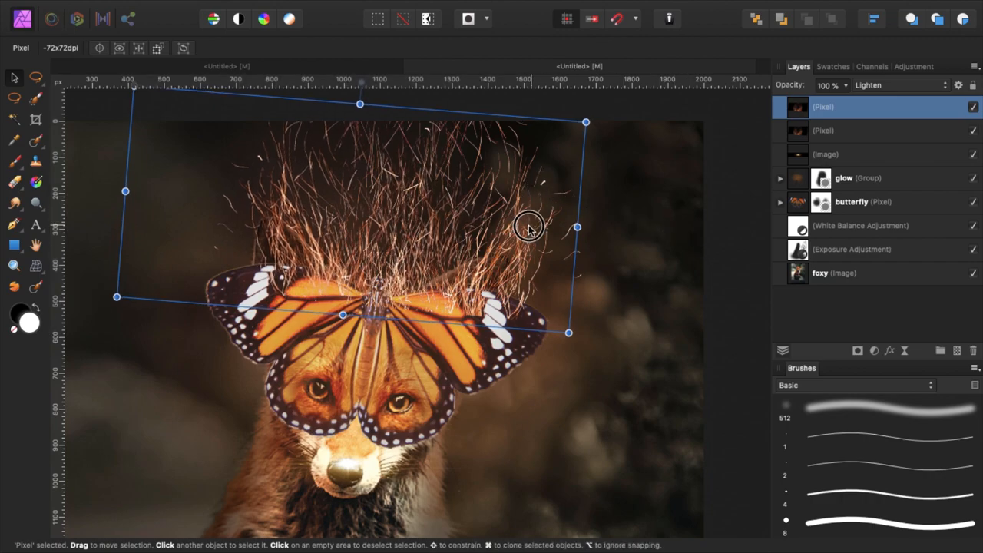
click(846, 130)
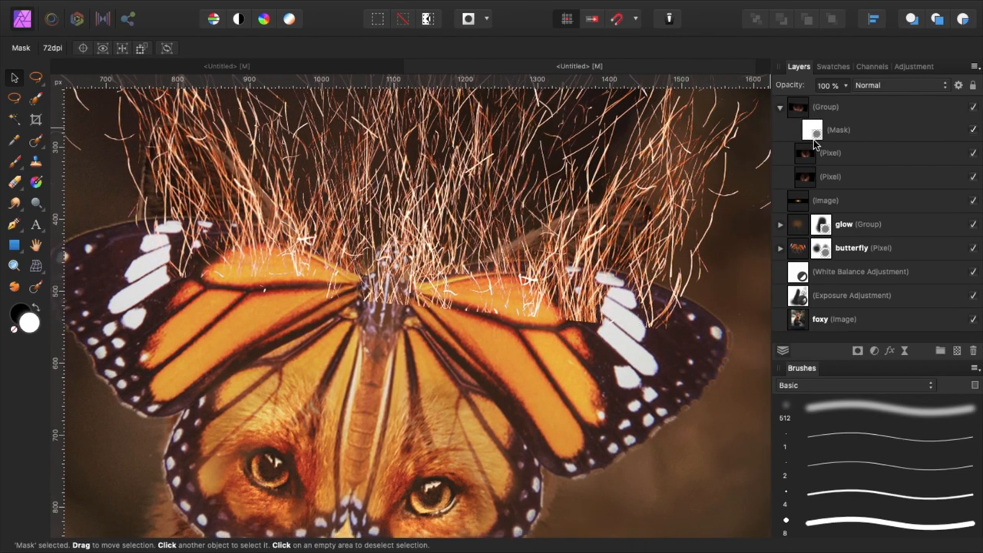
On the spark group's mask, brush black to hide sparks over the butterfly's right wing
click(839, 129)
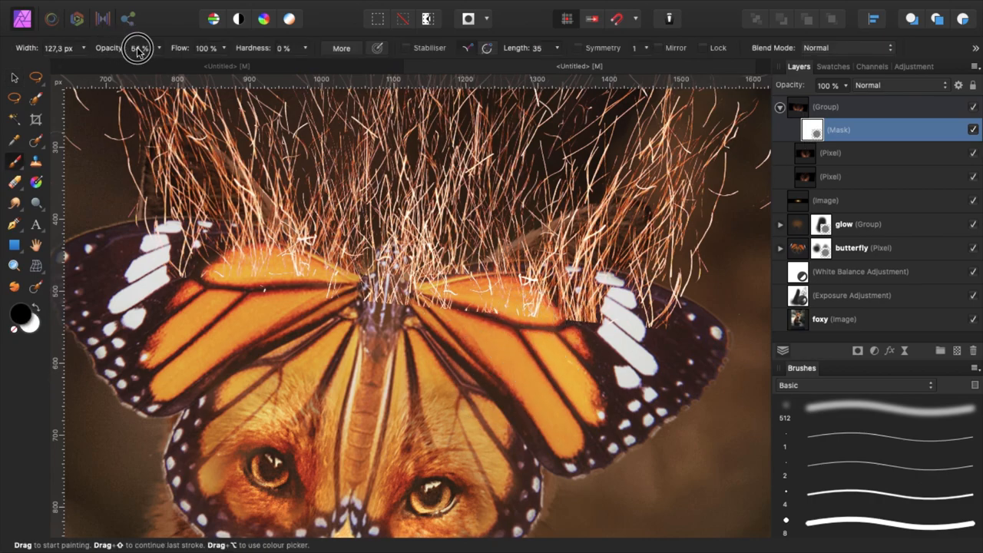
mouse_move(544, 326)
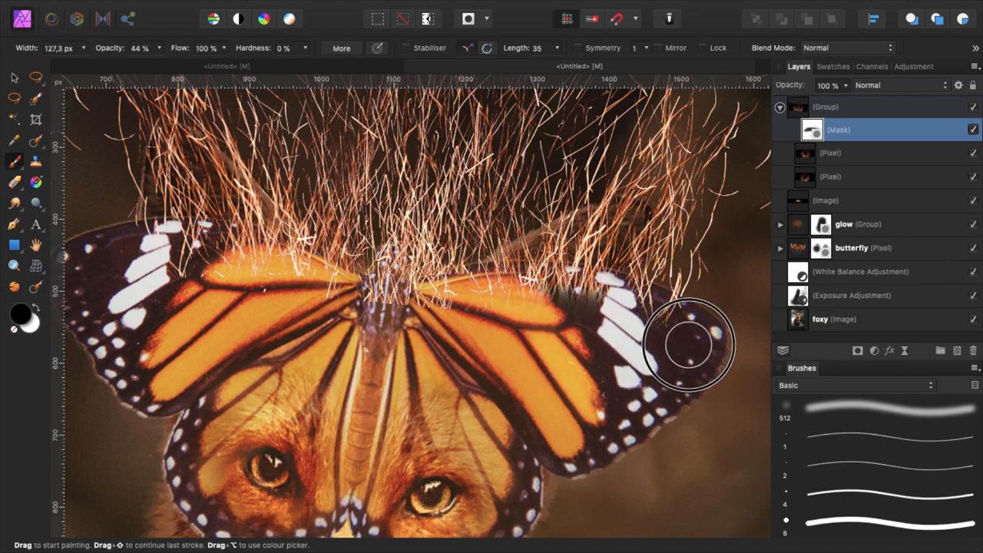
drag(689, 346, 330, 335)
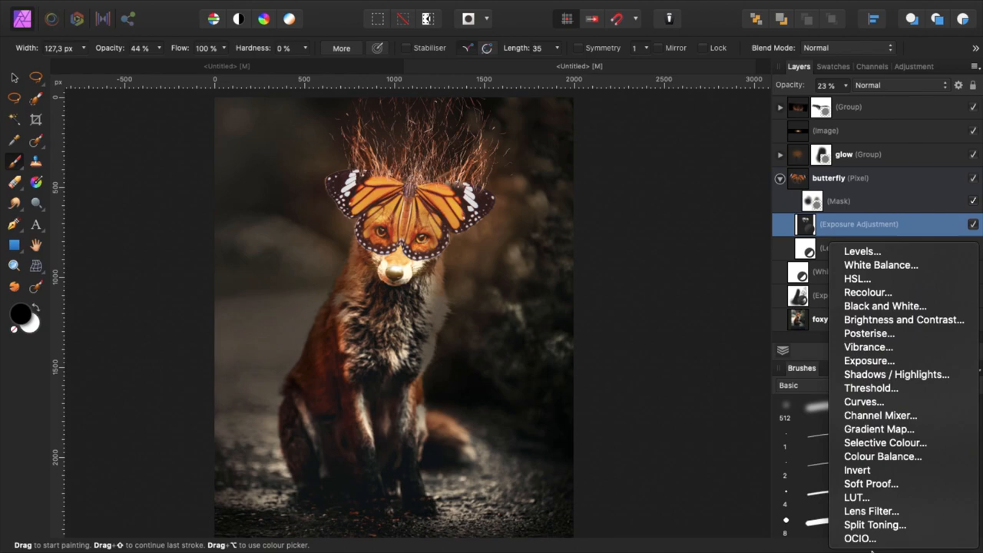
Add a Colour Balance to the butterfly with Shadows Cyan/Red settled at about -8%
click(869, 359)
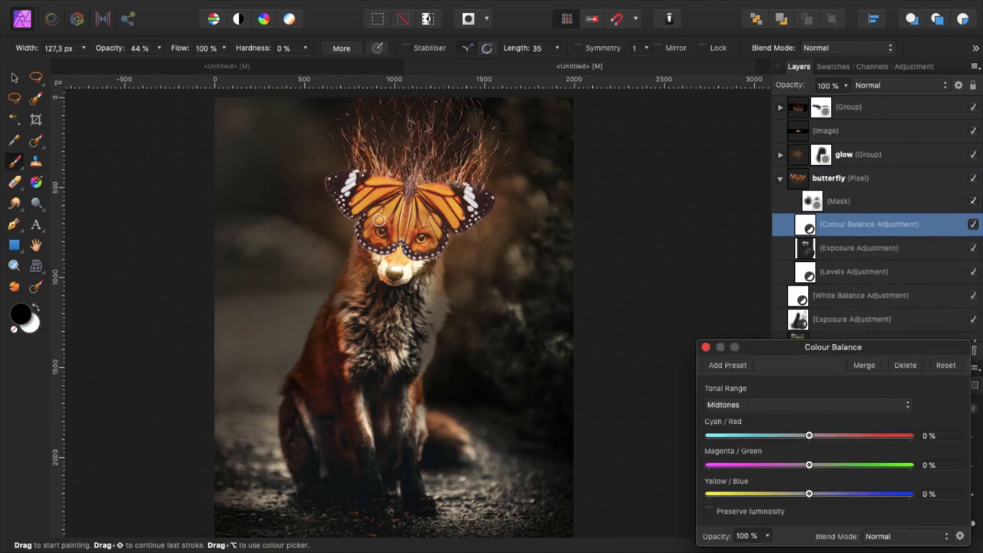
click(806, 405)
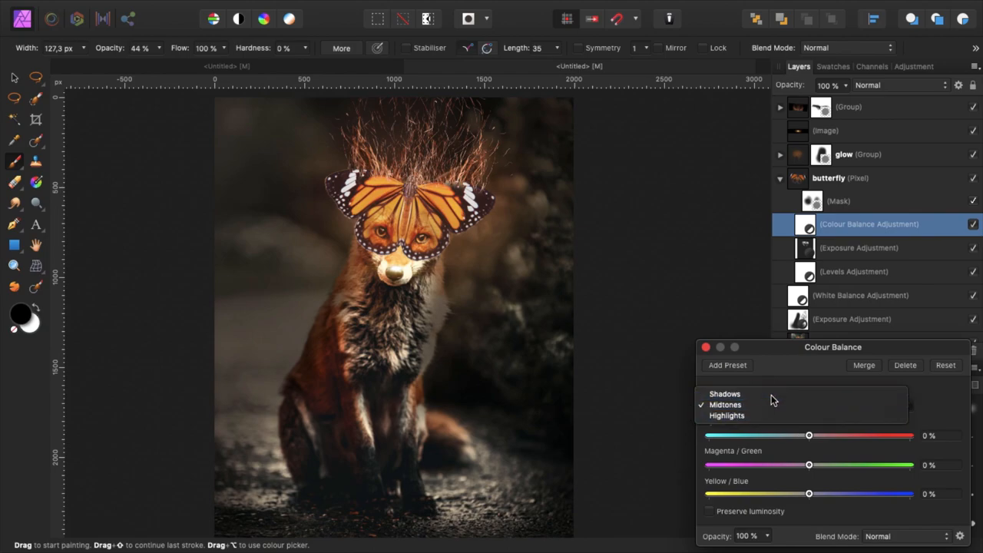
drag(809, 436, 780, 437)
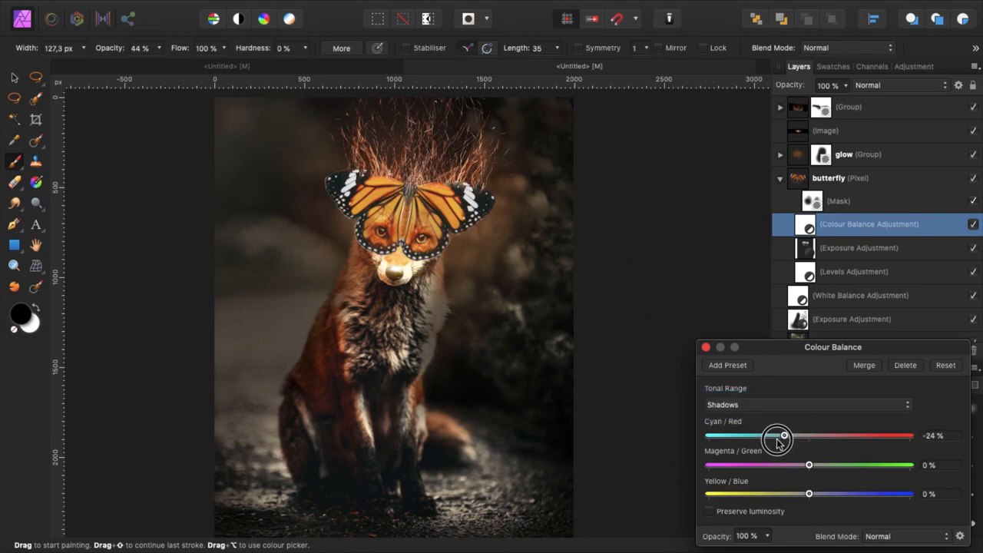
drag(778, 437, 808, 436)
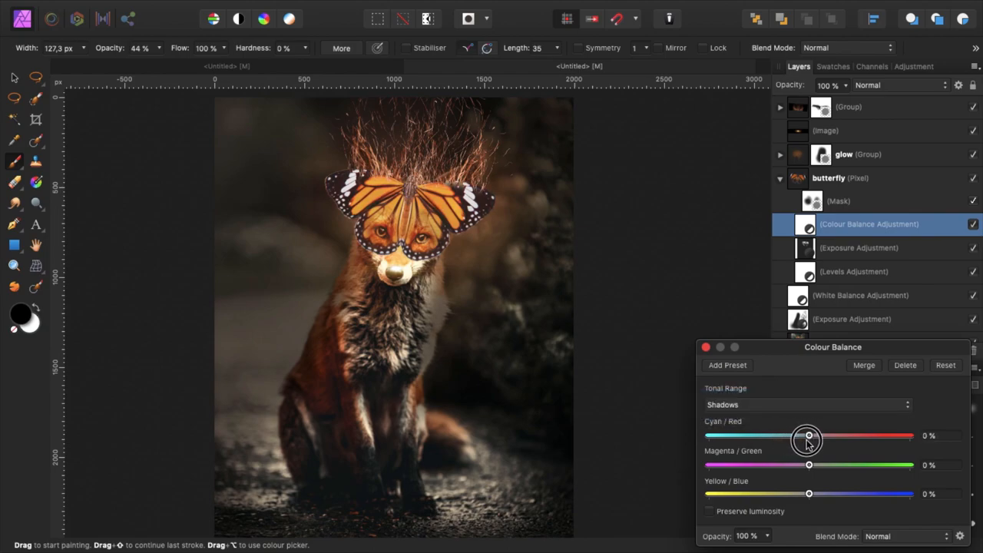
drag(809, 437, 805, 436)
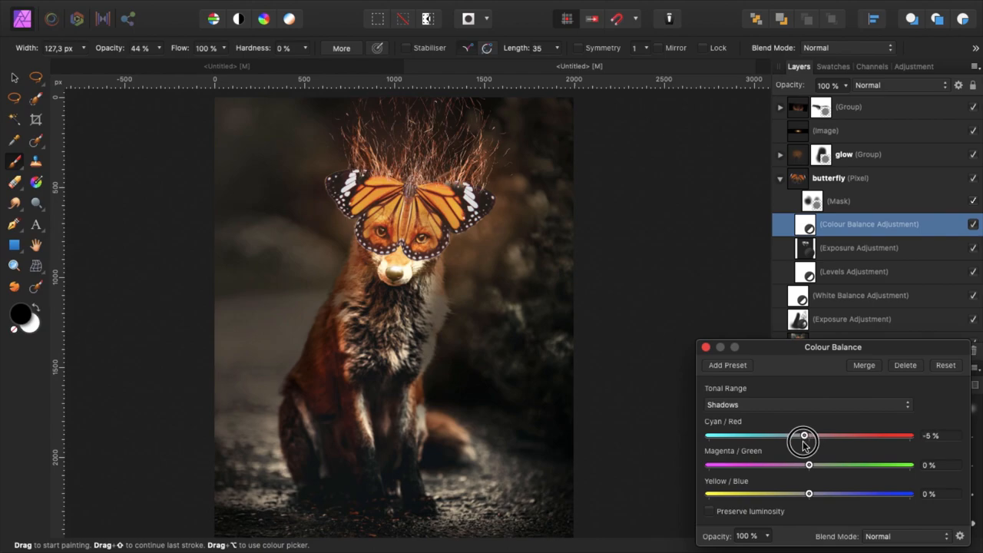
drag(805, 436, 802, 436)
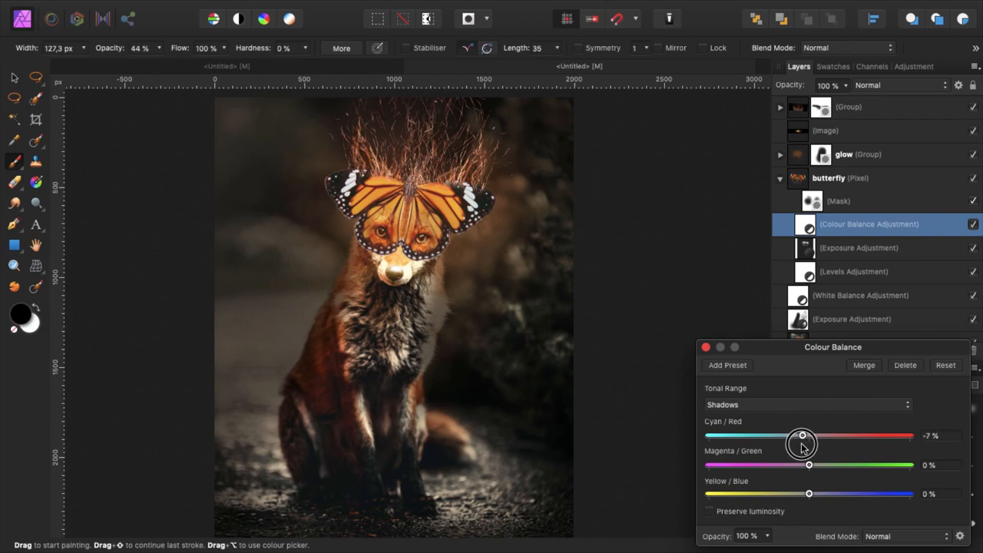
drag(802, 436, 804, 436)
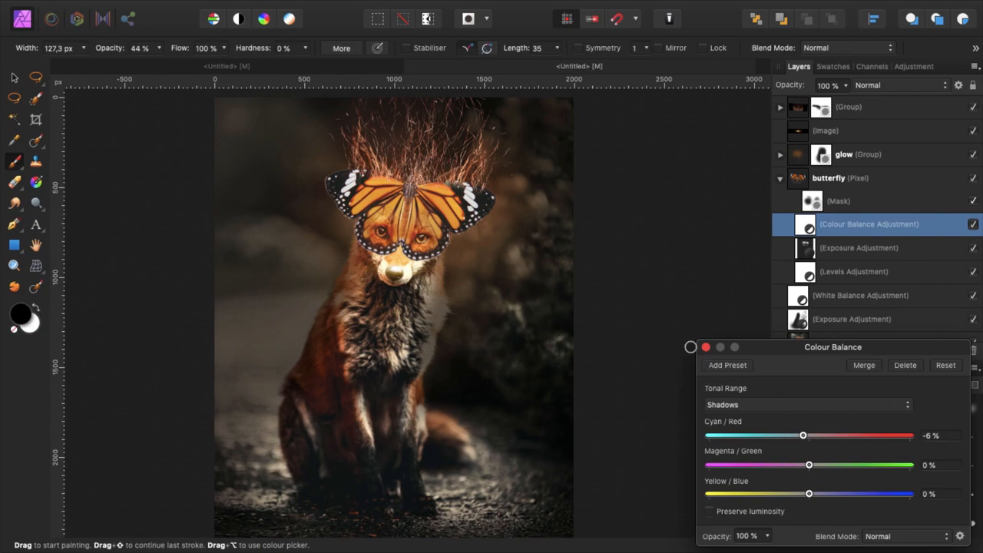
mouse_move(826, 491)
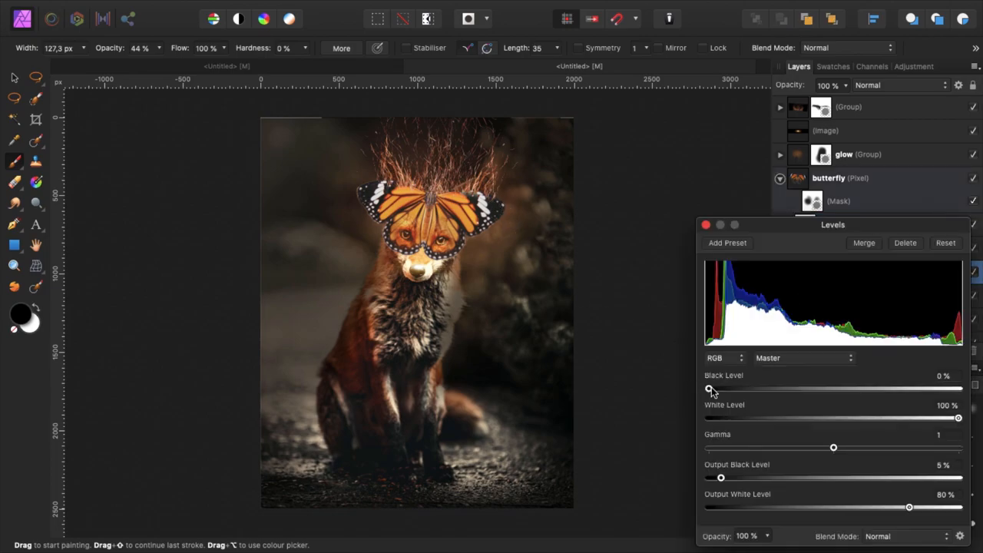
Raise the butterfly's Levels output black toward 6%
drag(710, 389, 734, 389)
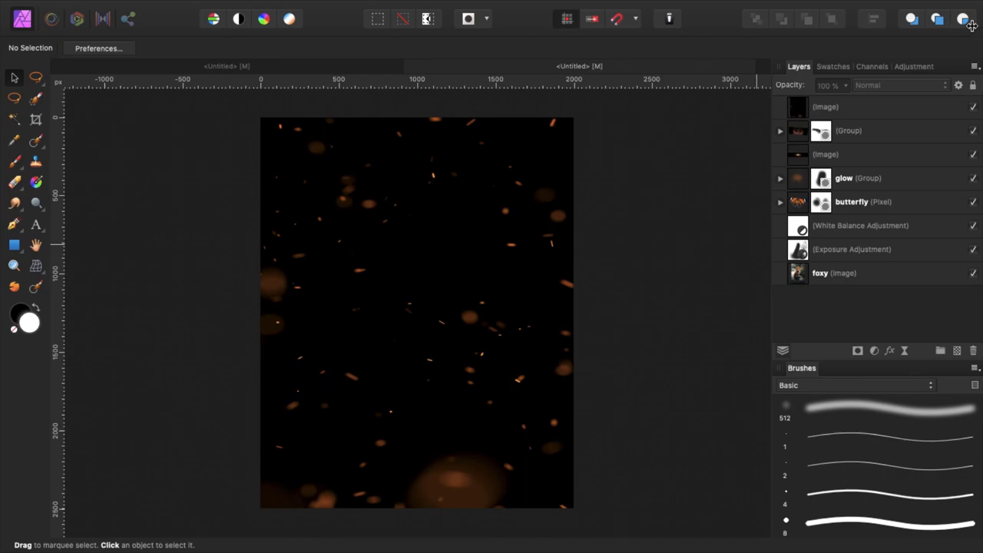
Blend the ember overlay in Screen mode and lower its opacity to about 53%
click(892, 86)
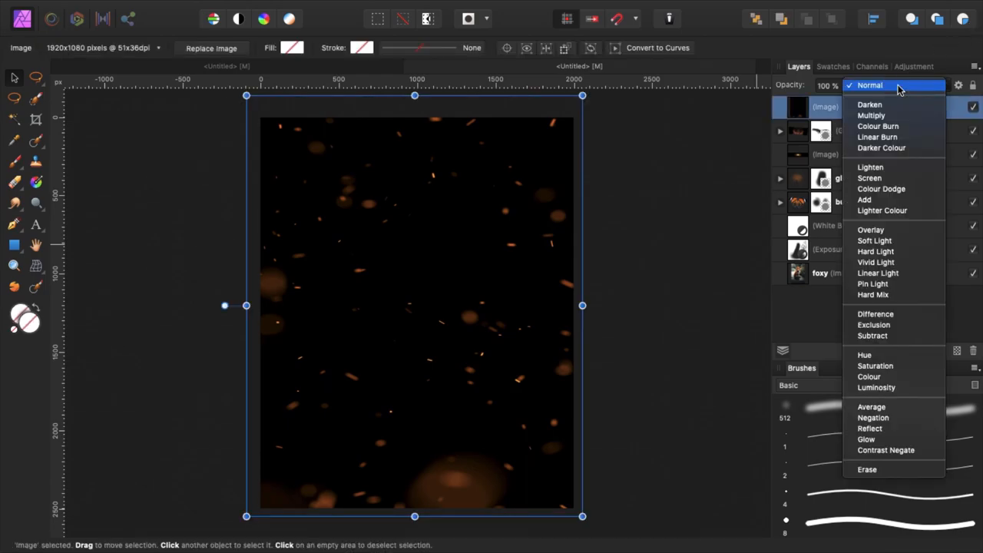
click(870, 179)
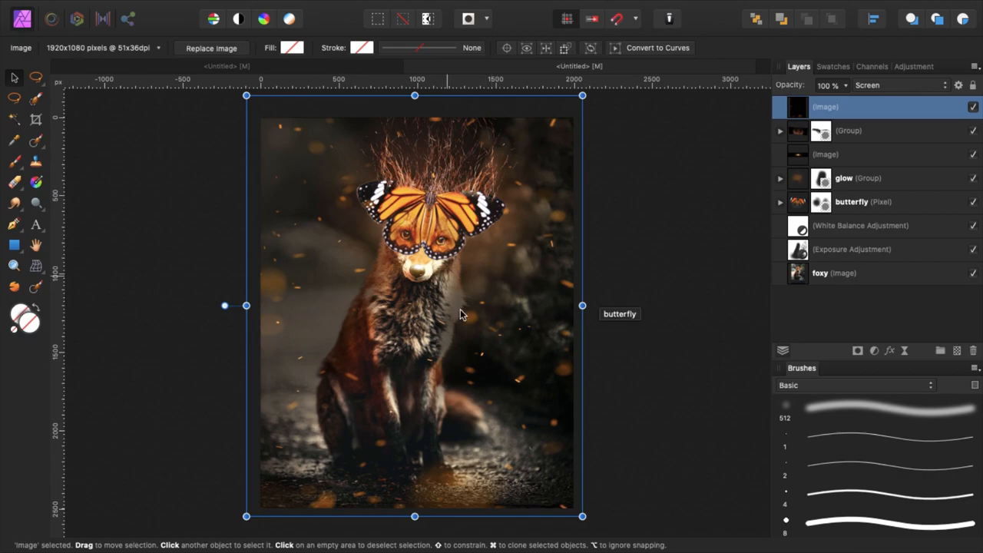
drag(829, 86, 776, 86)
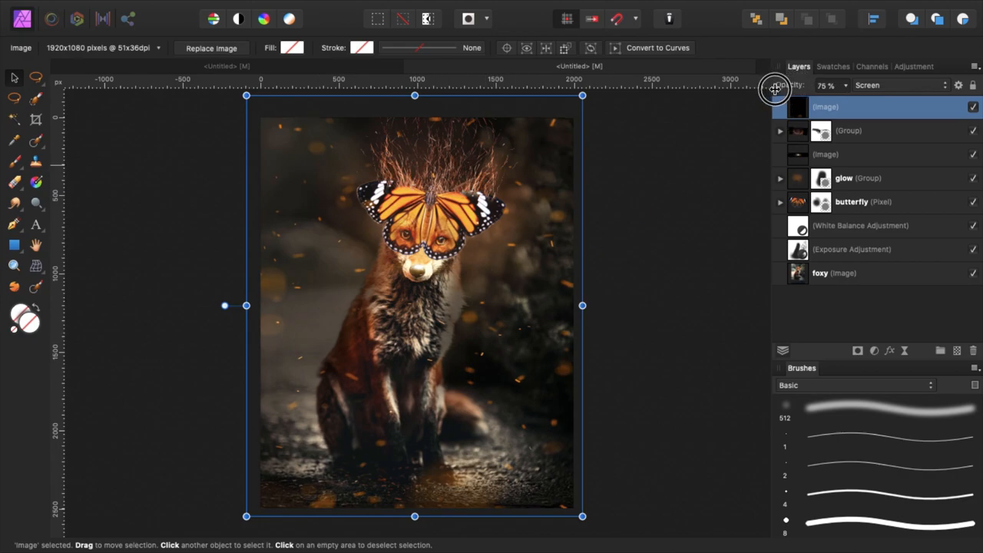
drag(776, 86, 765, 93)
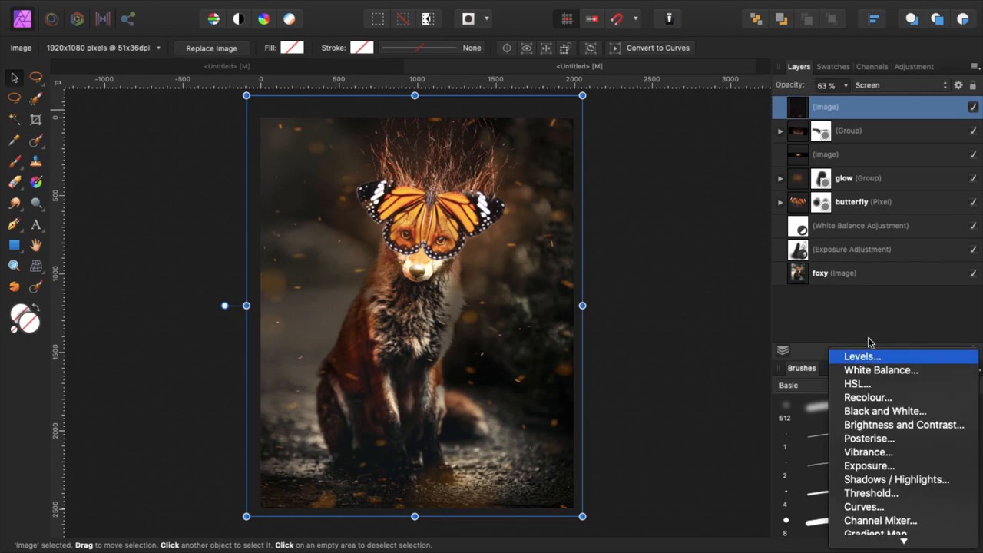
Add a Levels adjustment to the embers with Output White Level at about 30%
click(861, 356)
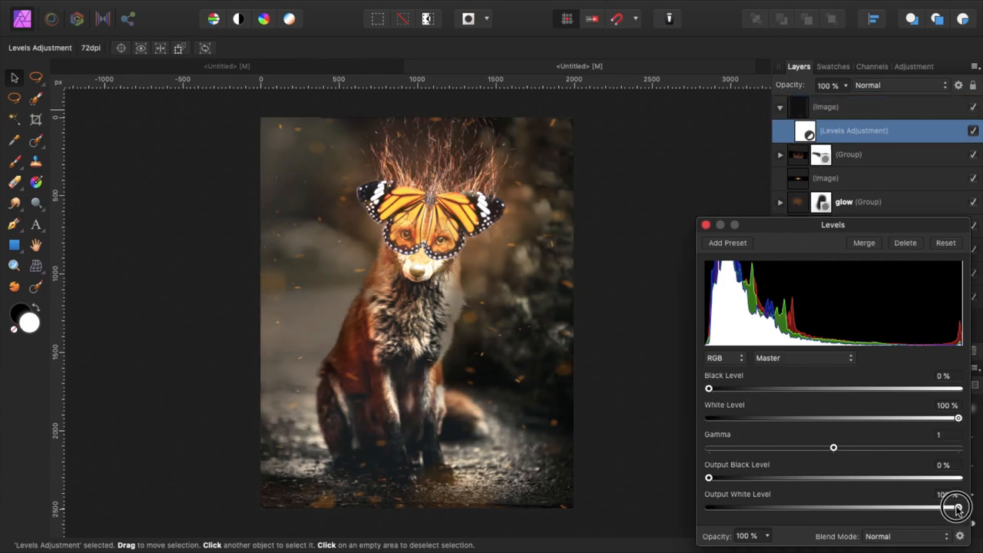
drag(955, 507, 797, 508)
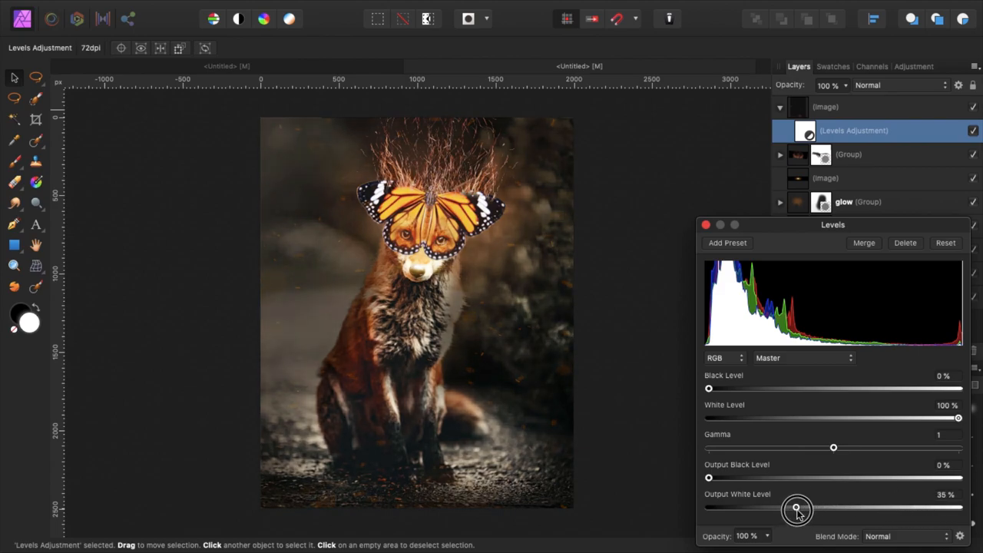
drag(798, 509, 869, 508)
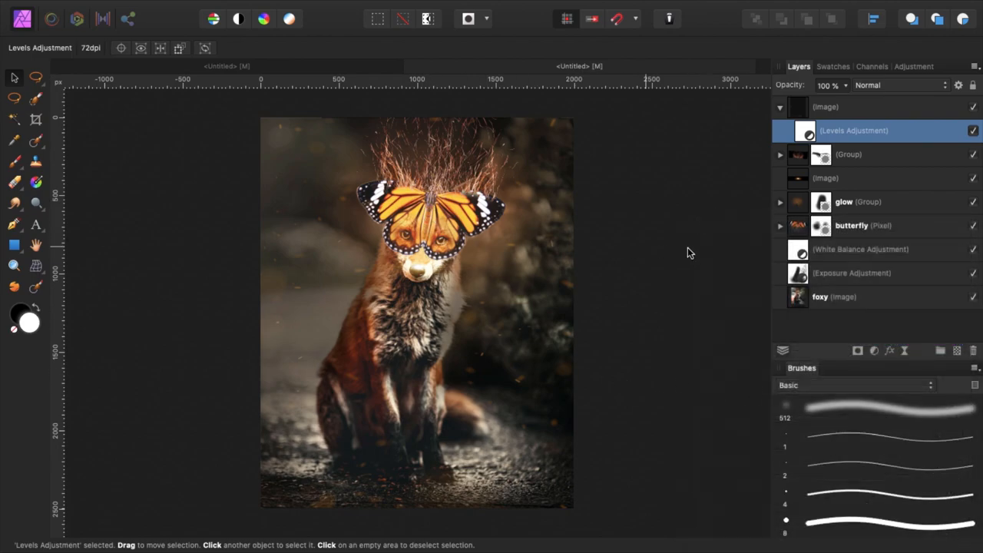
click(781, 201)
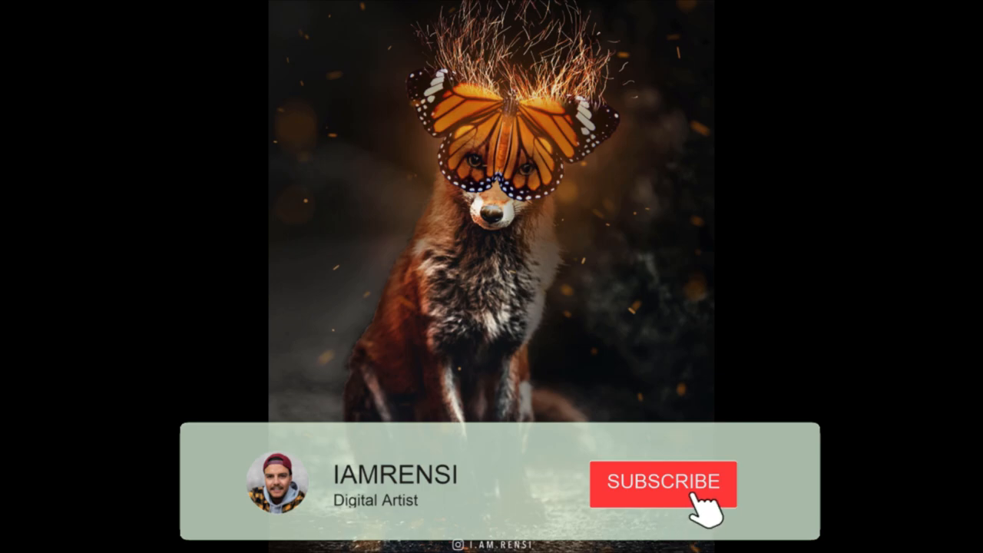
click(664, 482)
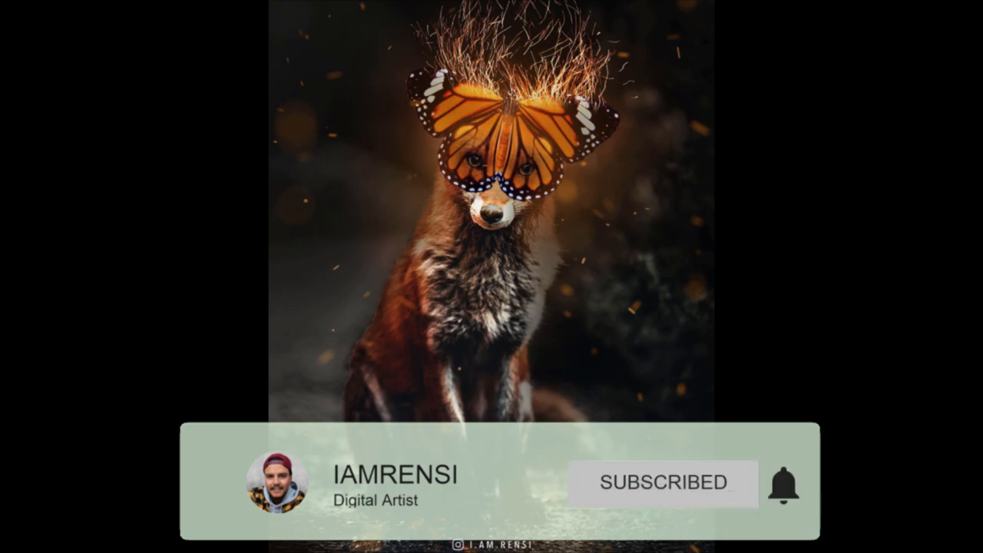